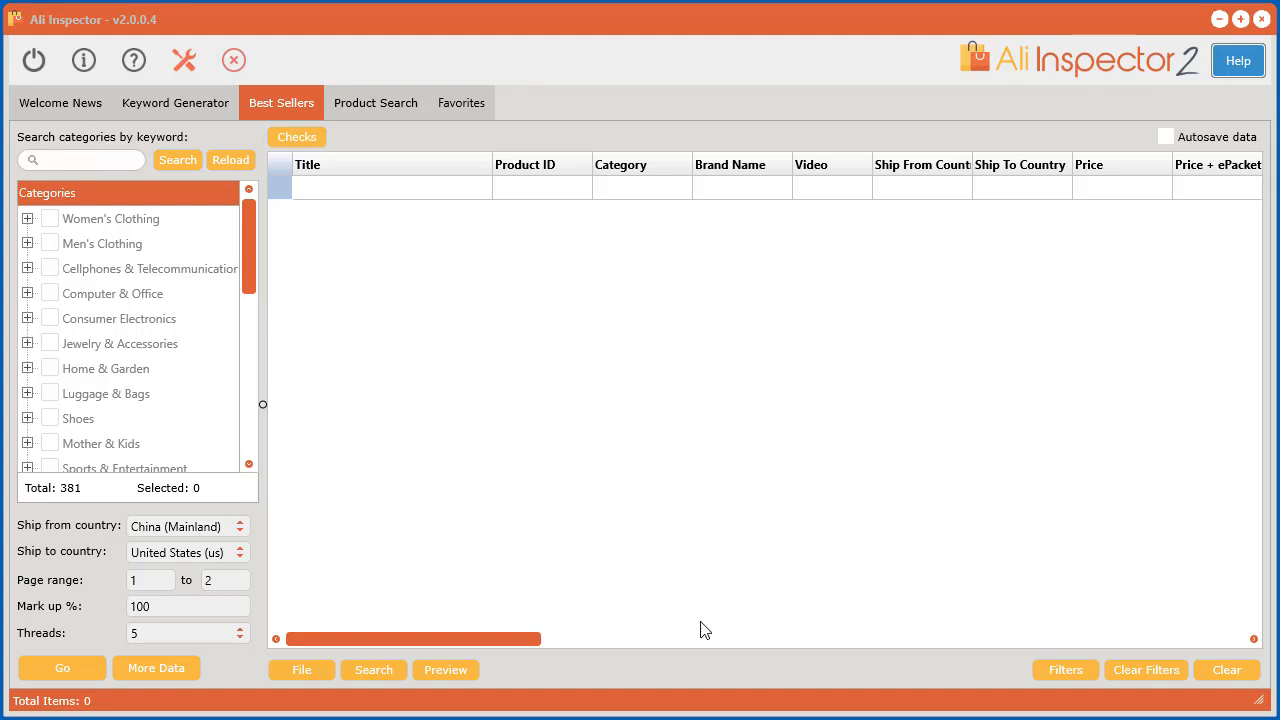
pyautogui.moveTo(205, 138)
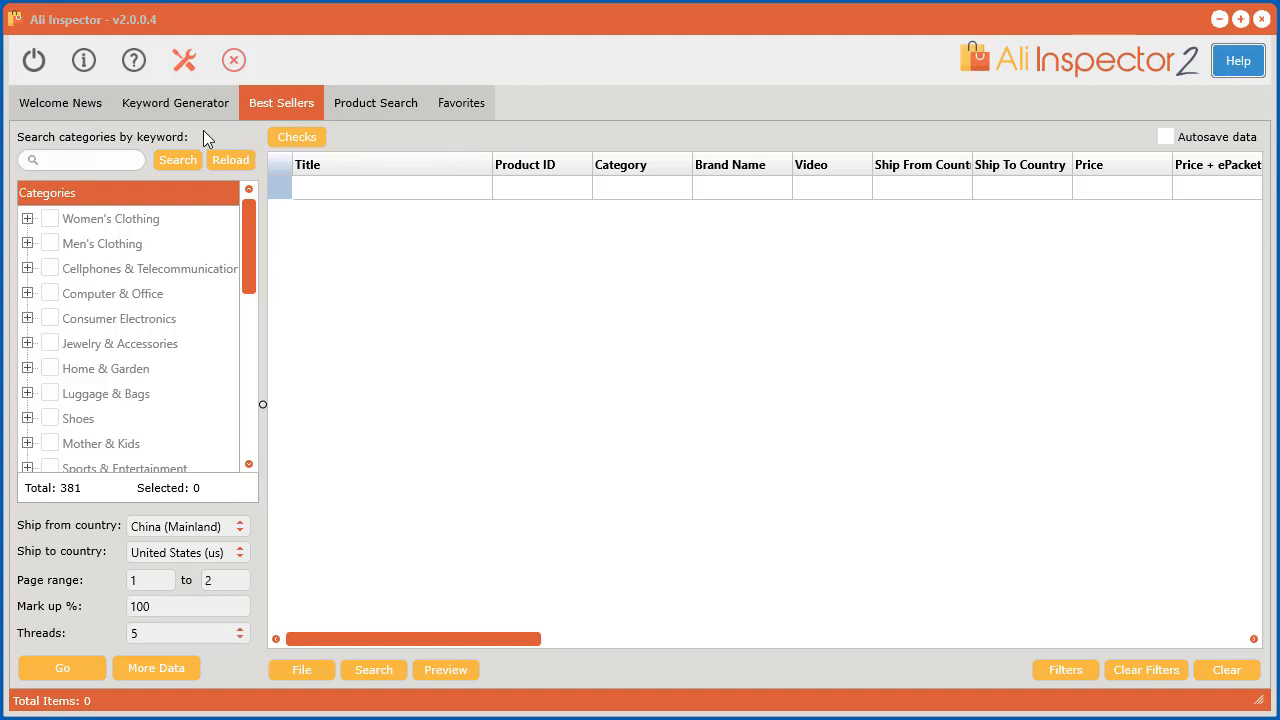
pyautogui.moveTo(218, 143)
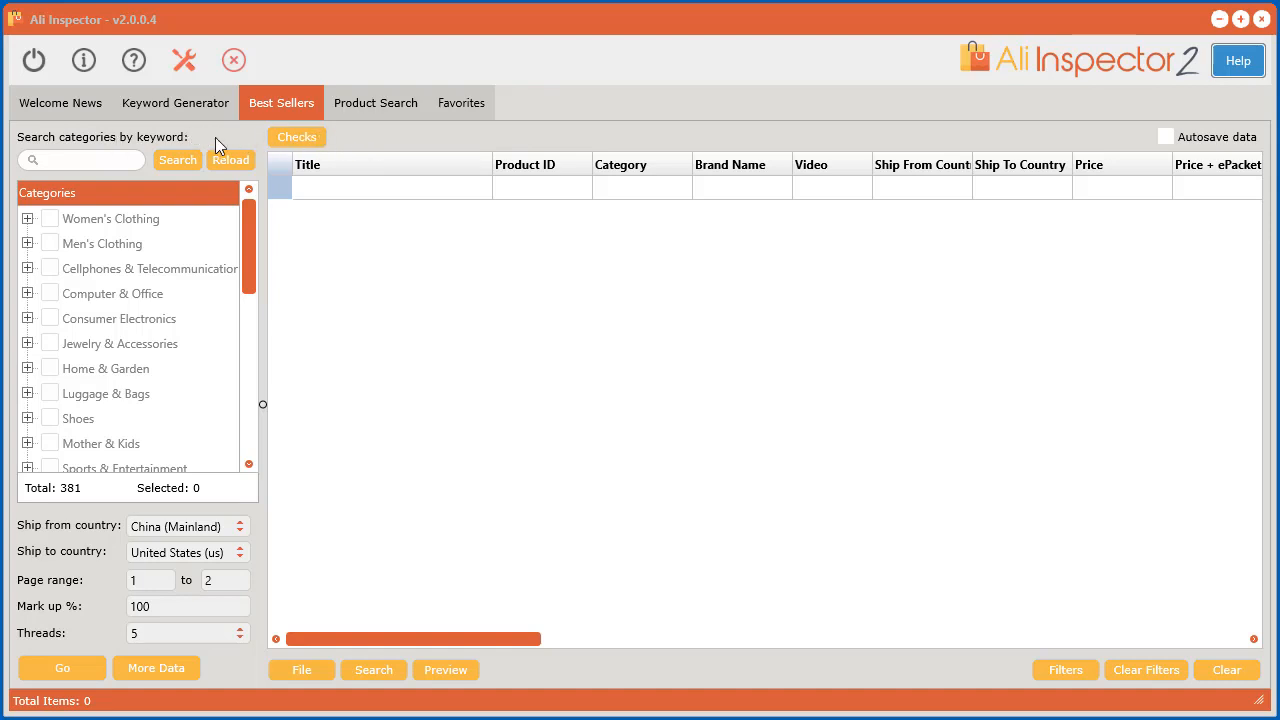
# Tick Consumer Electronics and fetch its 96 best-selling products.
pyautogui.scroll(-3)
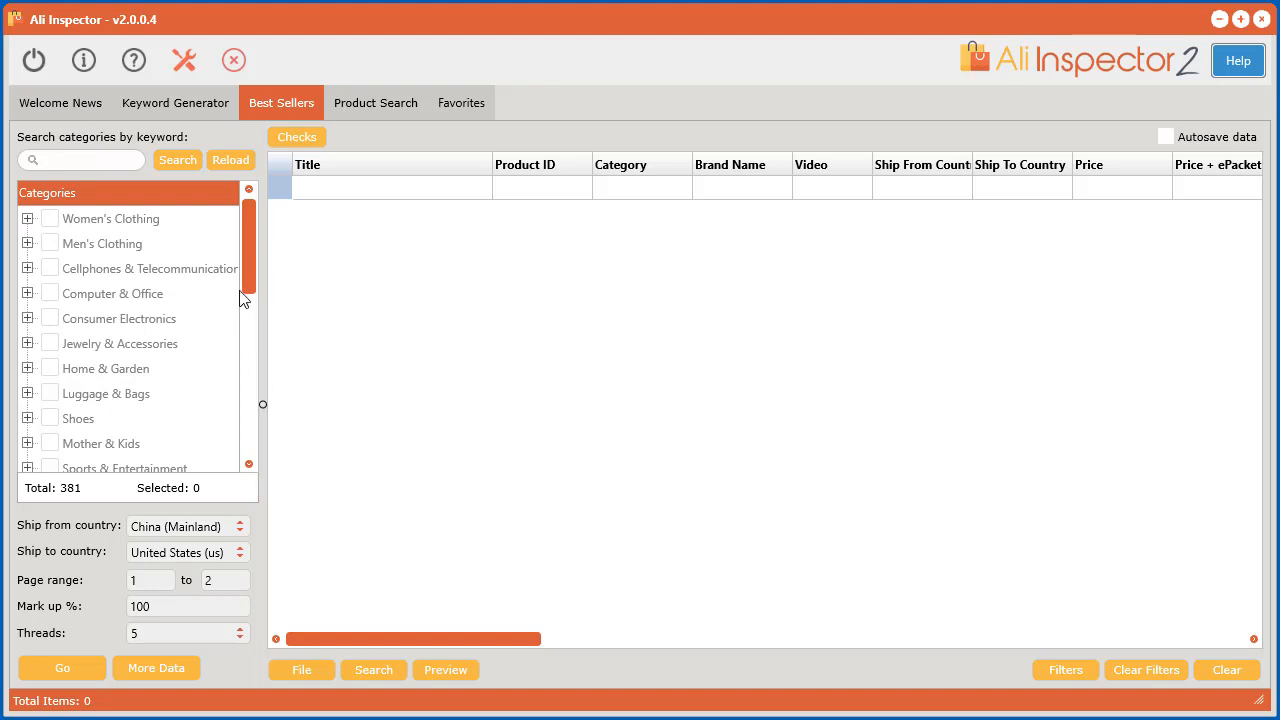
pyautogui.moveTo(593, 359)
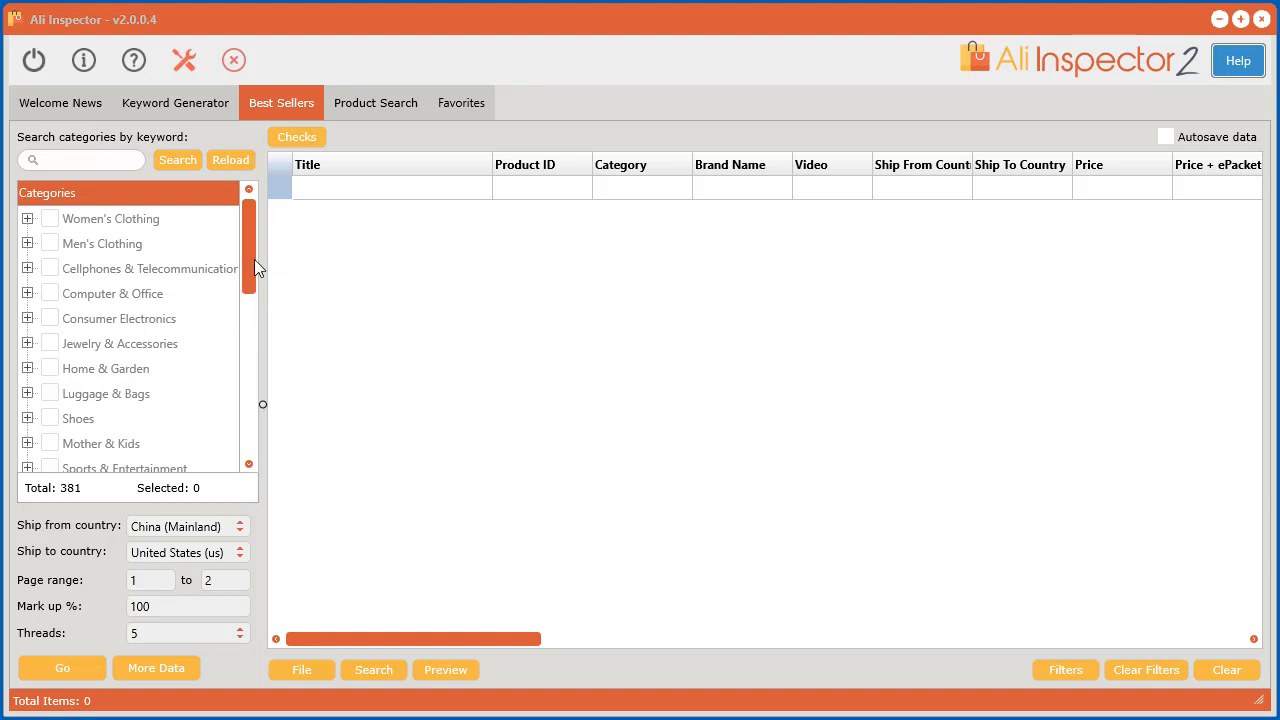
pyautogui.click(49, 318)
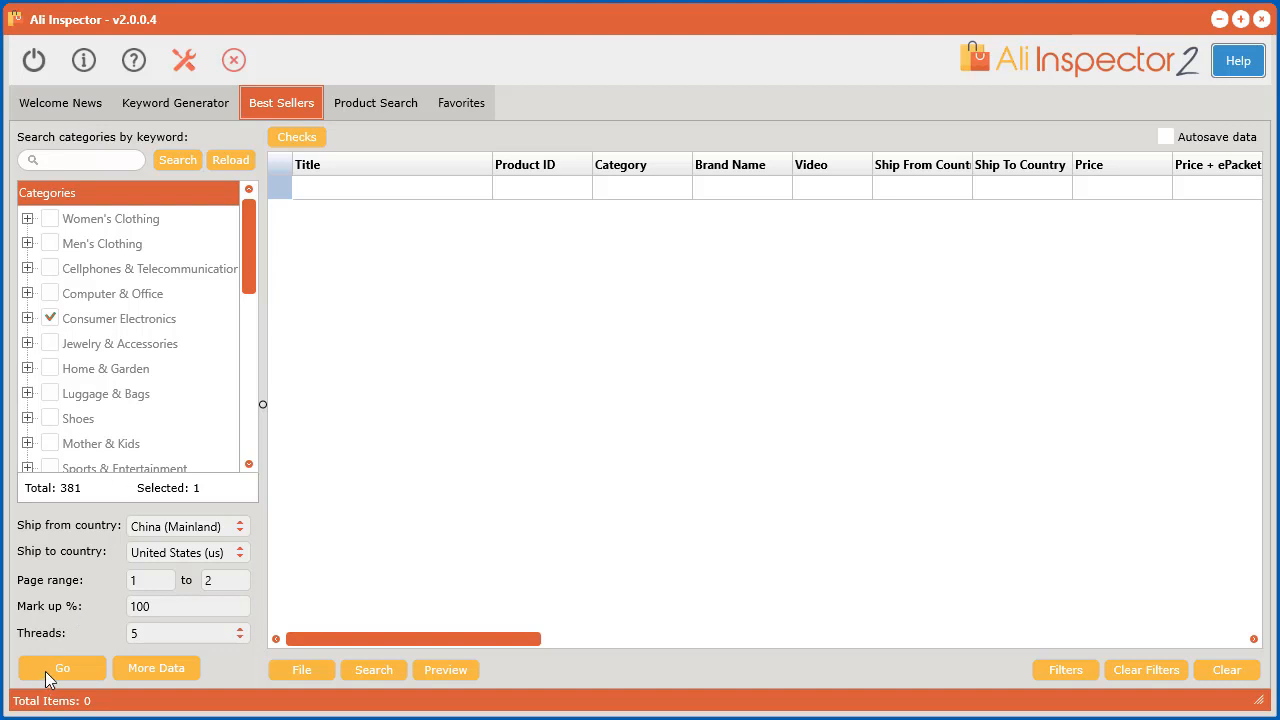
pyautogui.click(62, 667)
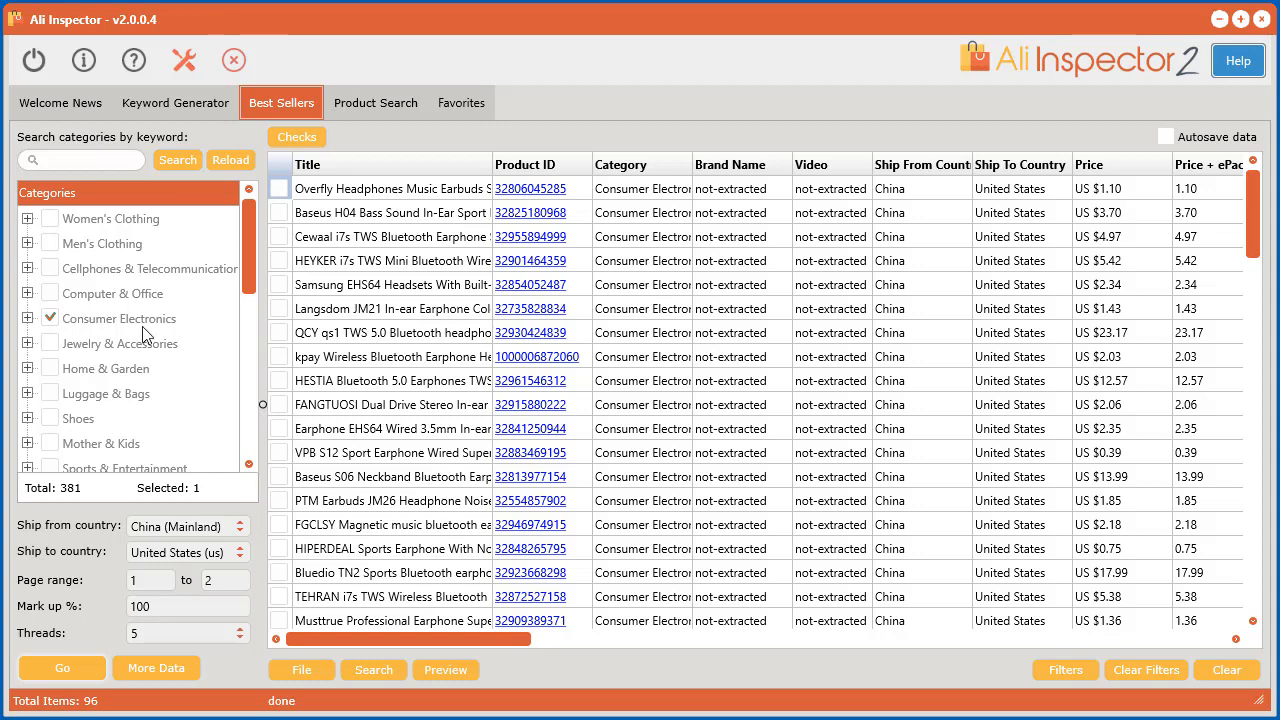
pyautogui.moveTo(458, 661)
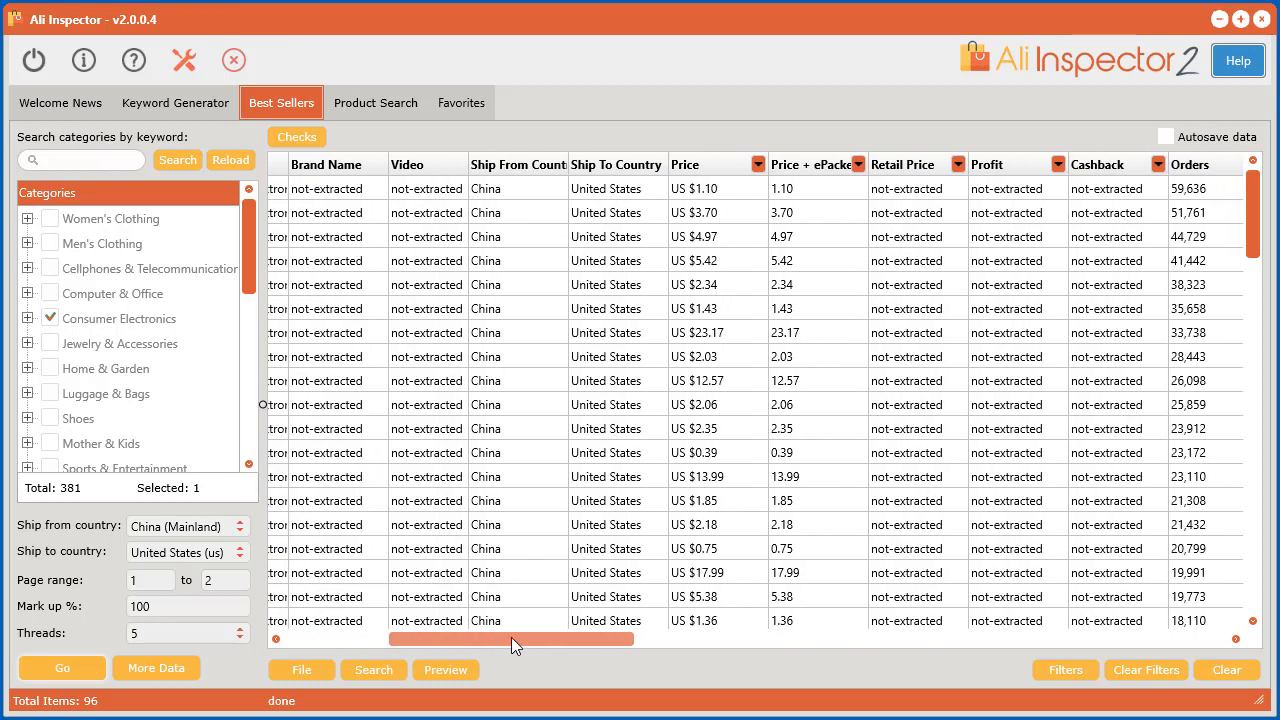
pyautogui.moveTo(513, 639); pyautogui.dragTo(550, 639)
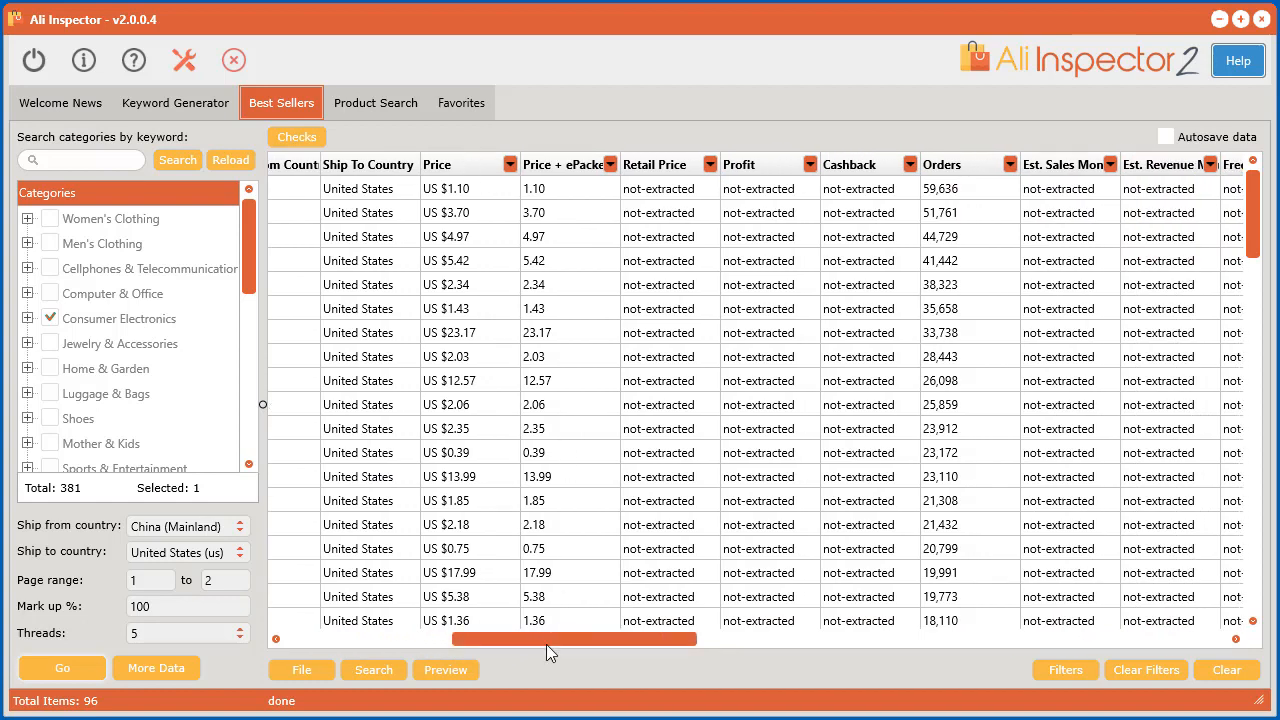
pyautogui.moveTo(550, 638); pyautogui.dragTo(690, 638)
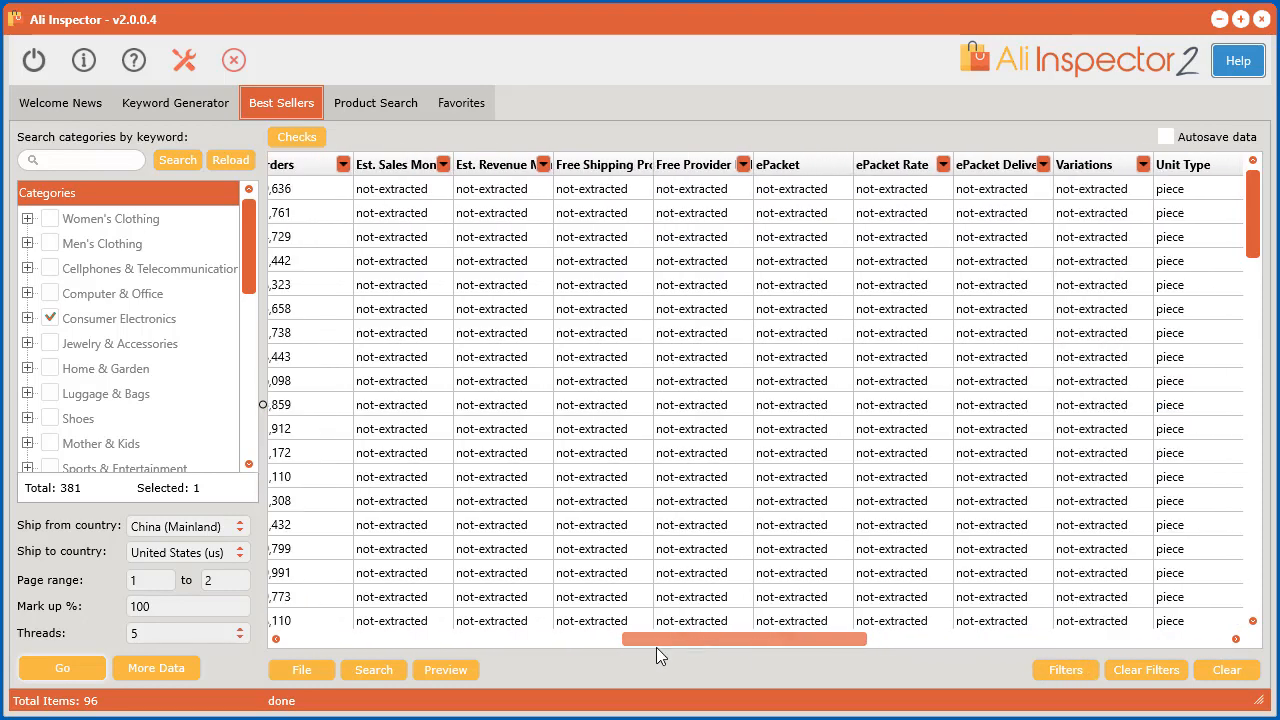
pyautogui.click(156, 667)
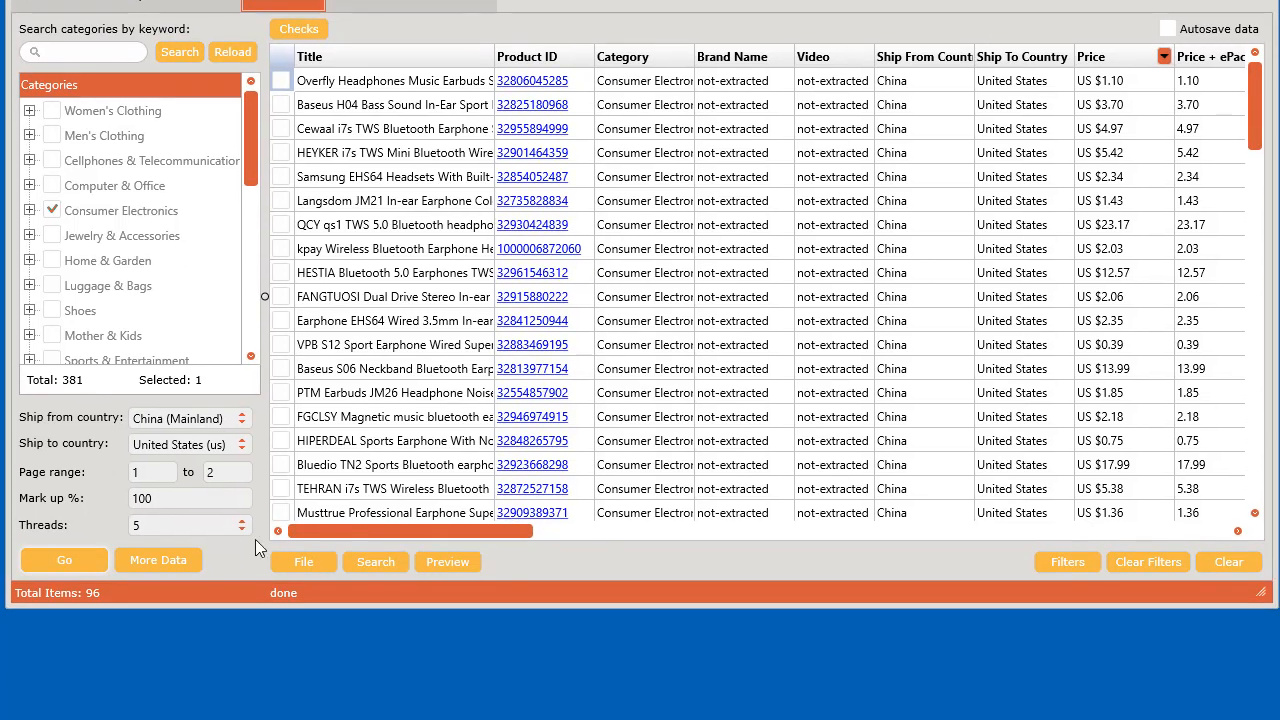
pyautogui.moveTo(200, 537)
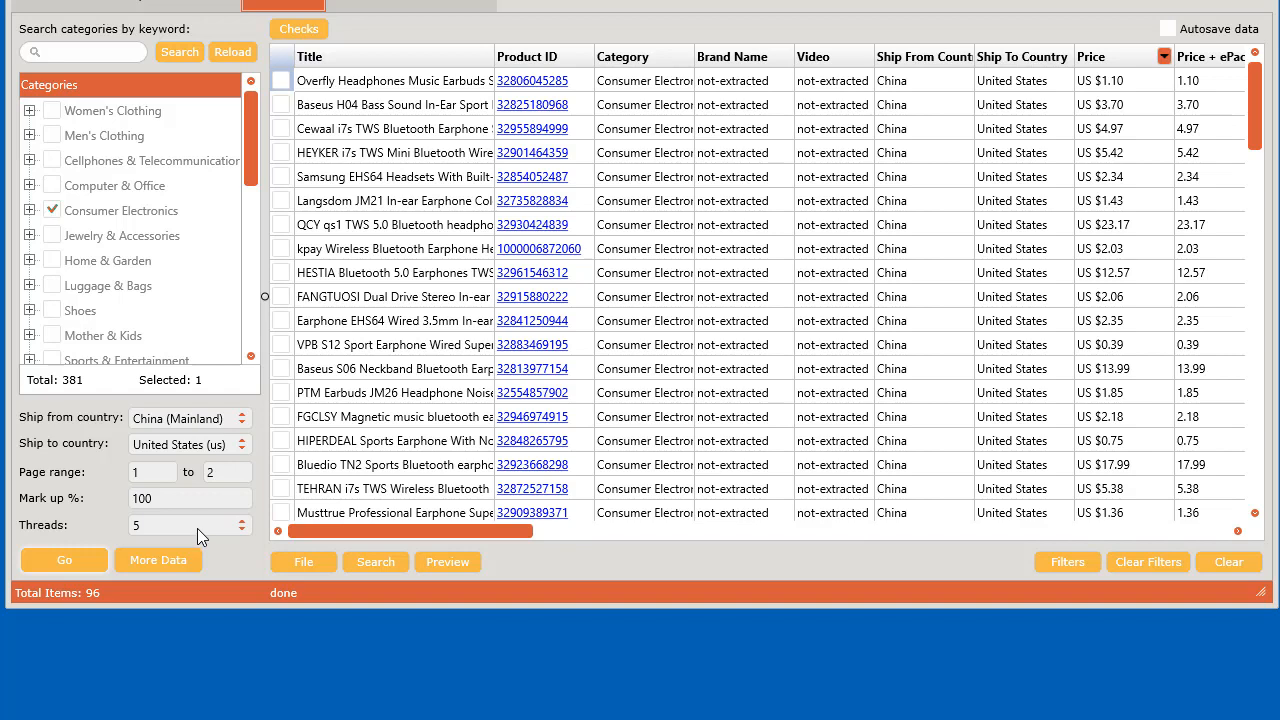
pyautogui.moveTo(248, 554)
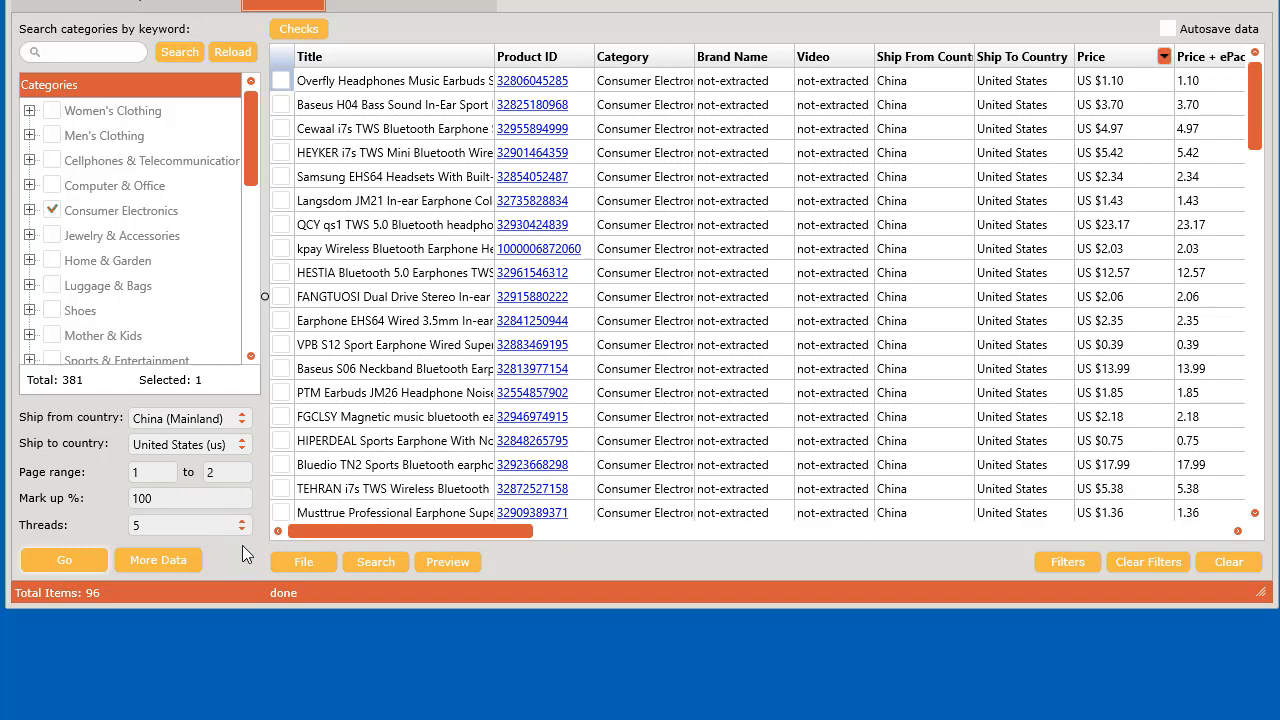
pyautogui.moveTo(198, 540)
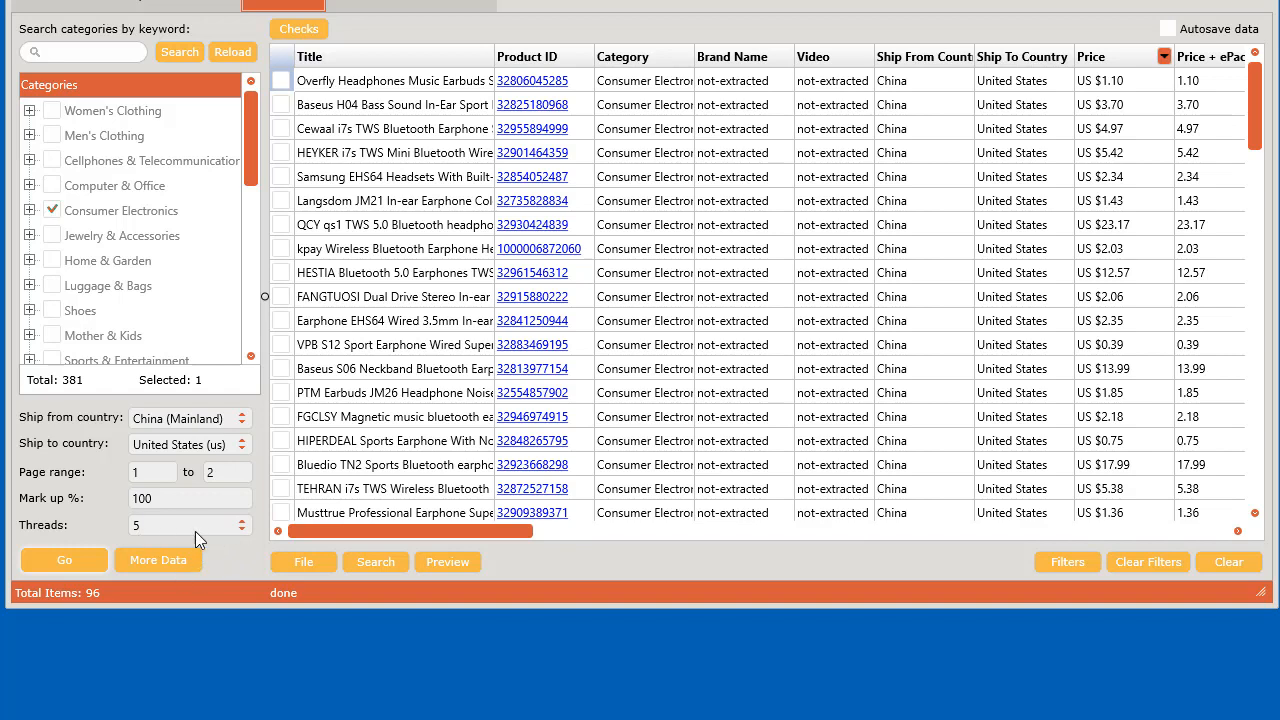
pyautogui.moveTo(708, 92)
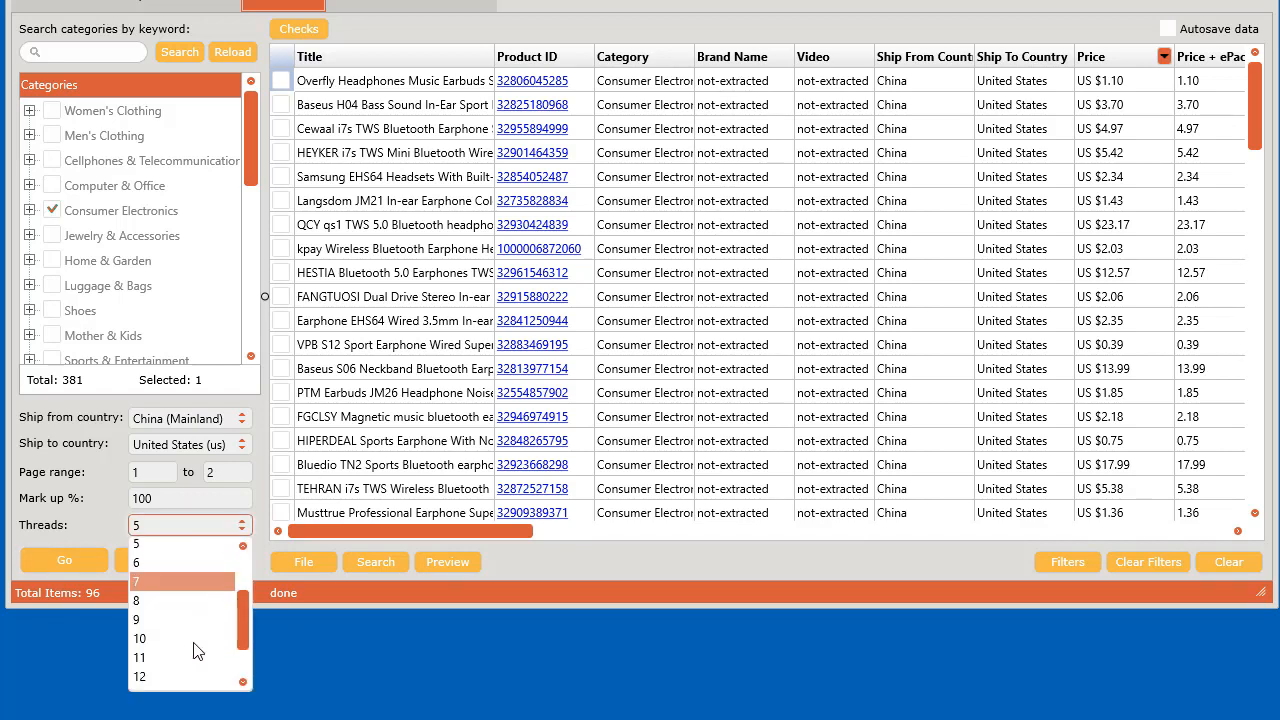
# Set the thread count to 10 for detailed data extraction.
pyautogui.click(140, 638)
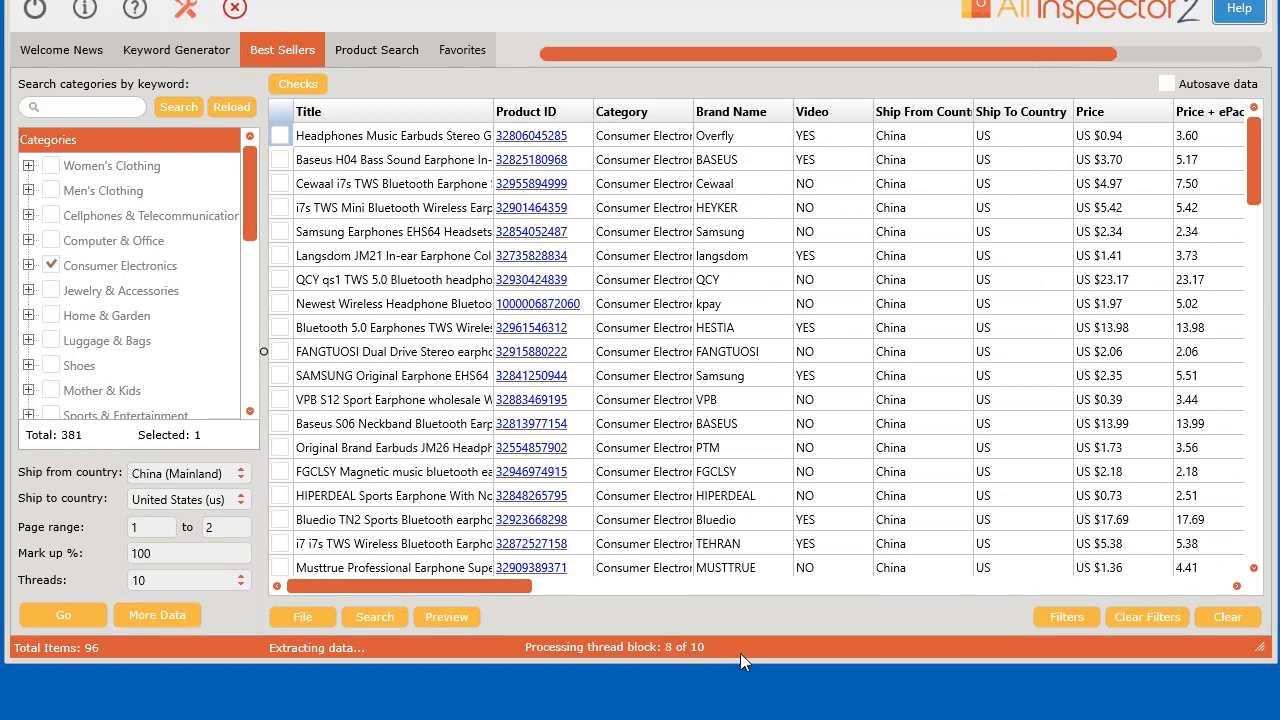
pyautogui.moveTo(667, 660)
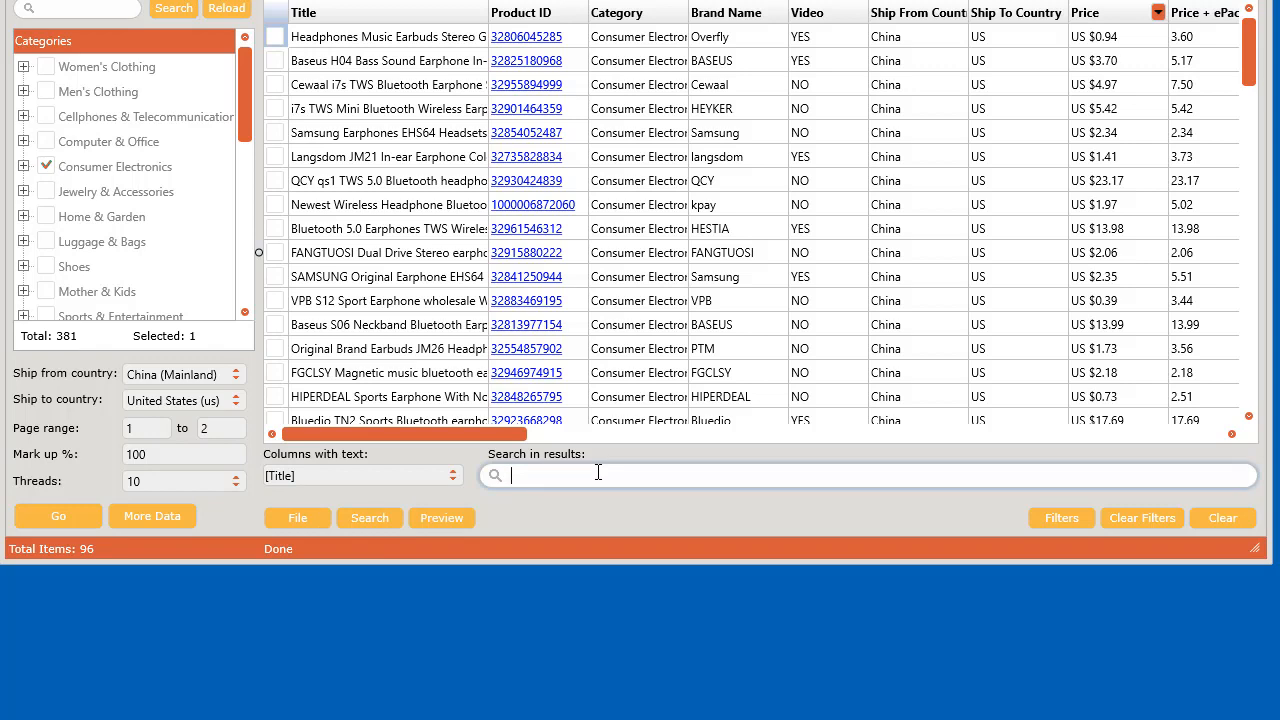
pyautogui.write('tv')
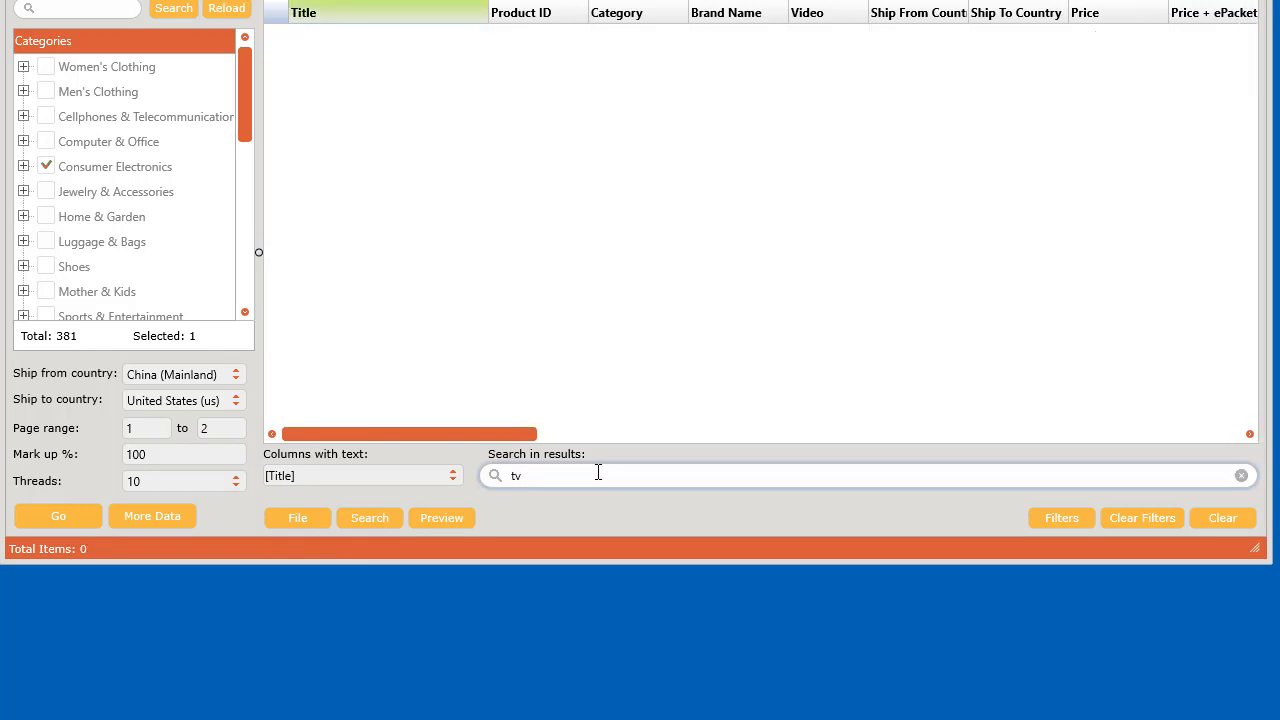
pyautogui.click(369, 517)
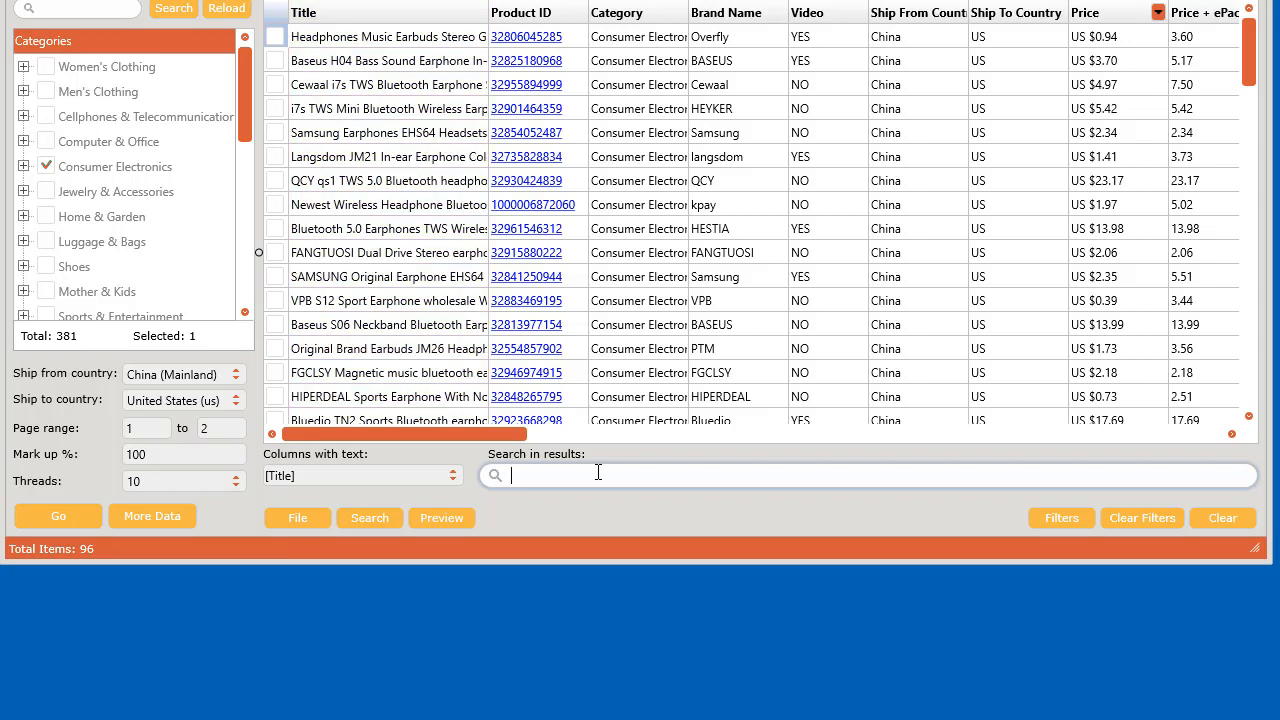
pyautogui.write('n')
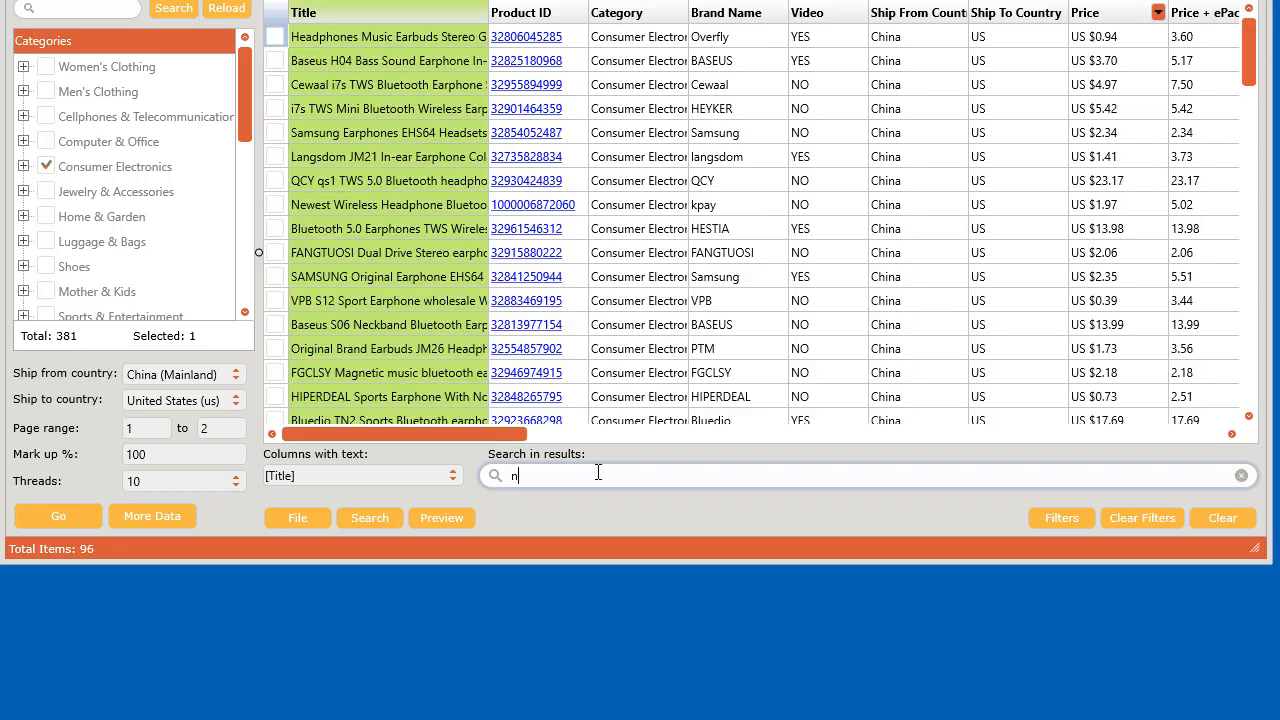
pyautogui.click(369, 517)
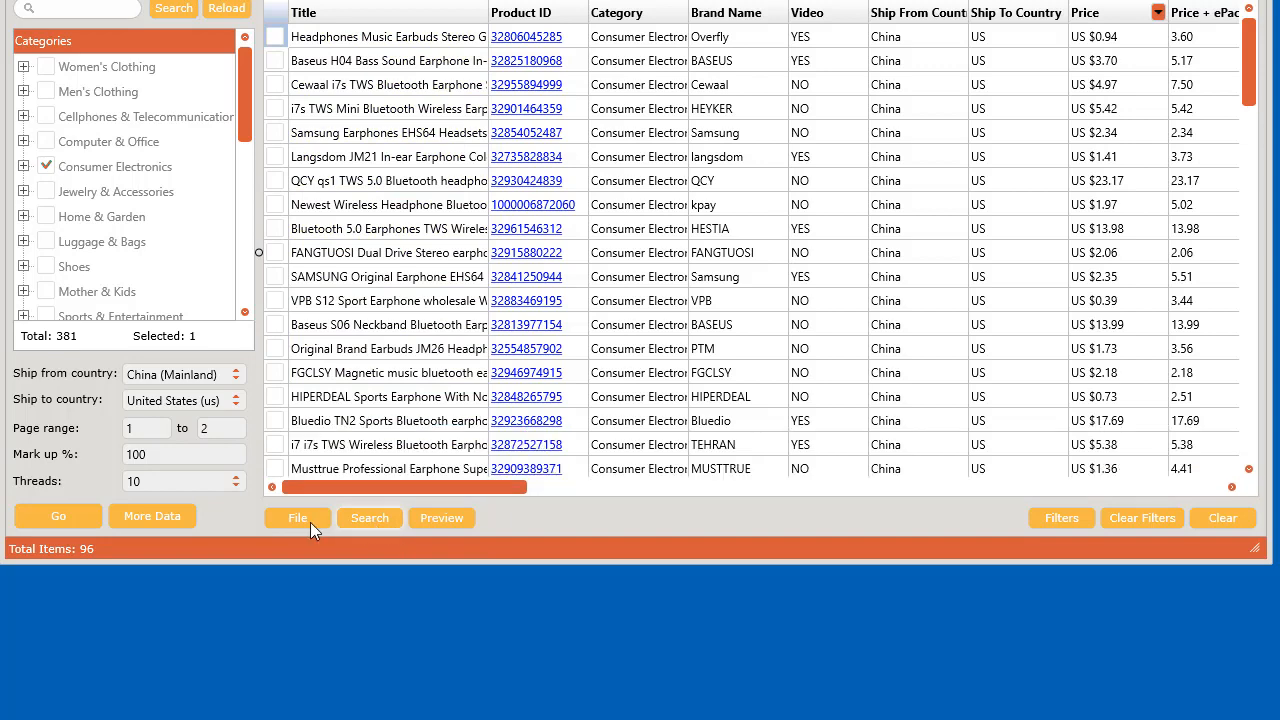
pyautogui.click(297, 517)
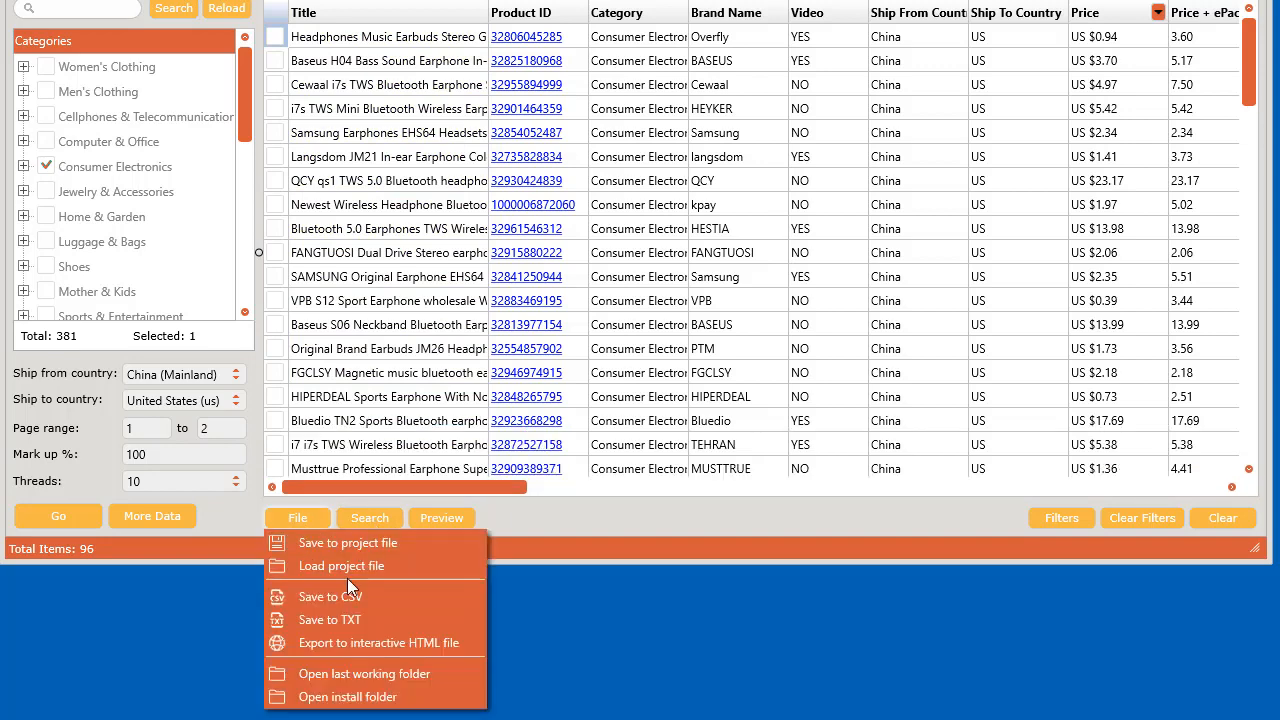
pyautogui.moveTo(321, 615)
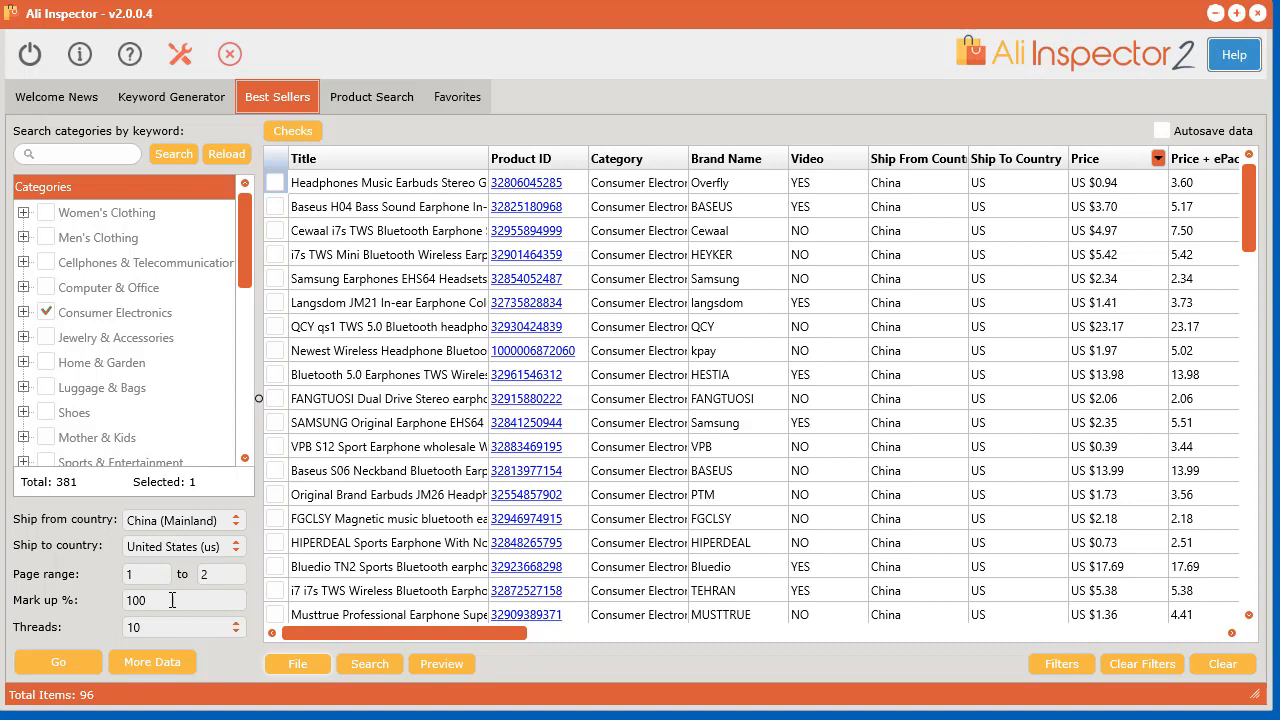
pyautogui.moveTo(104, 612)
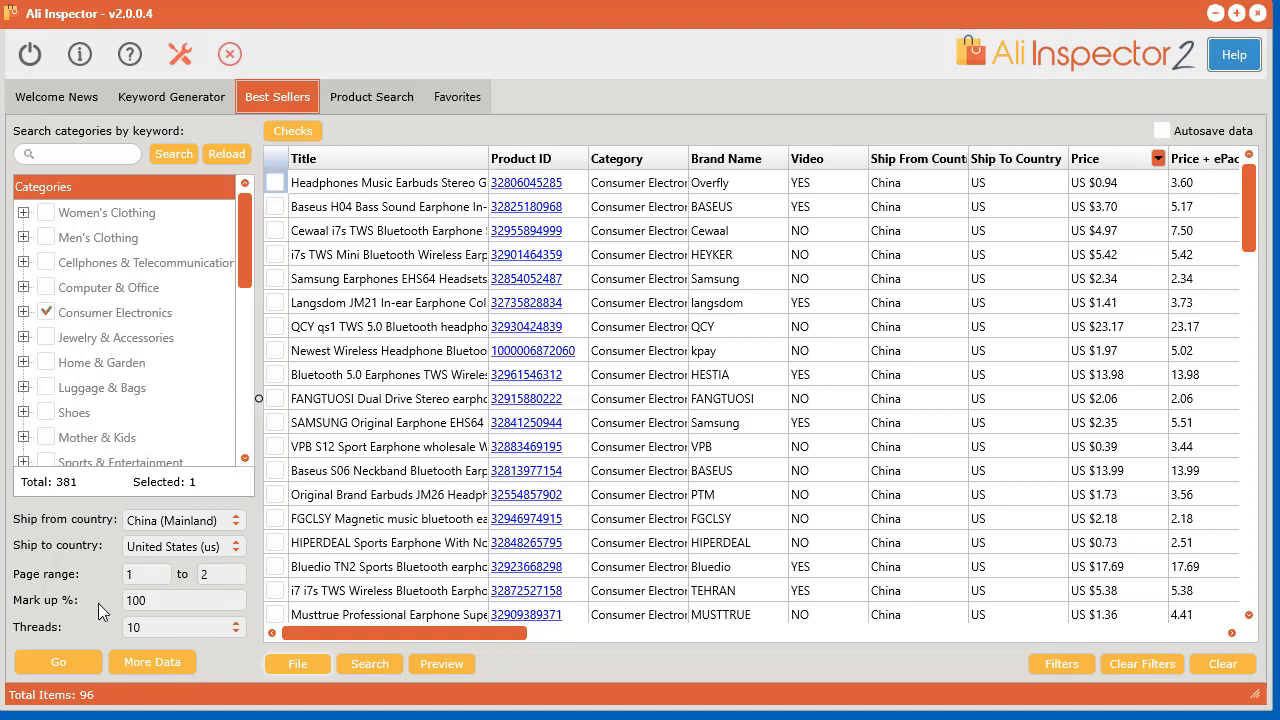
pyautogui.moveTo(425, 648)
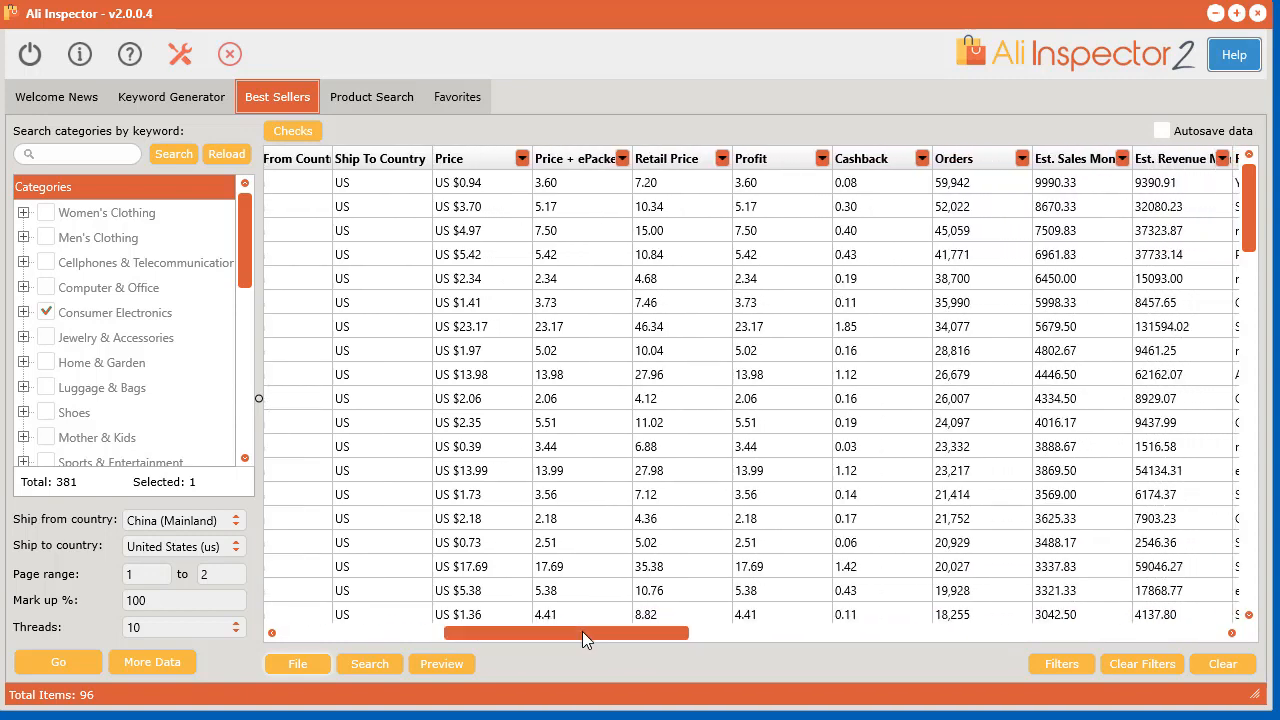
# Inspect the first product's Price, Retail Price and Profit, then untick Consumer Electronics.
pyautogui.click(460, 182)
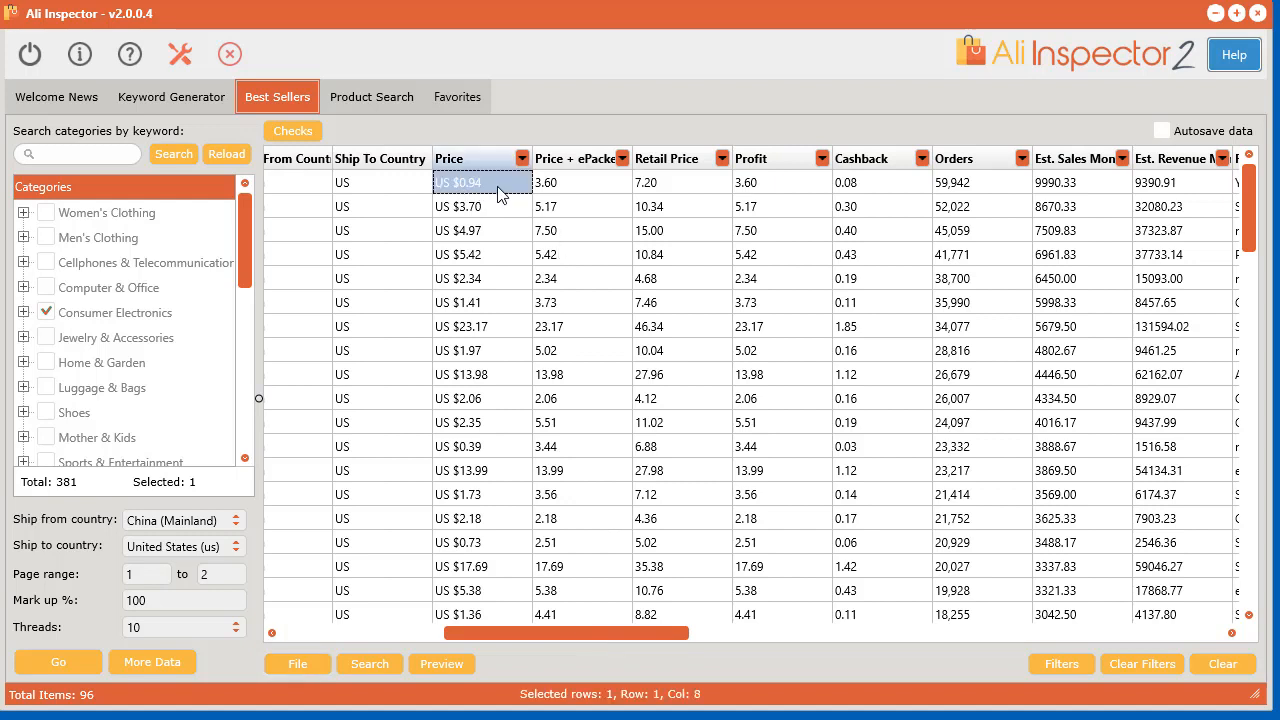
pyautogui.moveTo(675, 193)
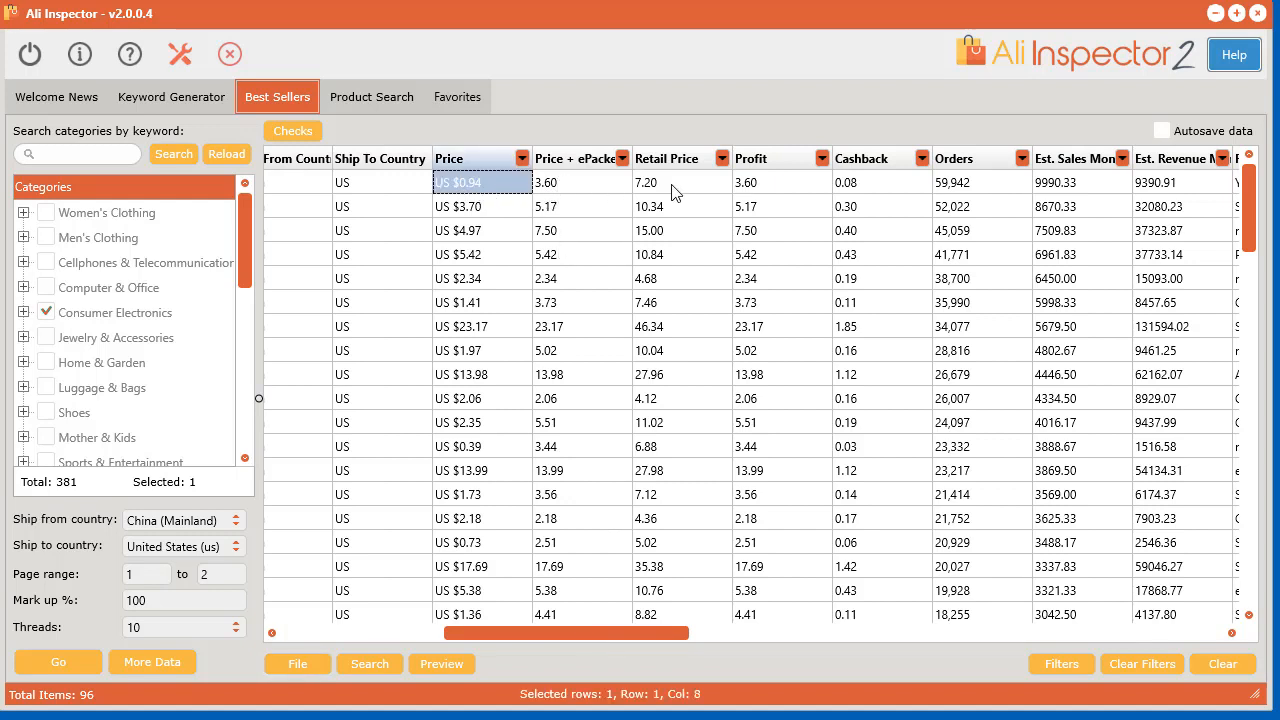
pyautogui.click(647, 182)
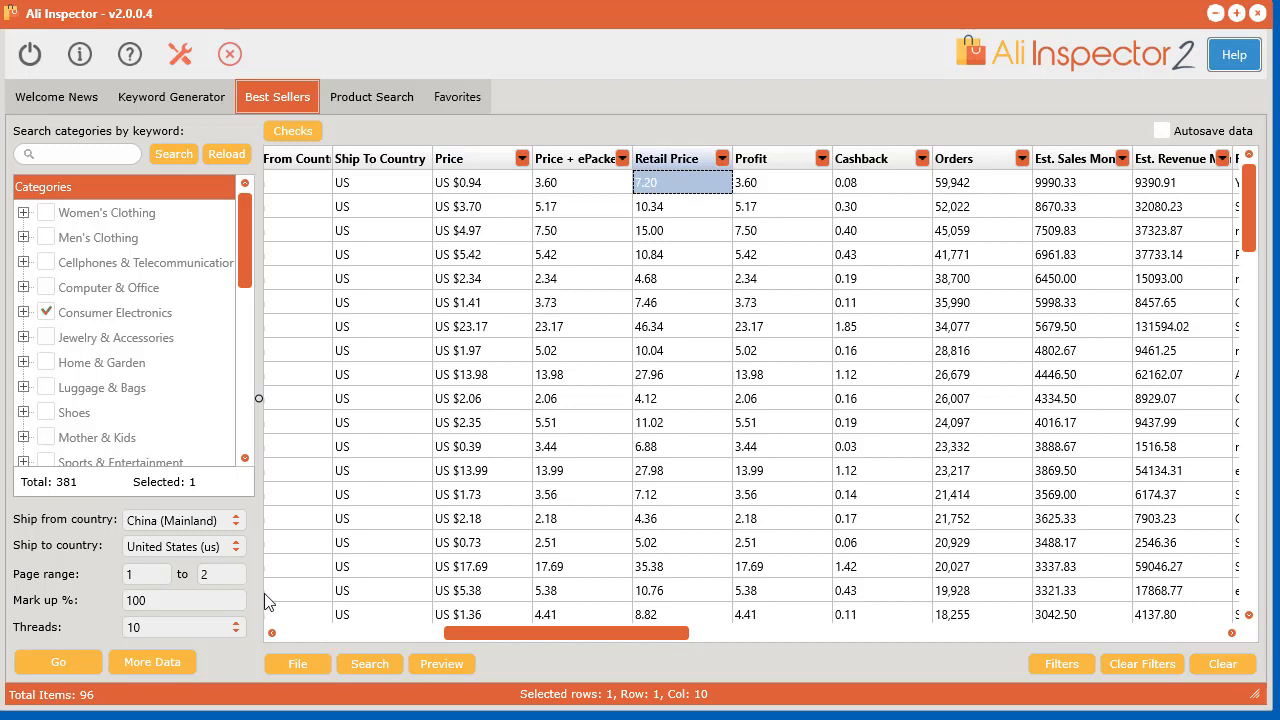
pyautogui.click(780, 182)
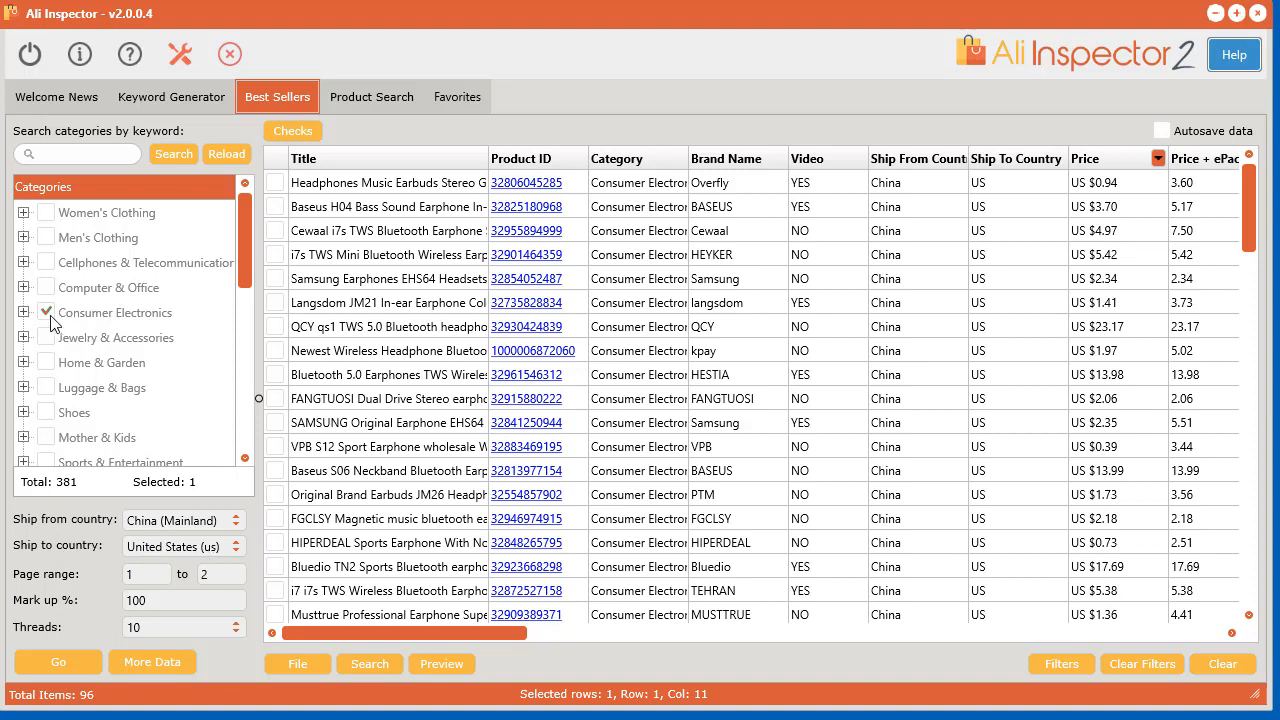
pyautogui.click(46, 312)
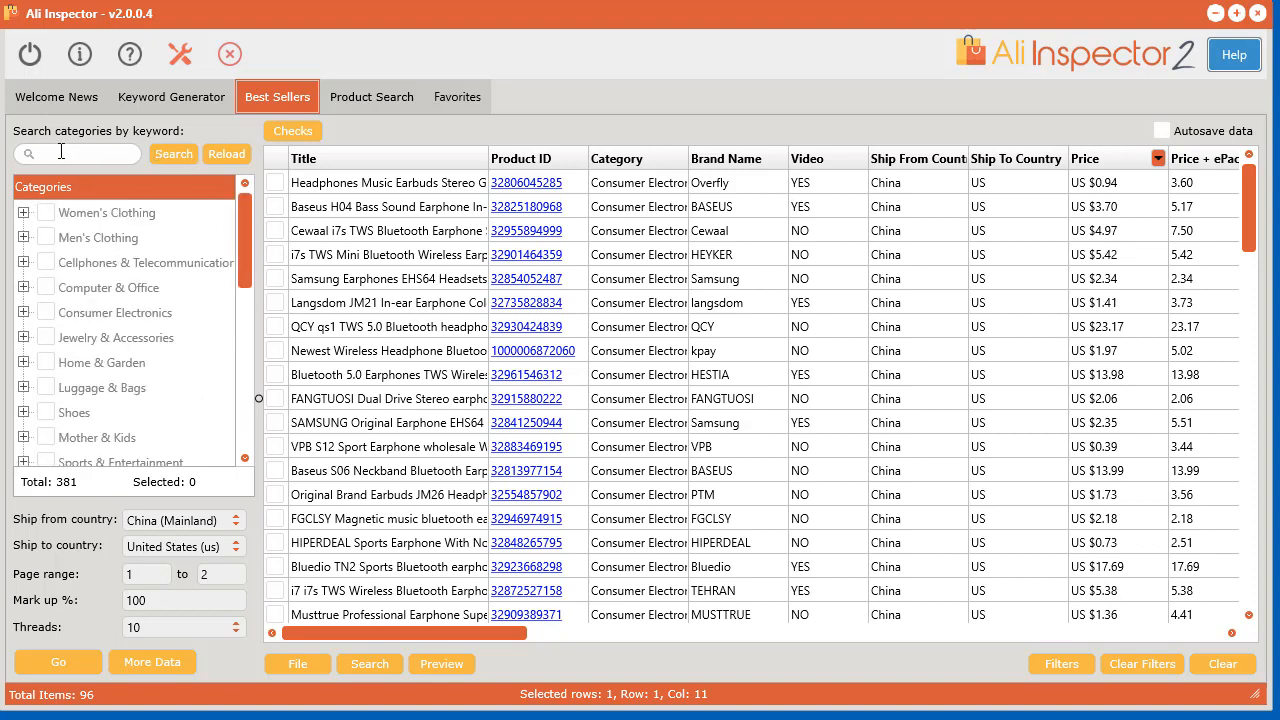
# Search categories for 'fishing' and tick the Fishing category.
pyautogui.click(77, 153)
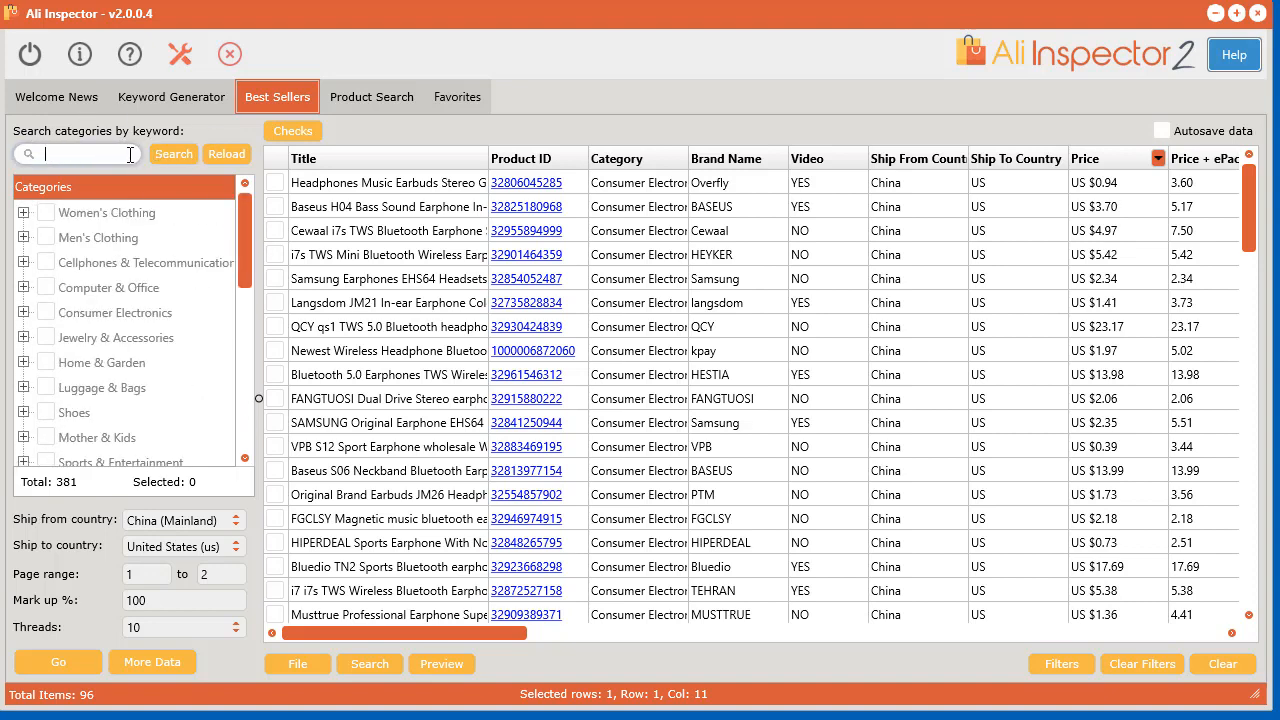
pyautogui.moveTo(137, 447)
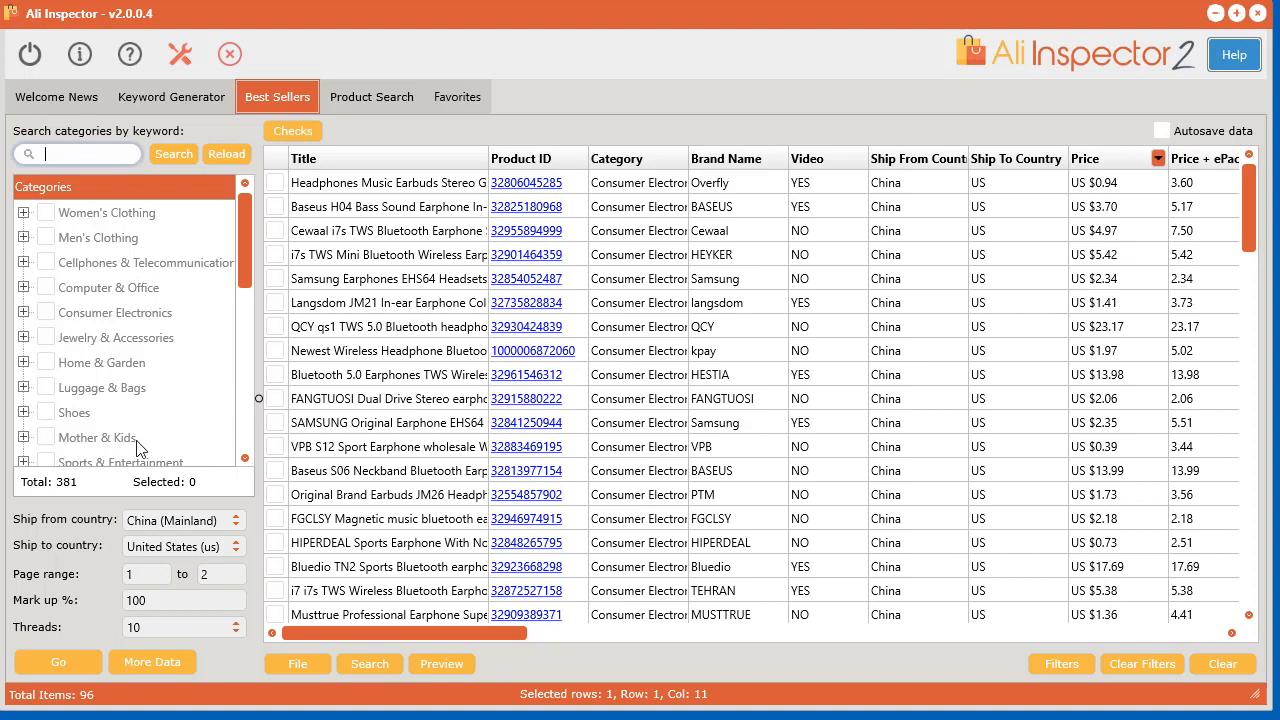
pyautogui.moveTo(62, 504)
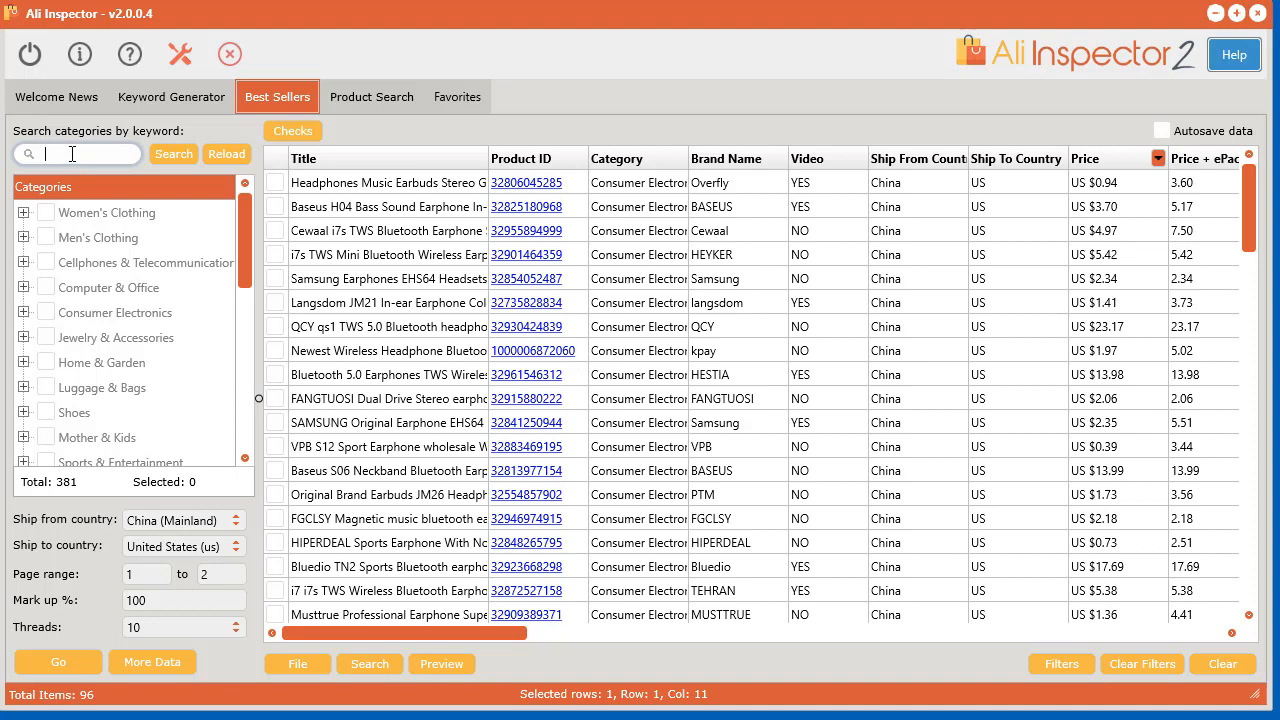
pyautogui.write('fishing')
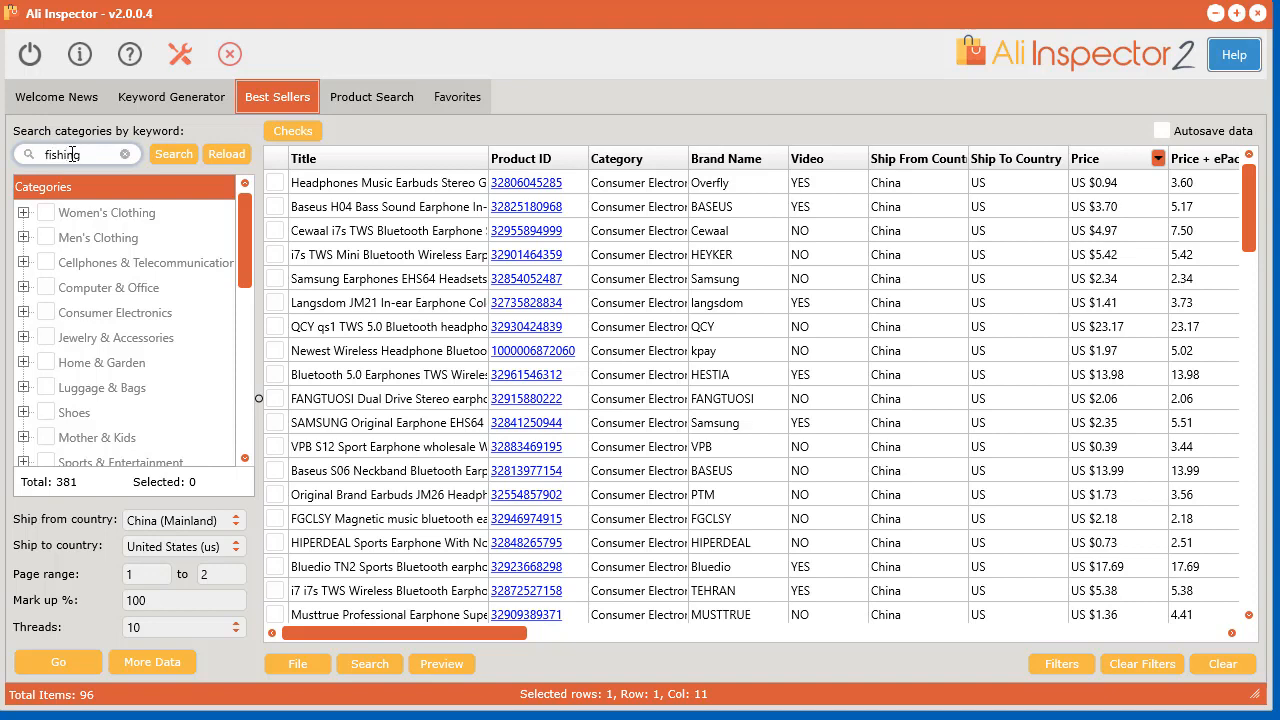
pyautogui.click(173, 154)
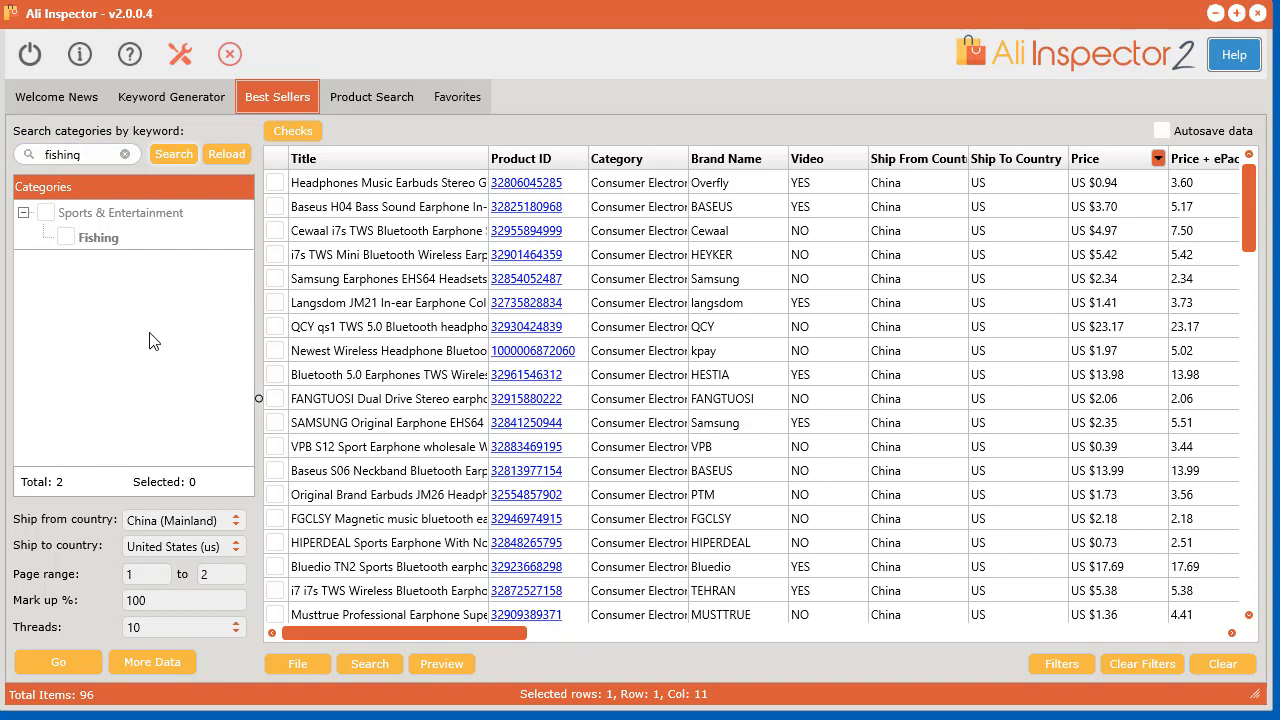
pyautogui.click(67, 237)
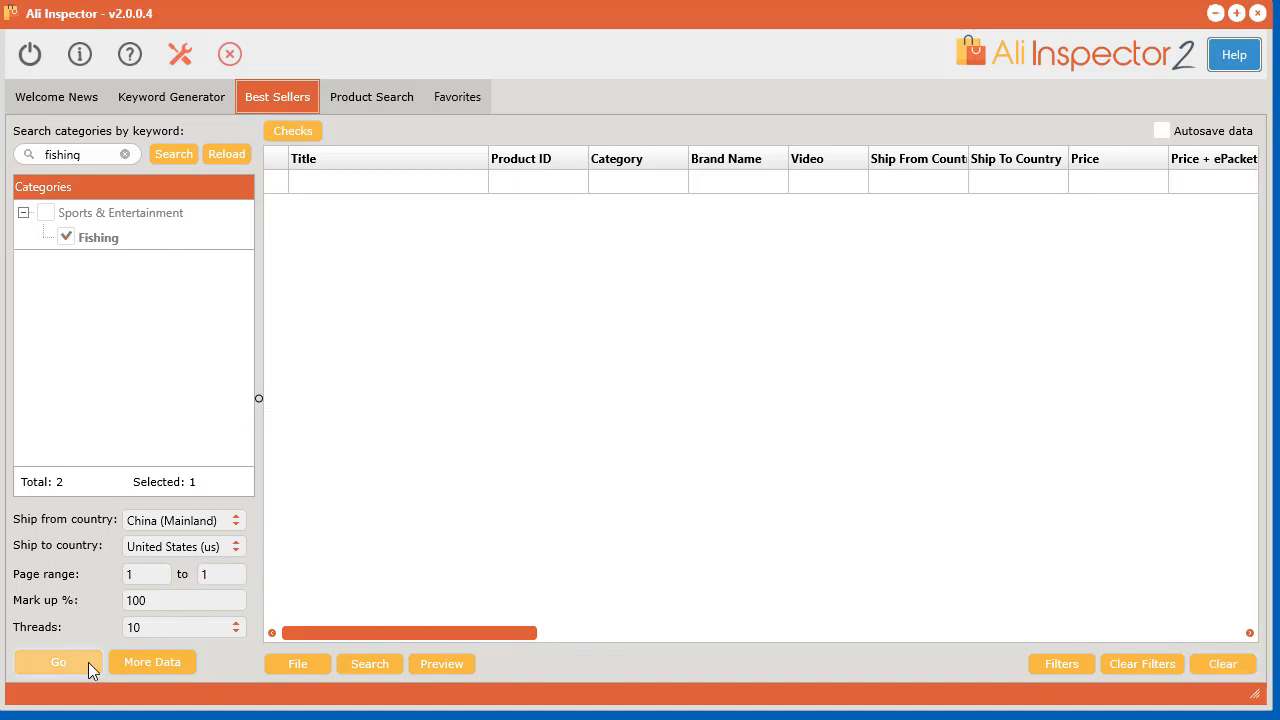
# Fetch 48 Fishing best sellers, view the Orders column, and open Fishing on AliExpress.
pyautogui.click(58, 662)
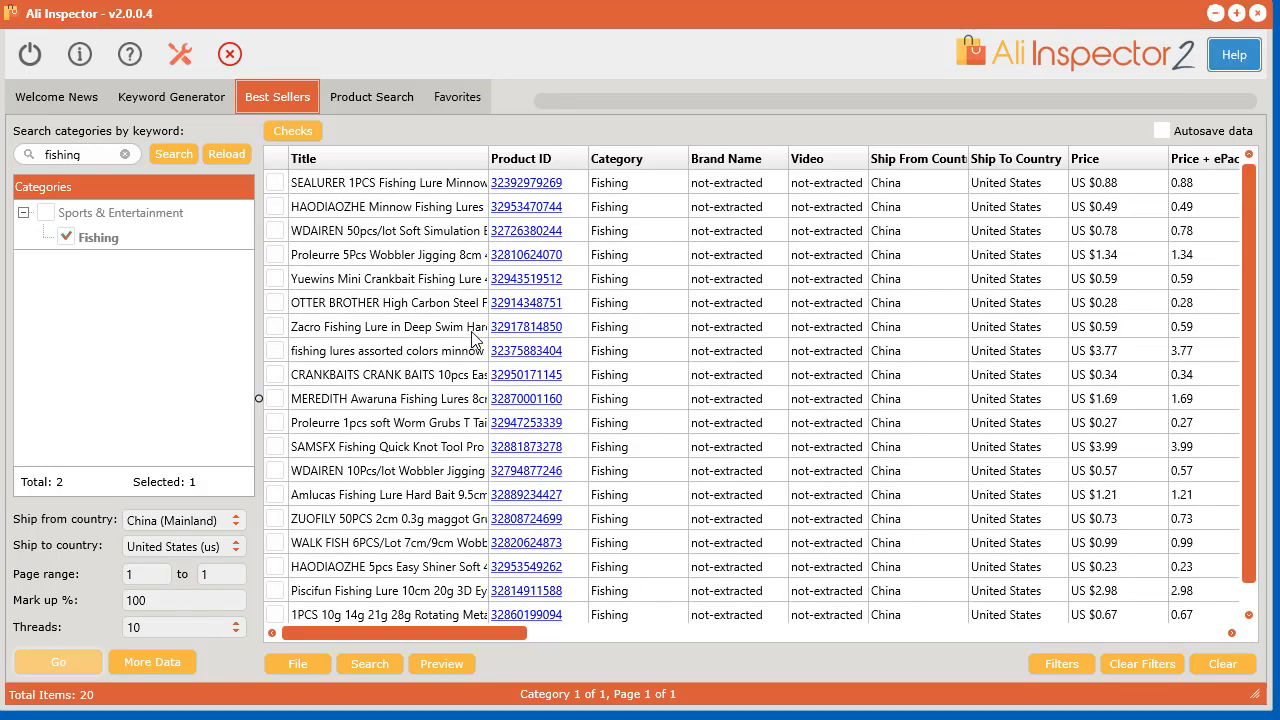
pyautogui.click(57, 661)
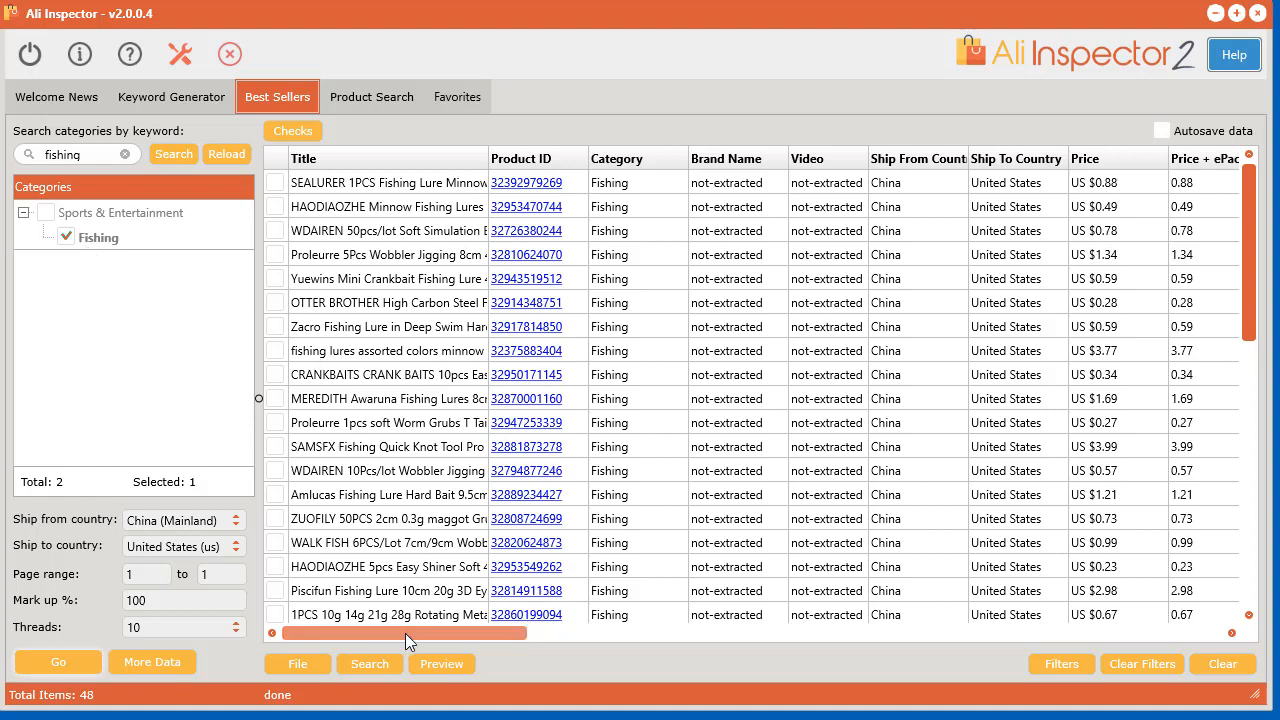
pyautogui.moveTo(410, 632); pyautogui.dragTo(640, 632)
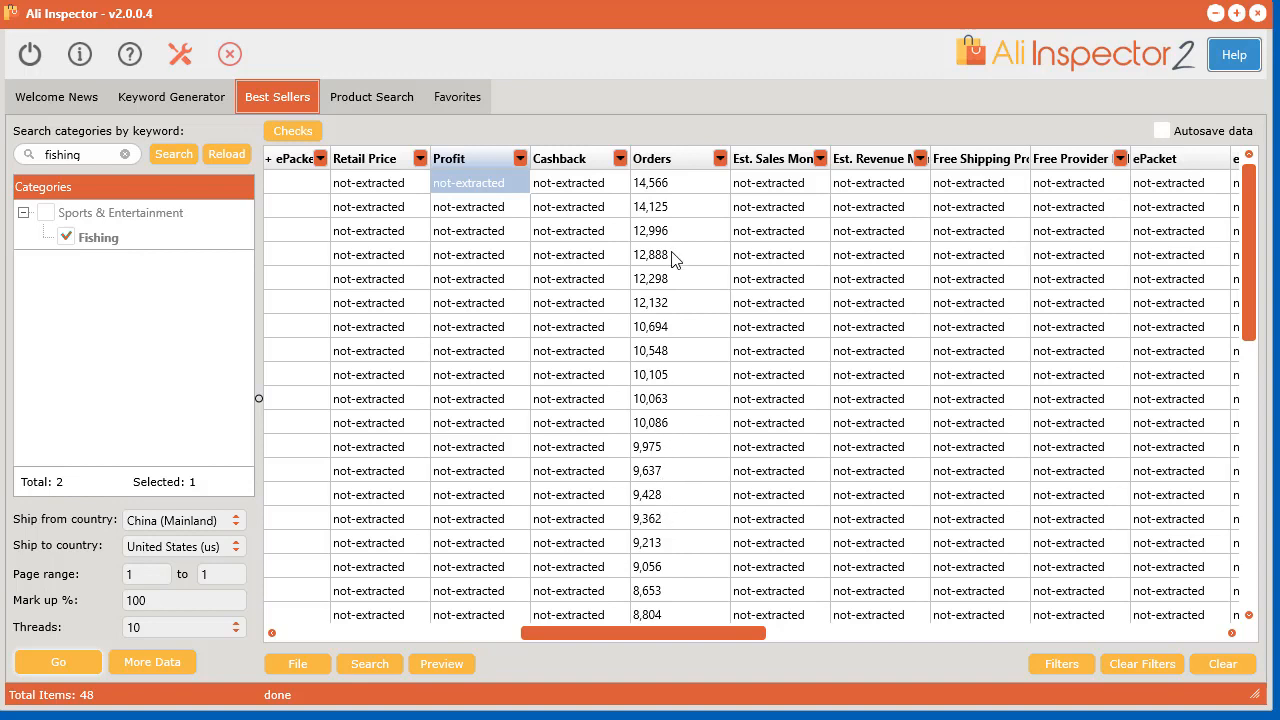
pyautogui.moveTo(1247, 238)
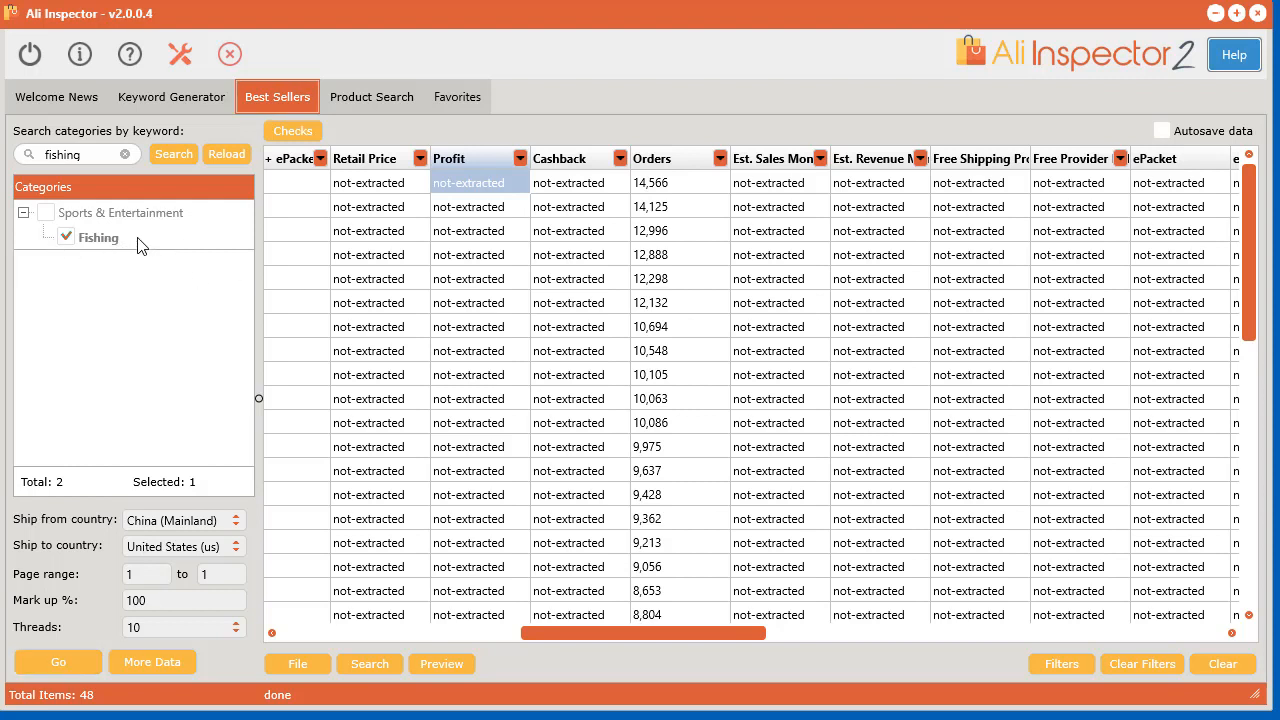
pyautogui.rightClick(98, 237)
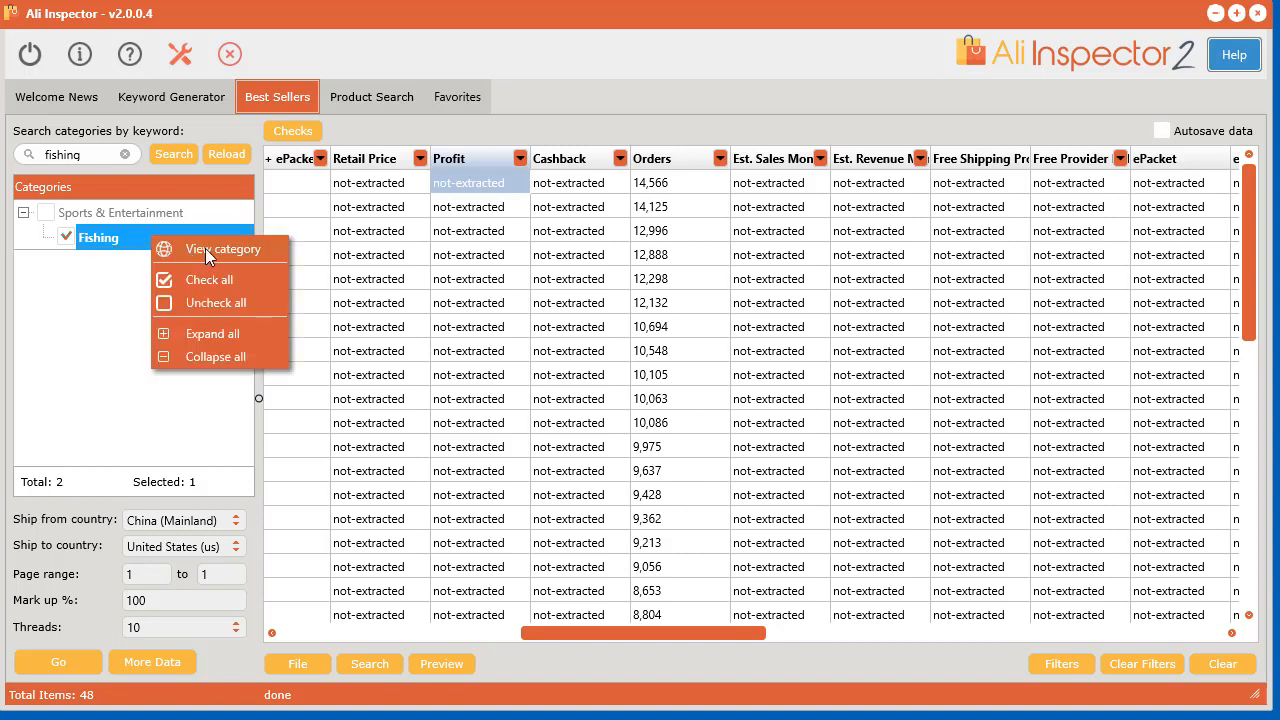
pyautogui.click(220, 263)
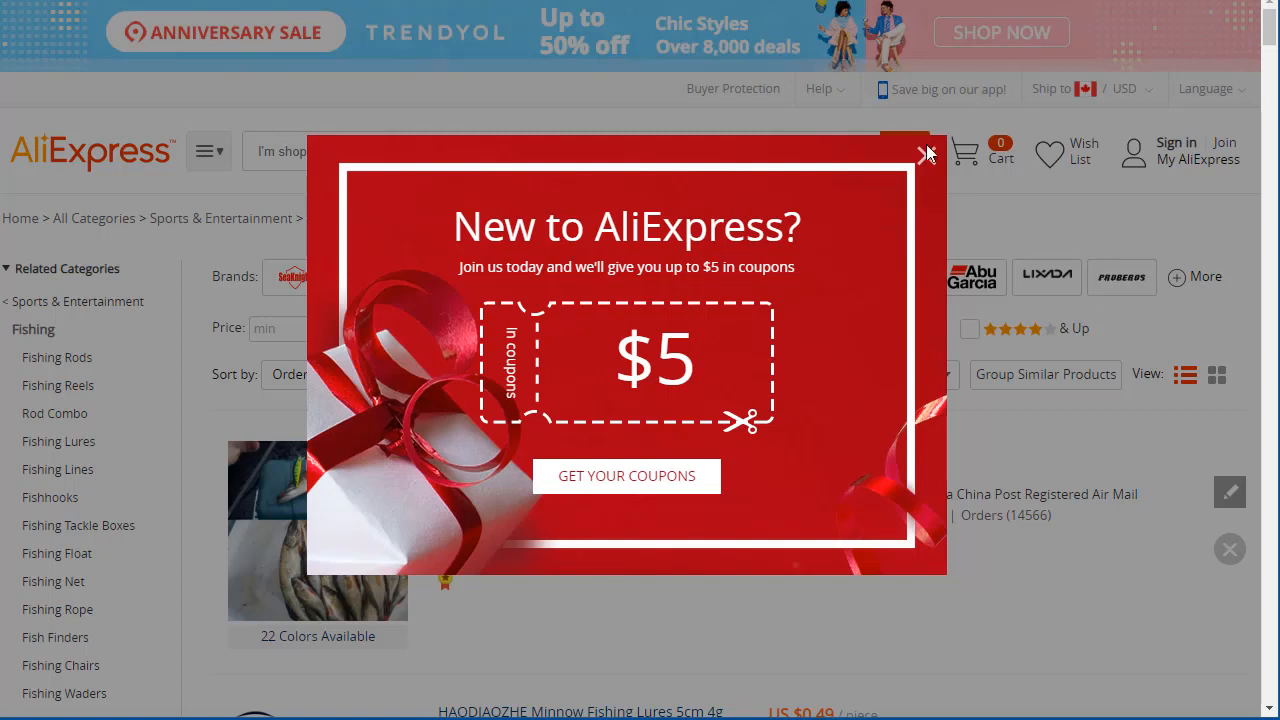
# Dismiss the new-user coupon popup and scroll through the orders-sorted Fishing listings.
pyautogui.click(925, 155)
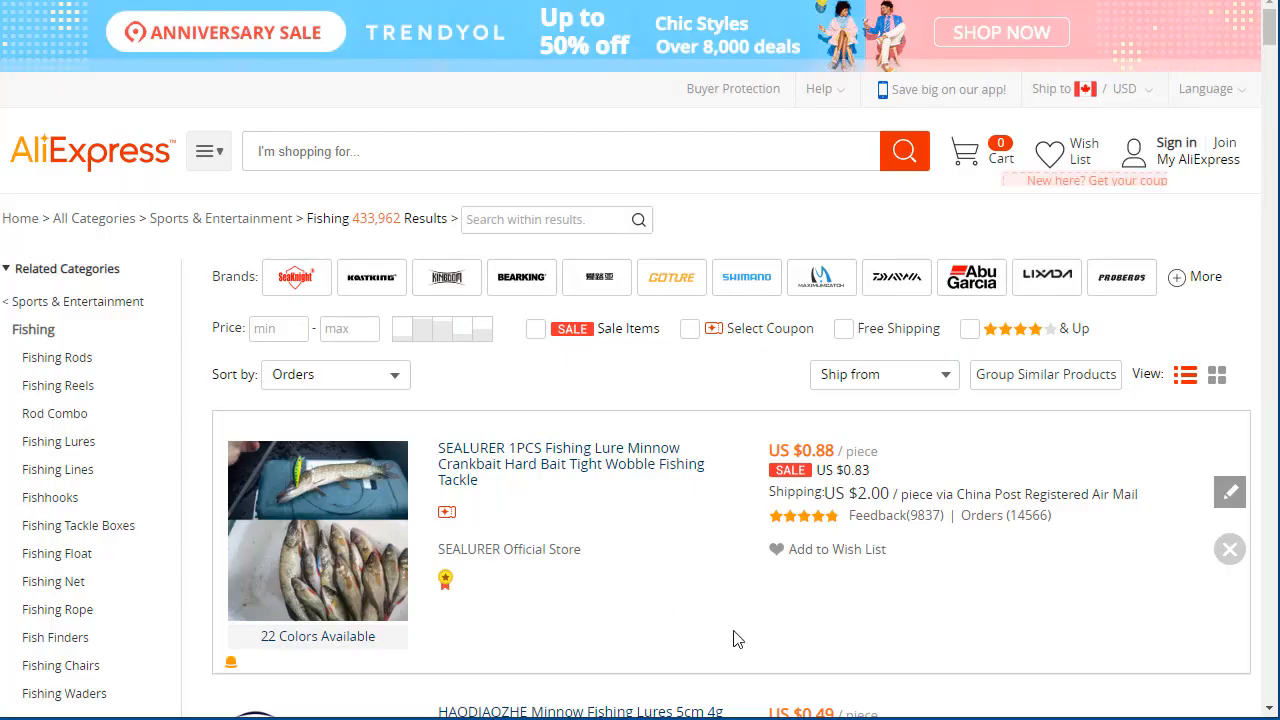
pyautogui.scroll(-3)
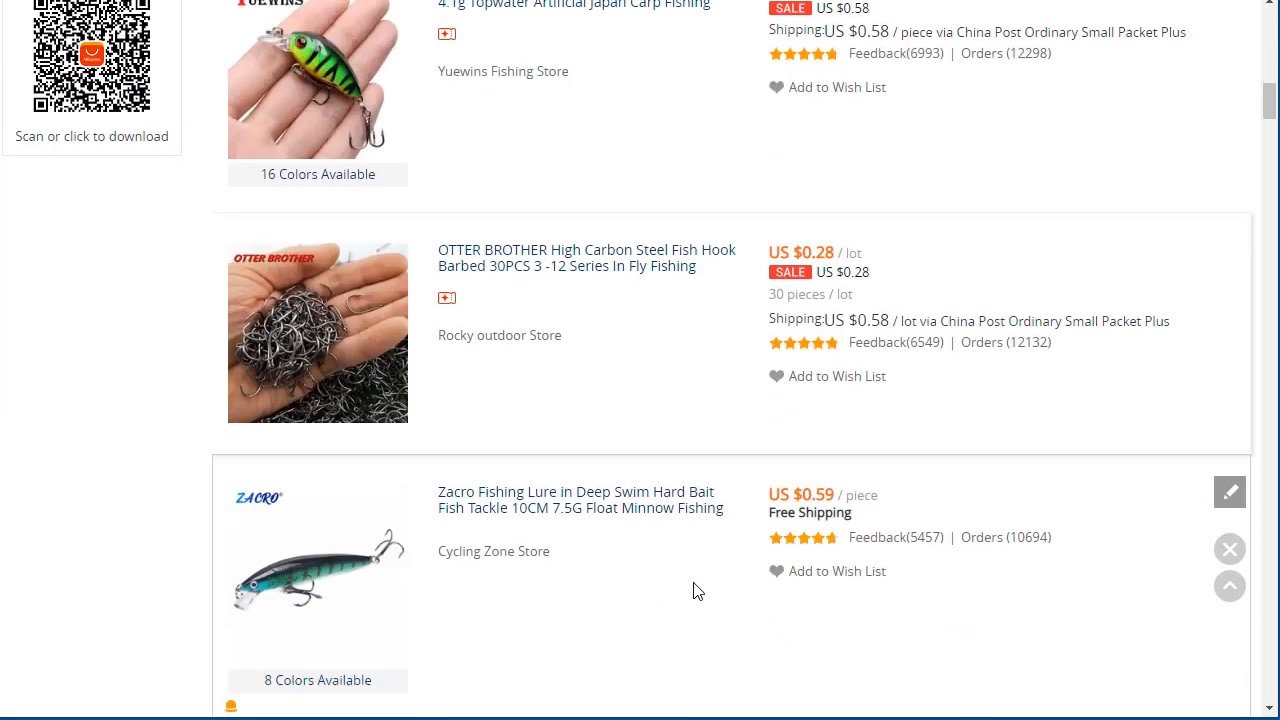
pyautogui.scroll(3)
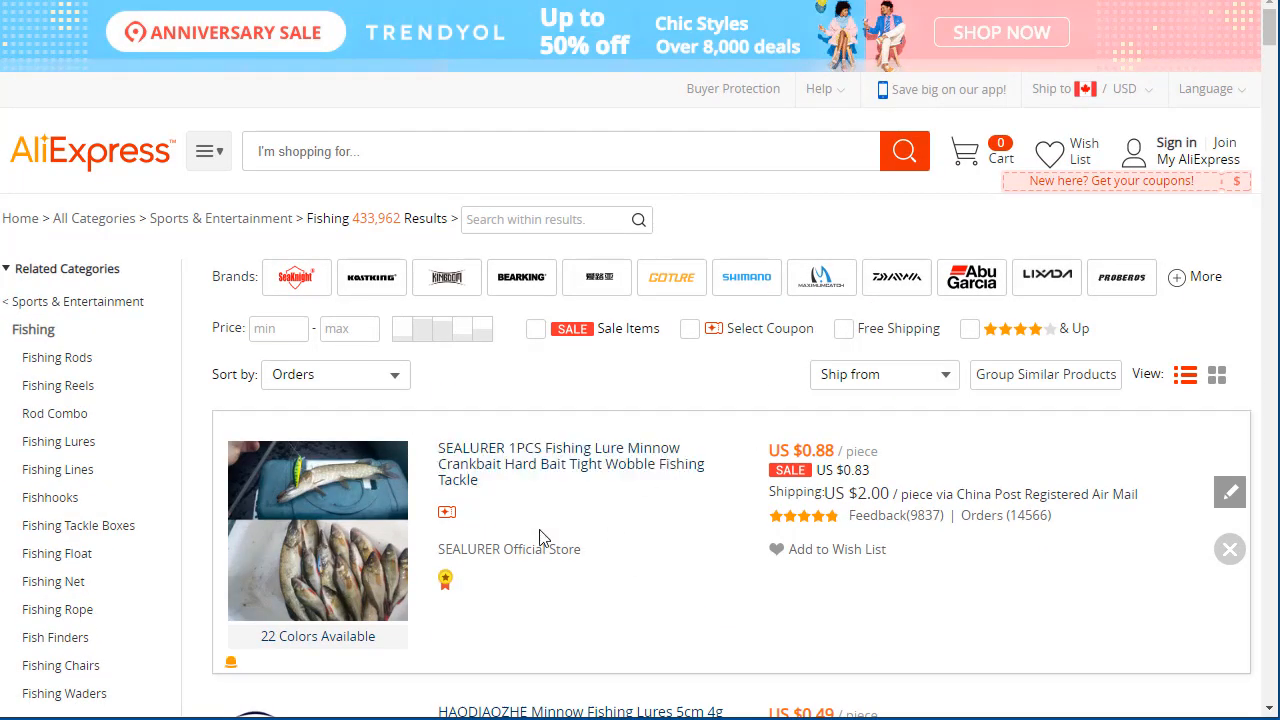
pyautogui.scroll(-3)
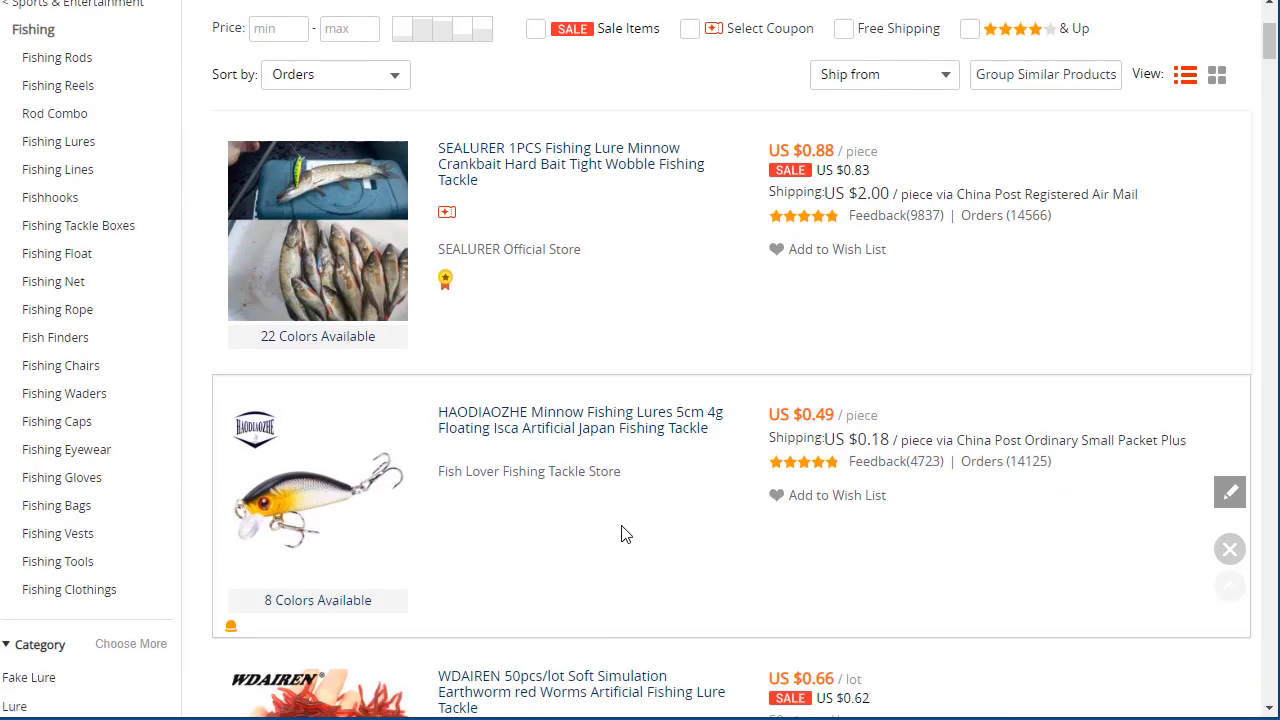
pyautogui.scroll(-3)
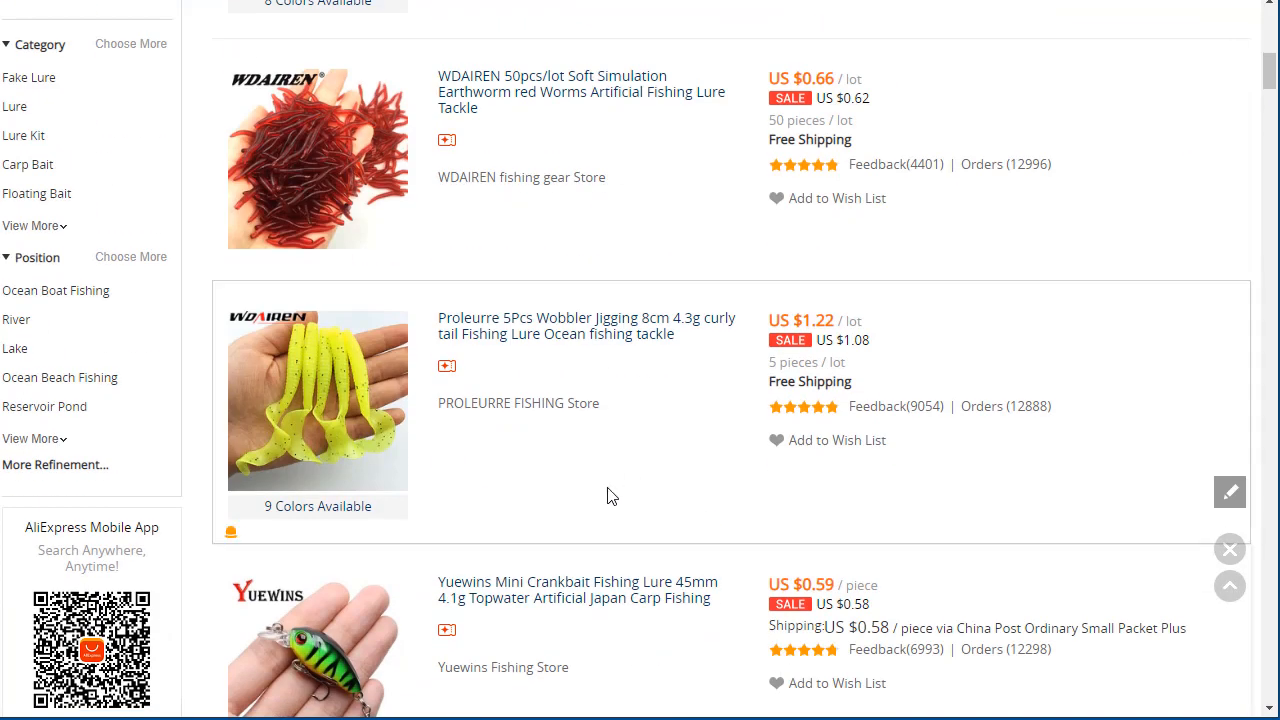
pyautogui.scroll(-3)
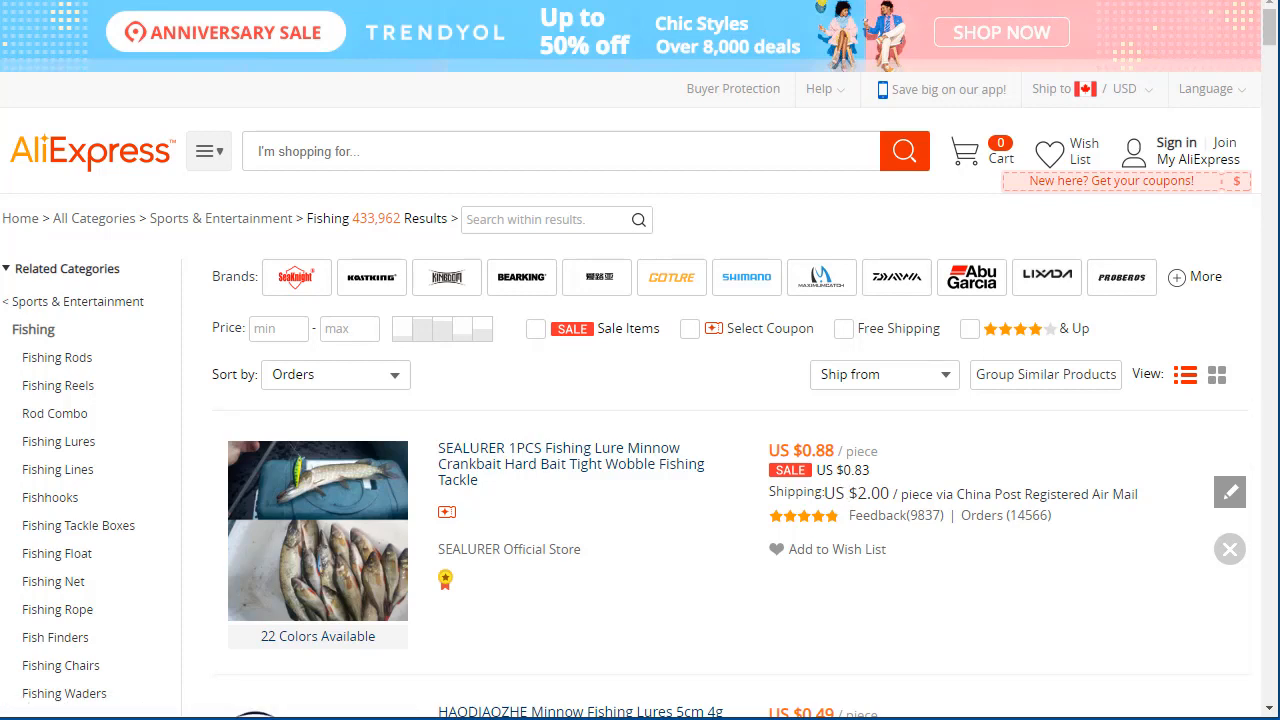
pyautogui.moveTo(853, 491)
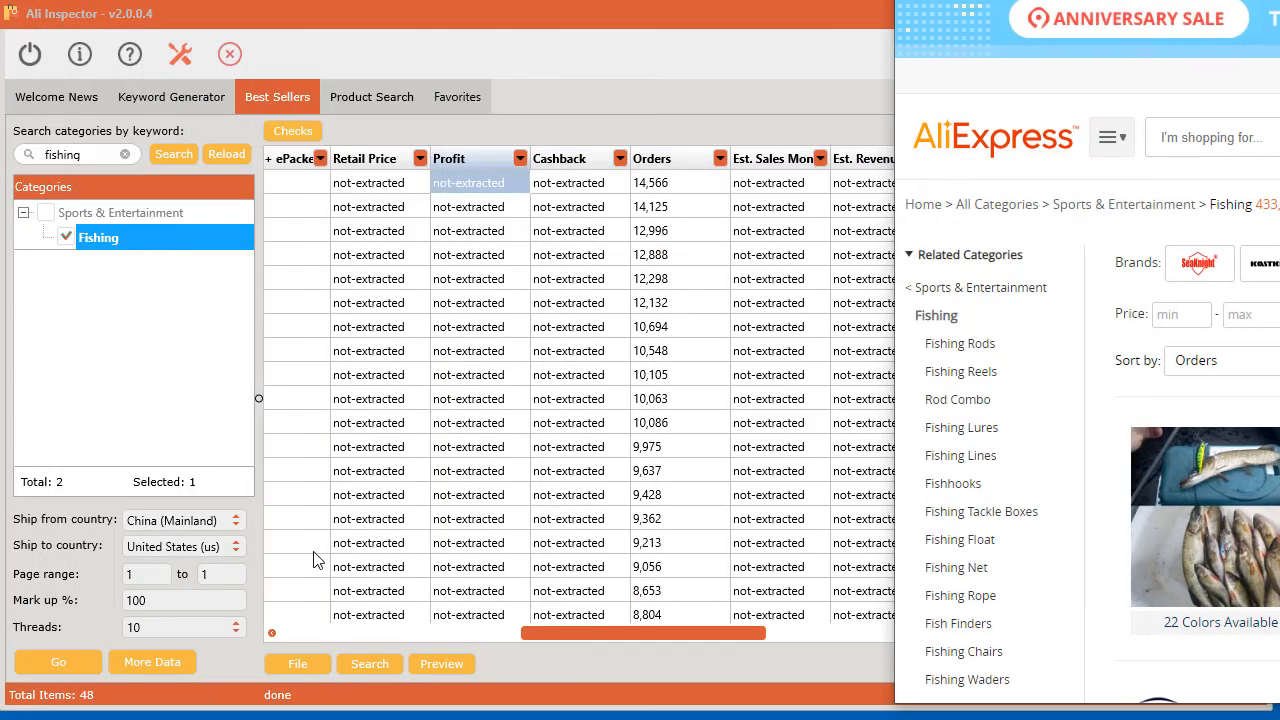
pyautogui.moveTo(110, 531)
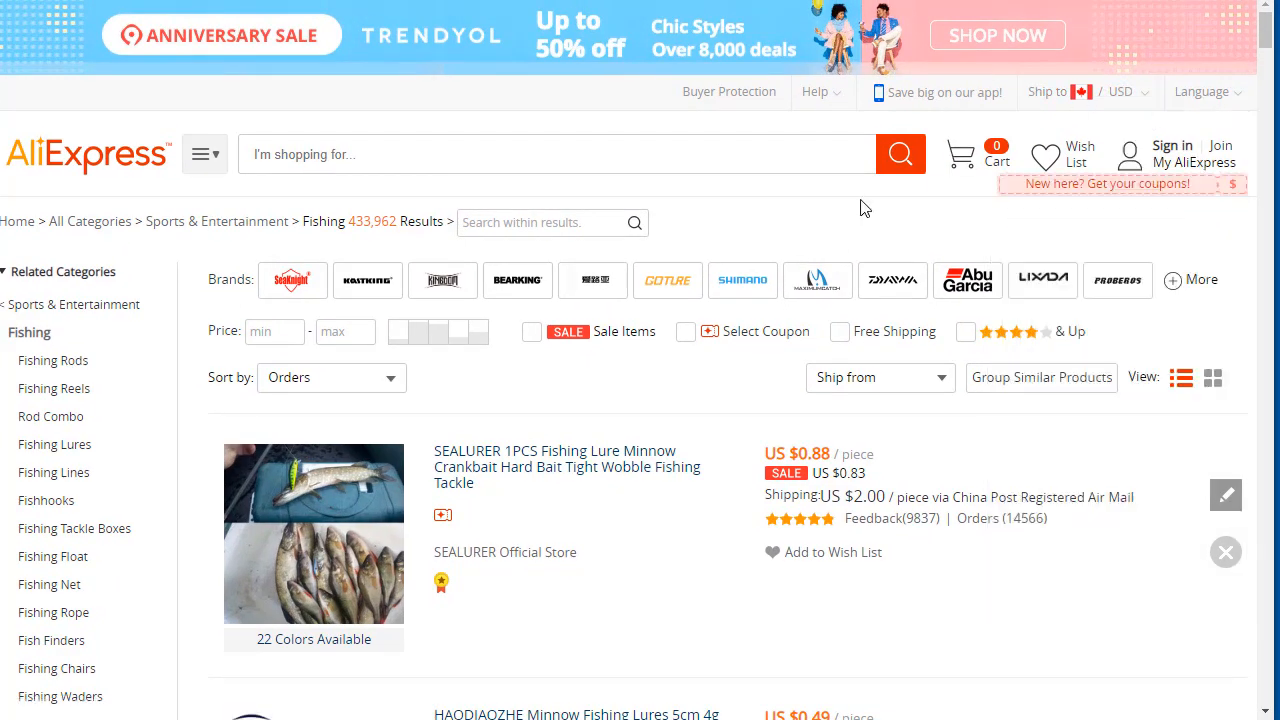
# Scroll through the 48 Fishing results in Ali Inspector to compare order counts.
pyautogui.scroll(-3)
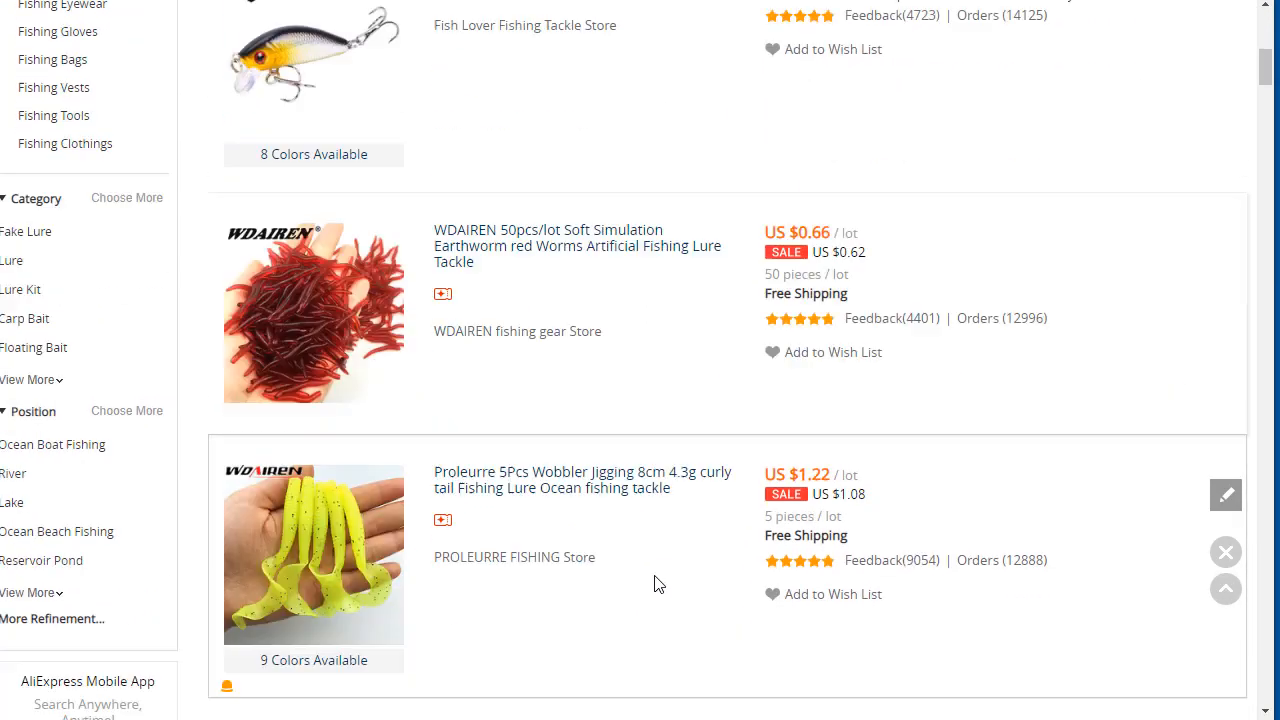
pyautogui.scroll(-3)
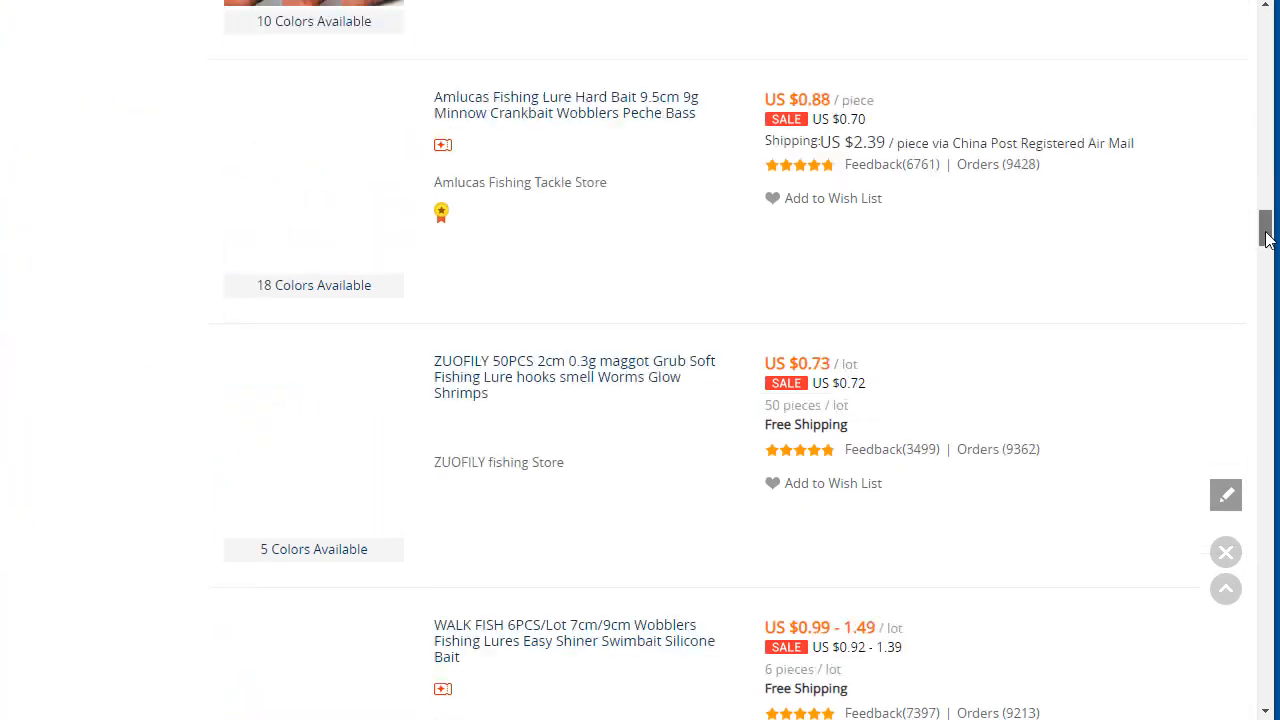
pyautogui.scroll(3)
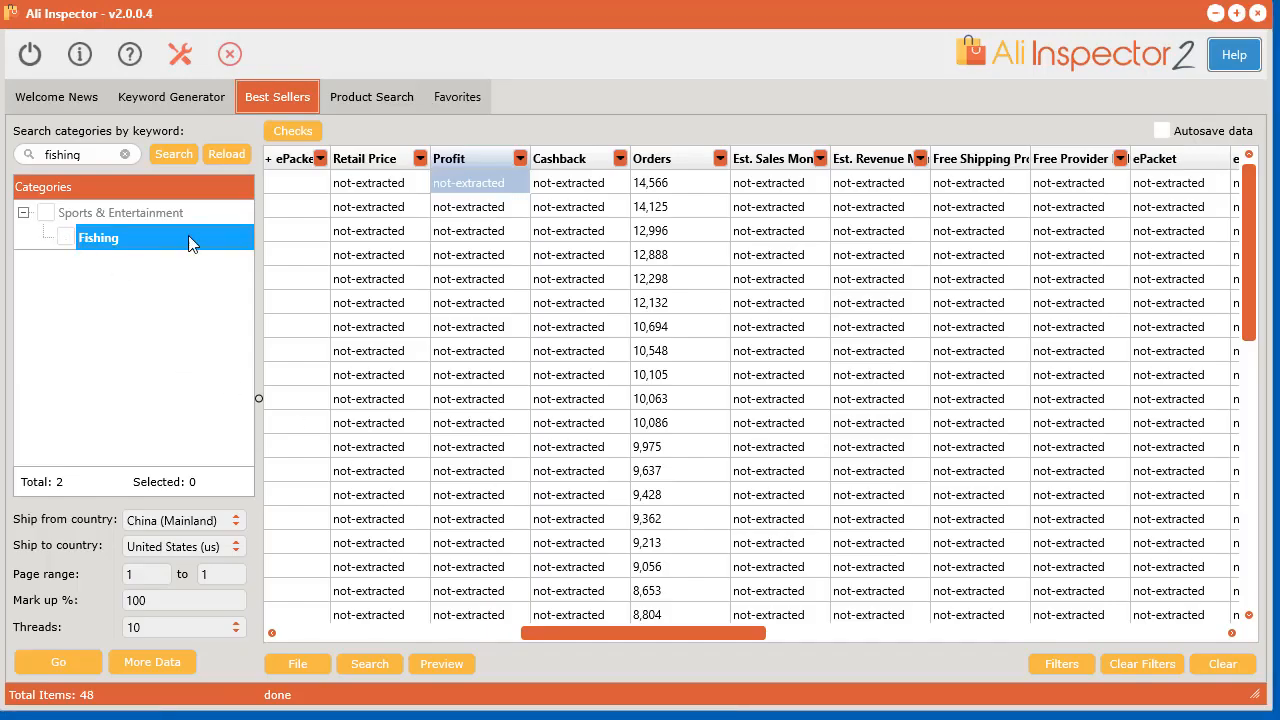
# Dismiss the Fishing context menu, reload all 381 categories, and clear any ticks.
pyautogui.rightClick(98, 237)
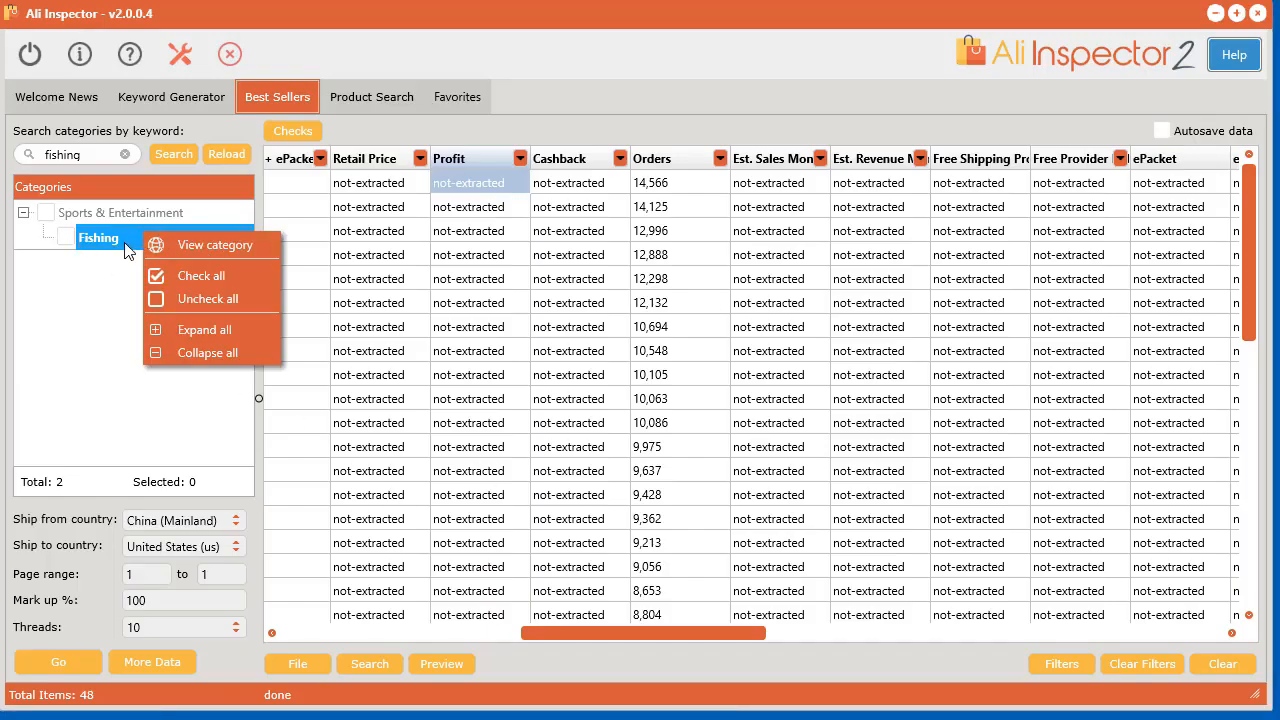
pyautogui.click(119, 297)
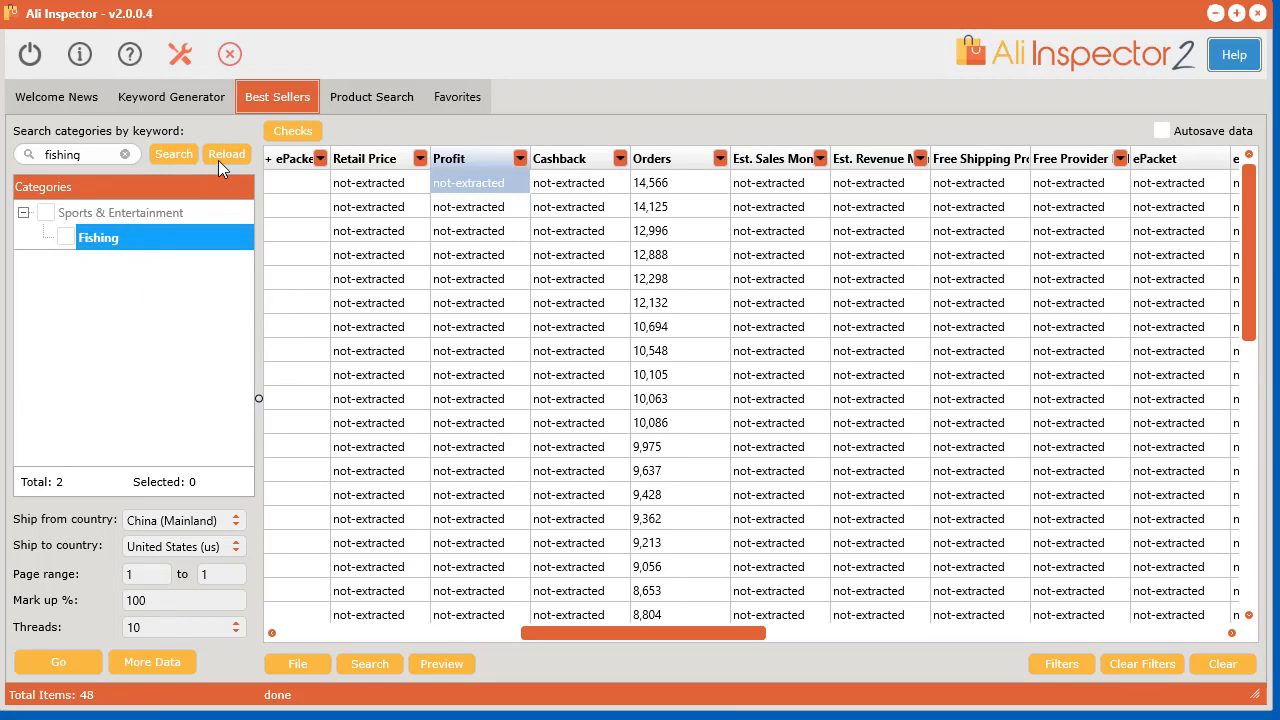
pyautogui.click(226, 154)
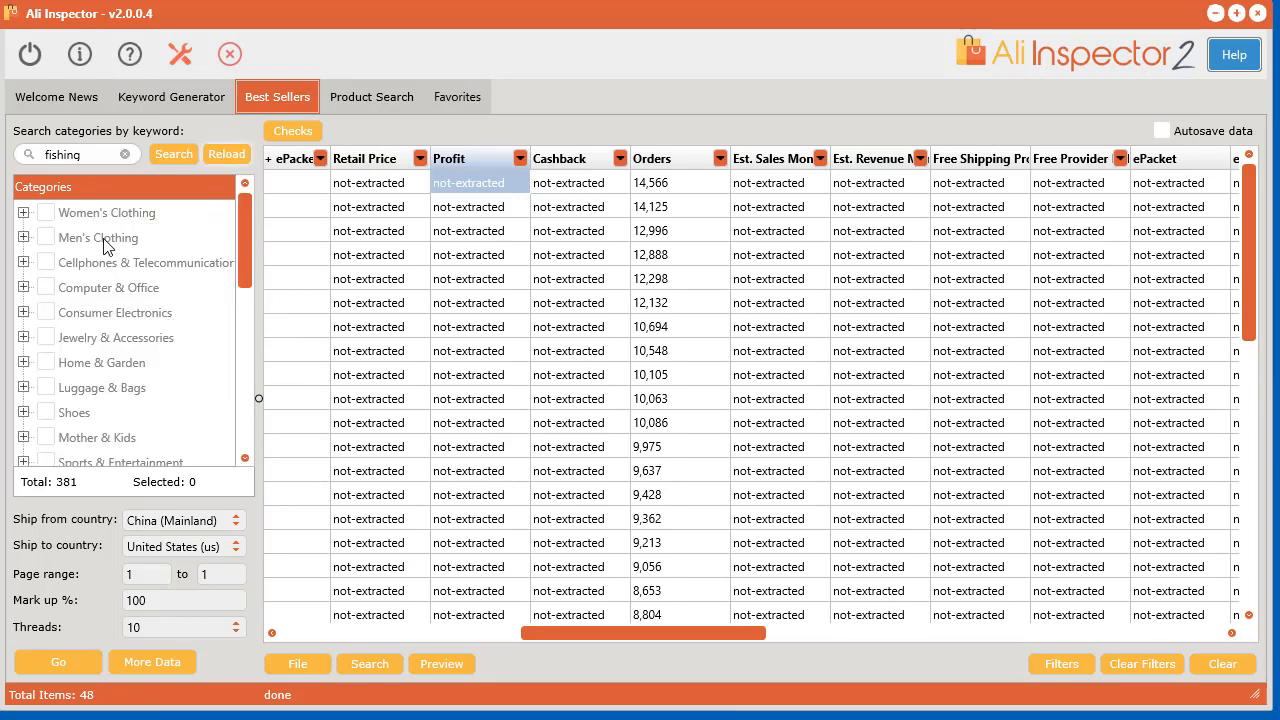
pyautogui.click(25, 212)
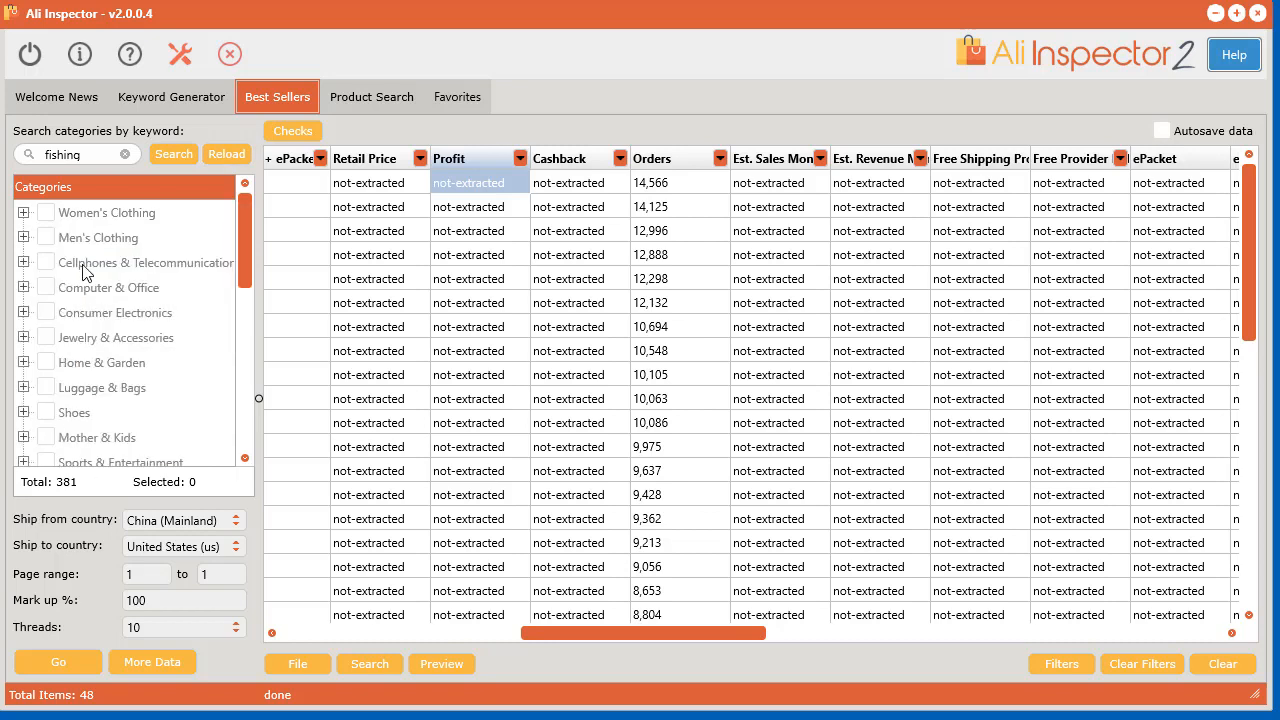
pyautogui.click(24, 212)
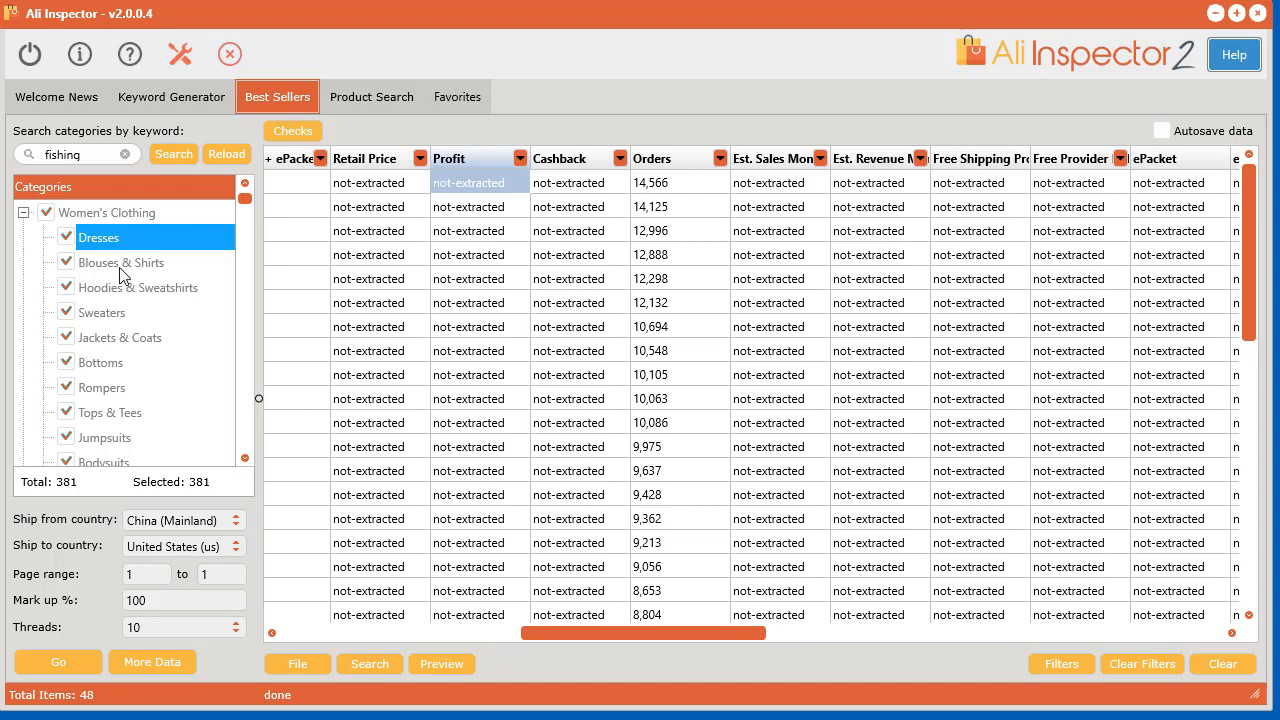
pyautogui.moveTo(228, 495)
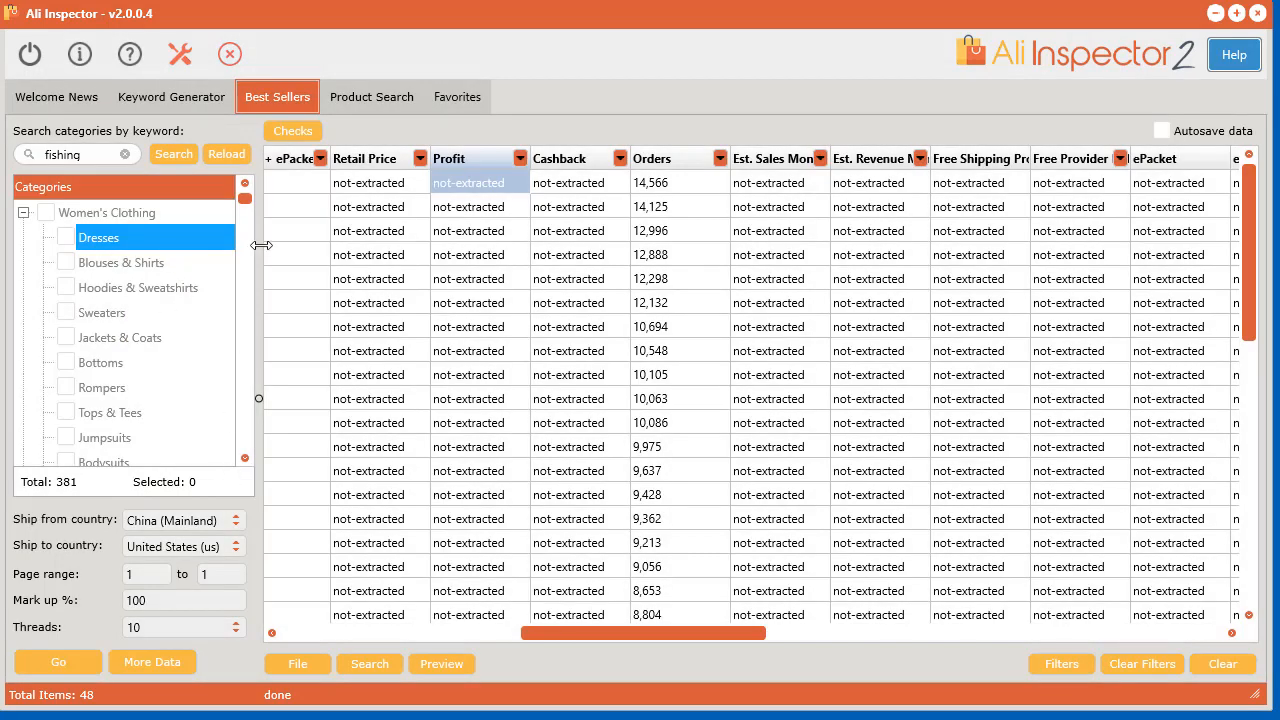
pyautogui.scroll(-3)
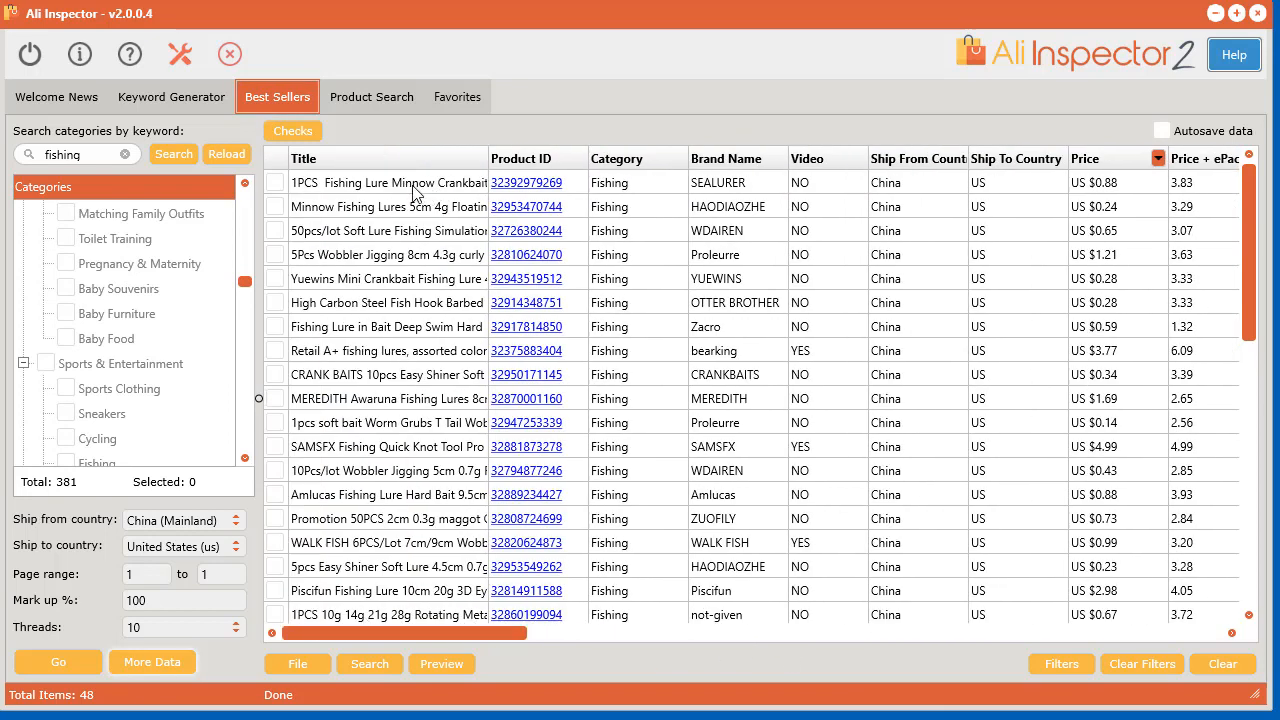
# Open Product details for the first-row SEALURER minnow lure.
pyautogui.click(388, 183)
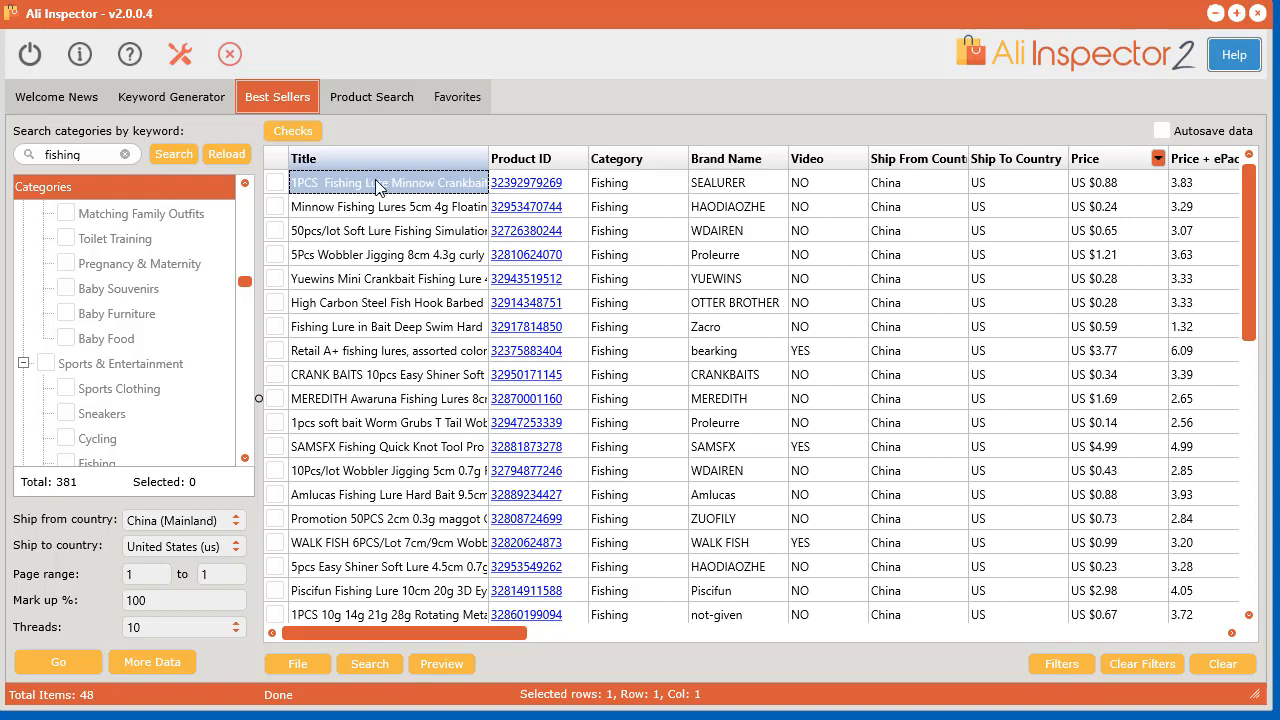
pyautogui.rightClick(388, 182)
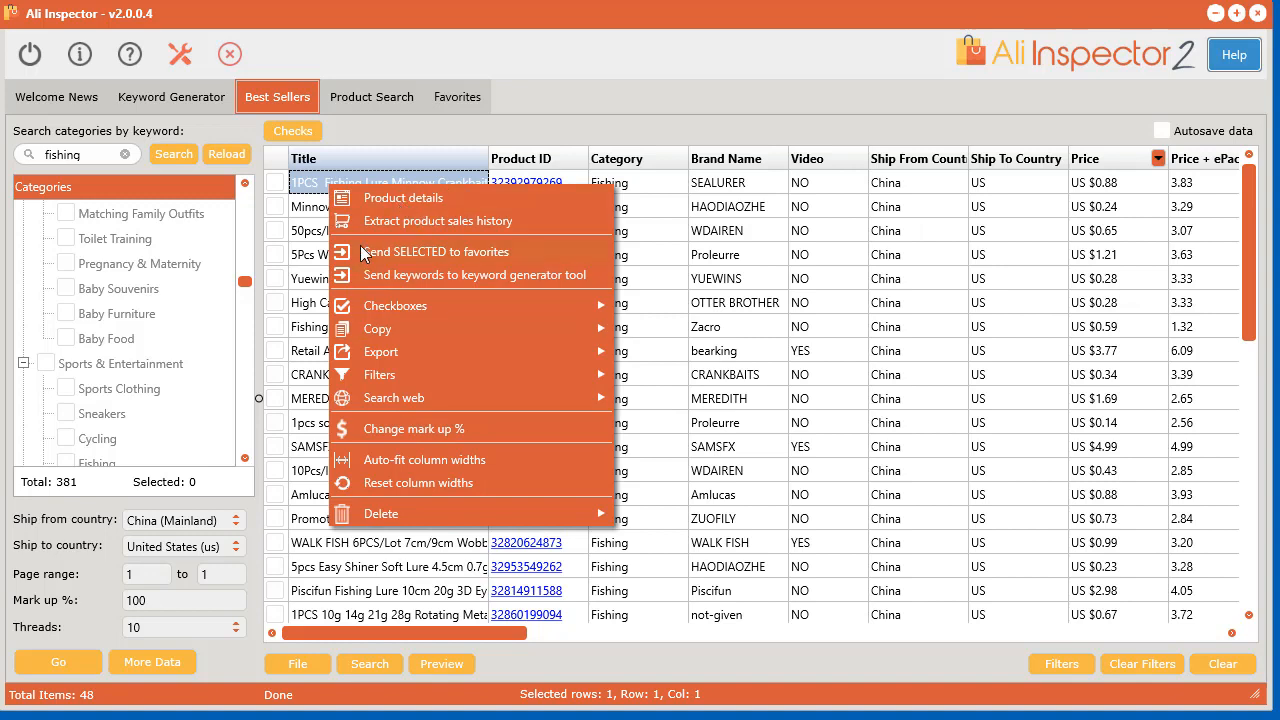
pyautogui.click(405, 197)
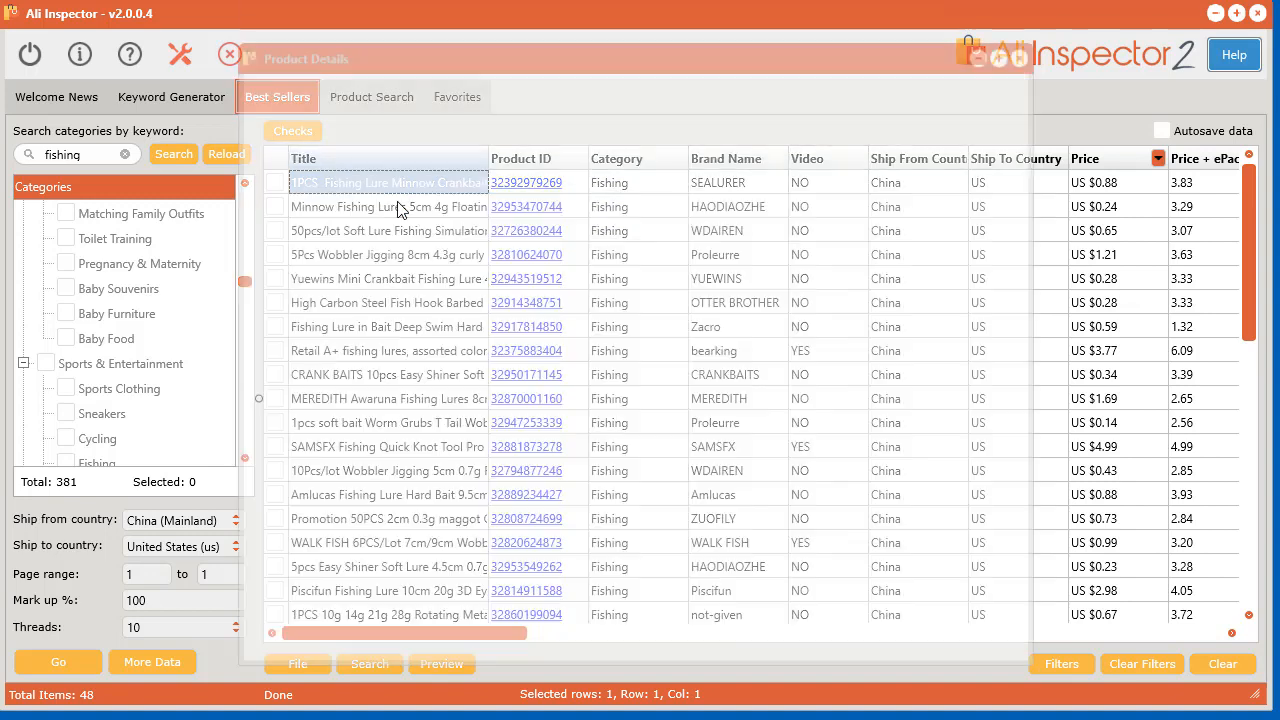
# Enable description image download and open the SEALURER lure's AliExpress page.
pyautogui.doubleClick(388, 182)
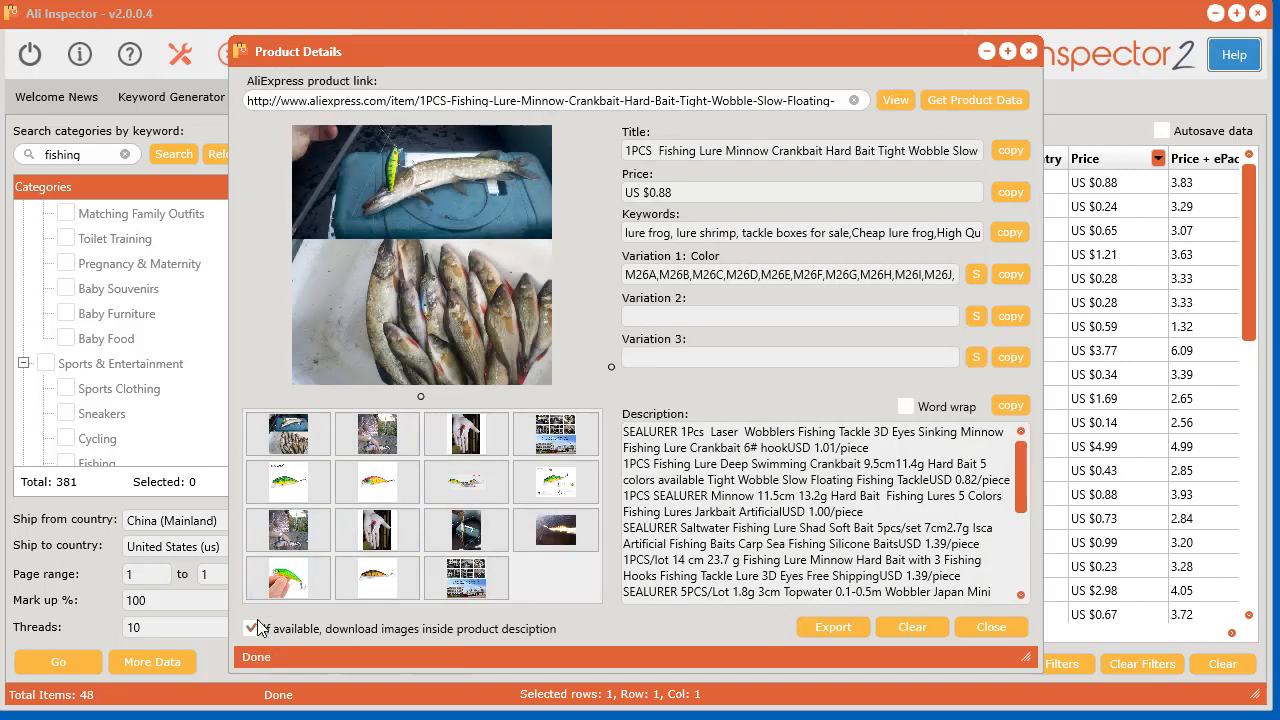
pyautogui.click(251, 628)
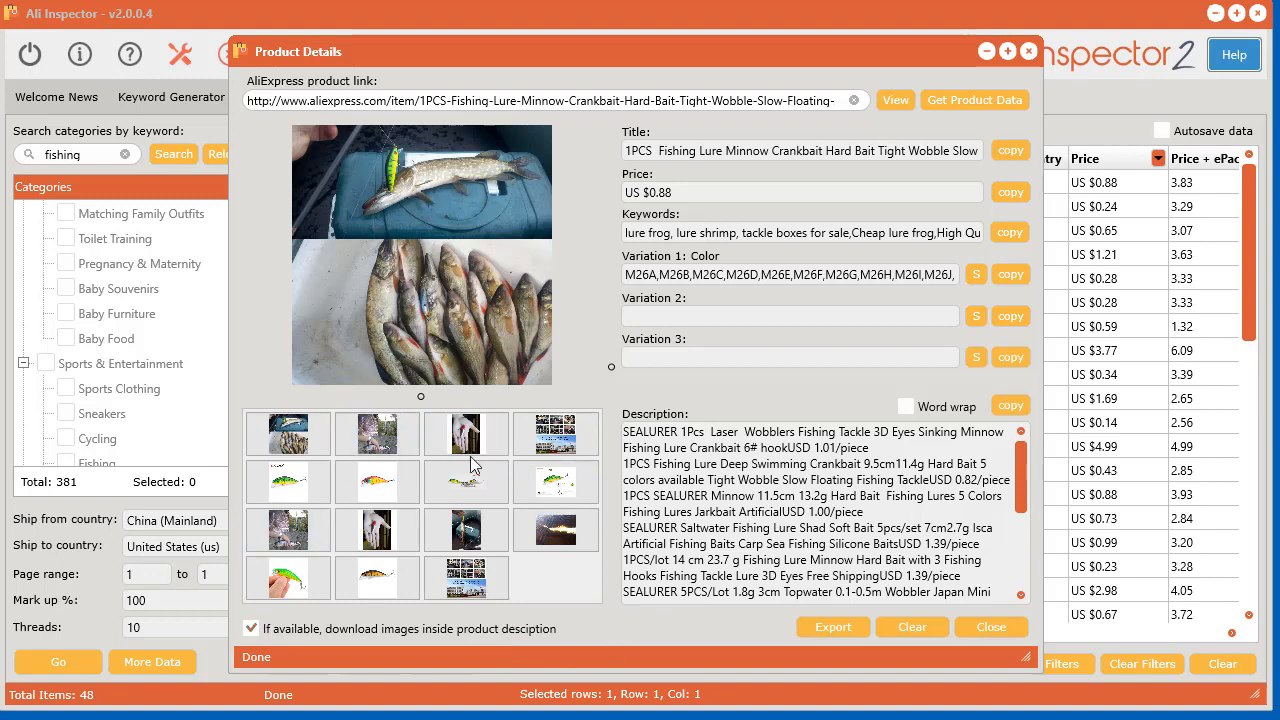
pyautogui.moveTo(518, 232)
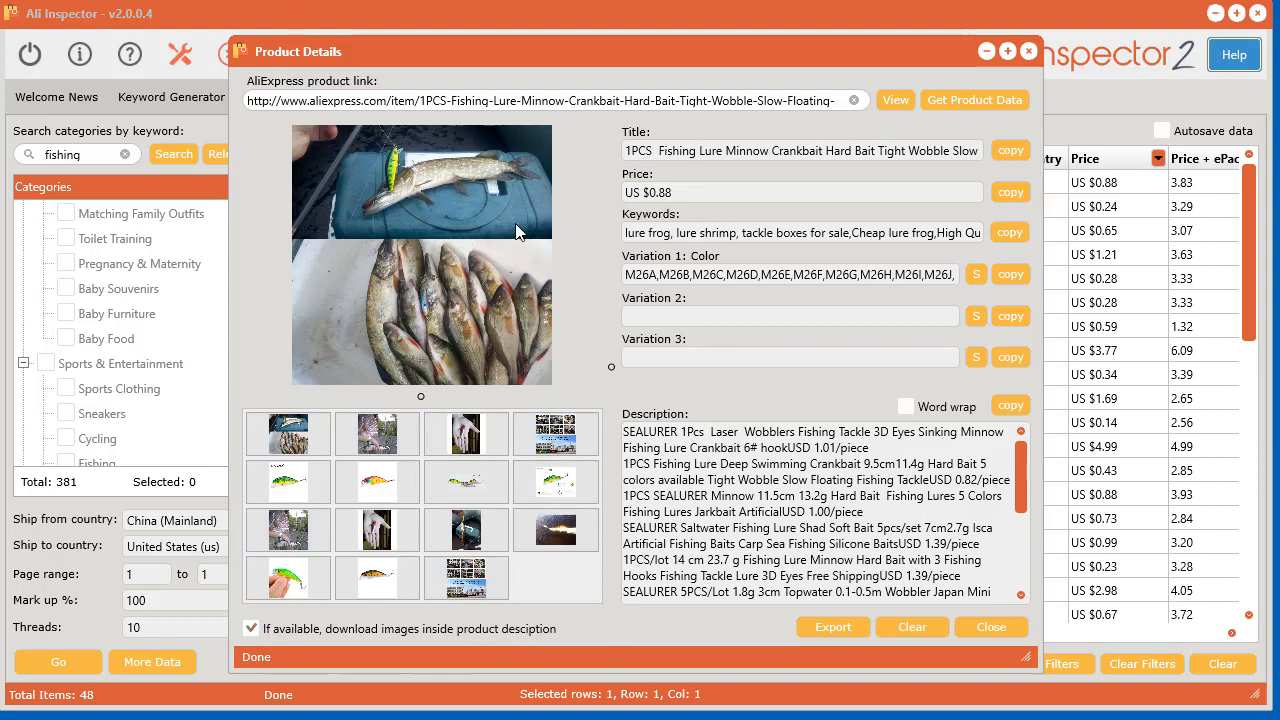
pyautogui.click(894, 100)
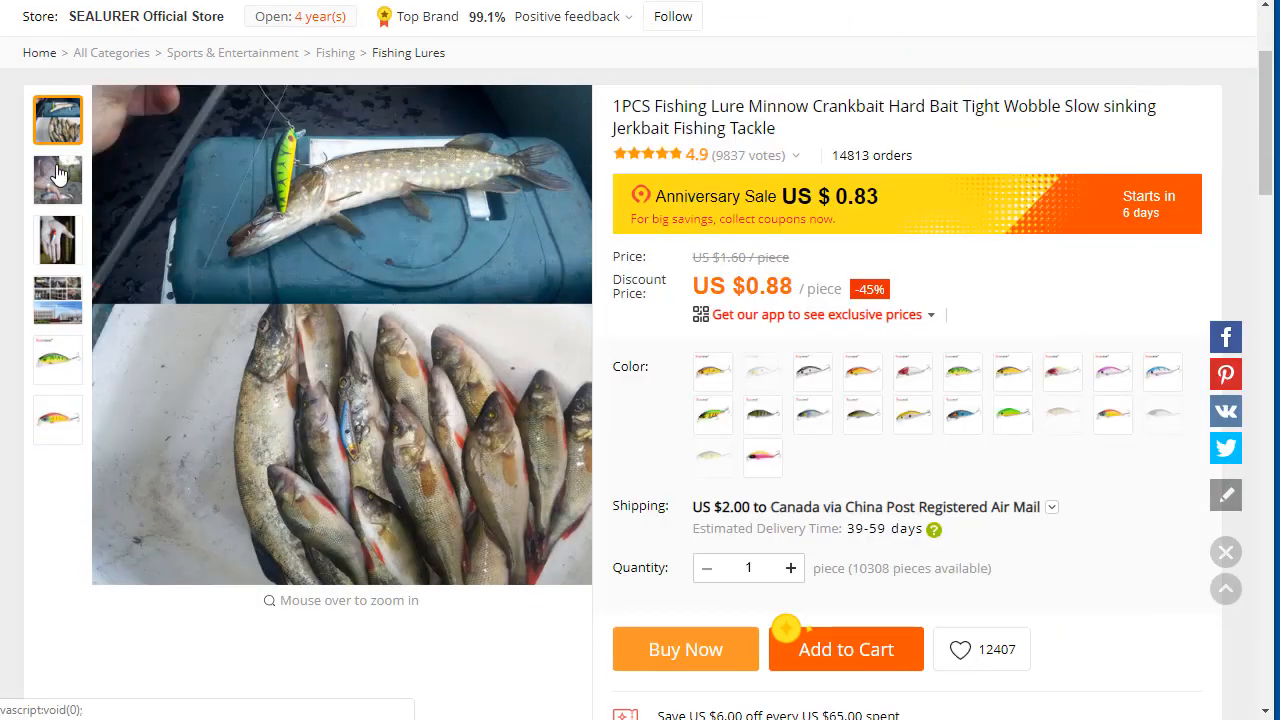
pyautogui.scroll(-3)
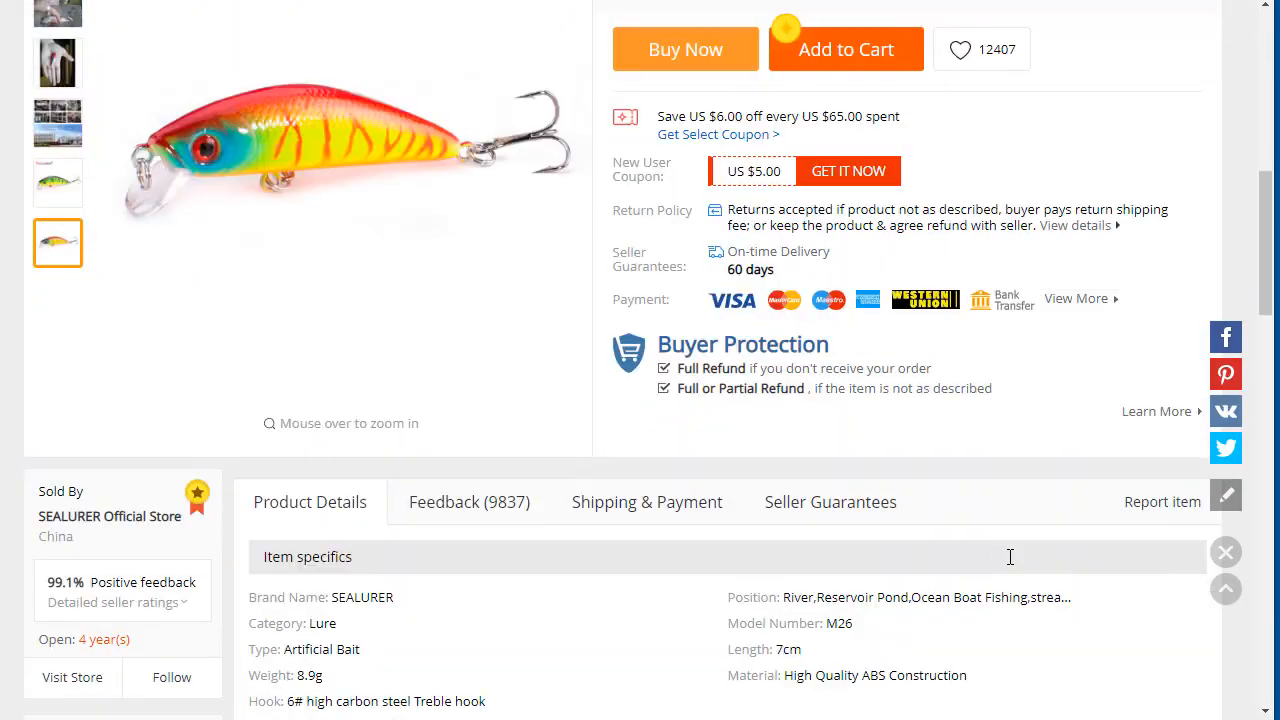
pyautogui.scroll(-3)
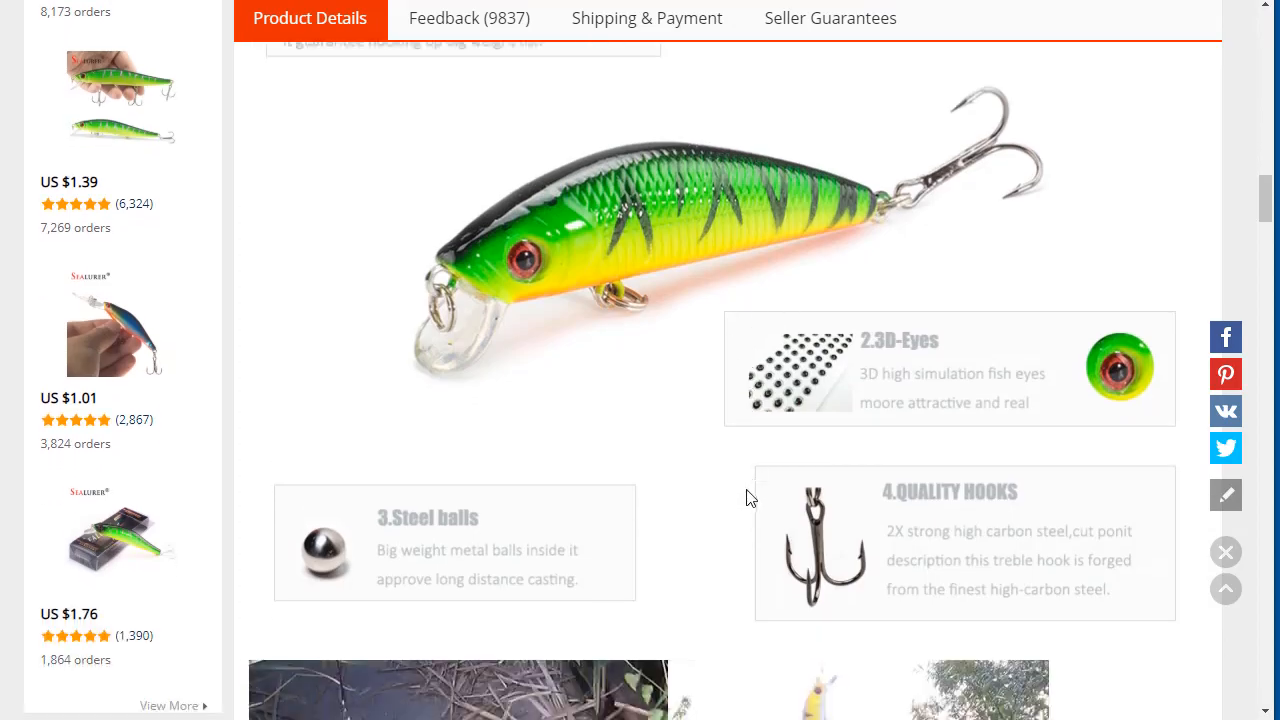
pyautogui.scroll(-3)
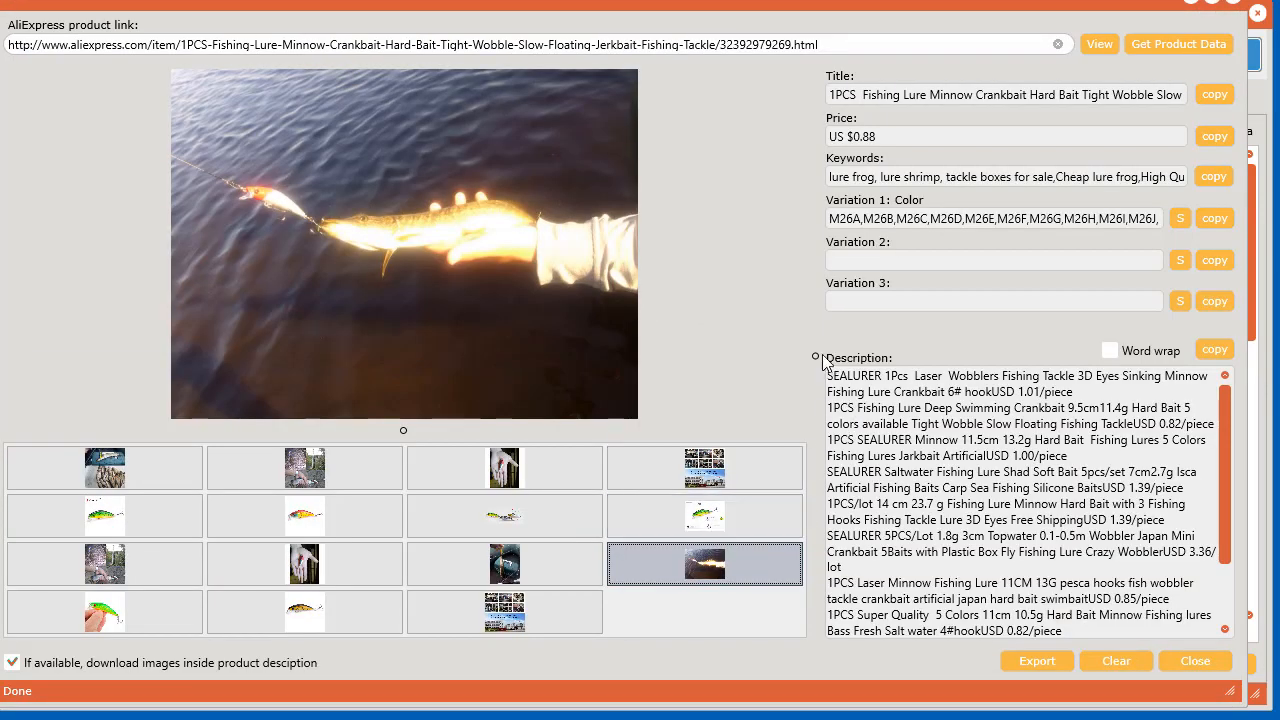
# Close the lure's Product Details and extract the first product's sales history.
pyautogui.click(1178, 44)
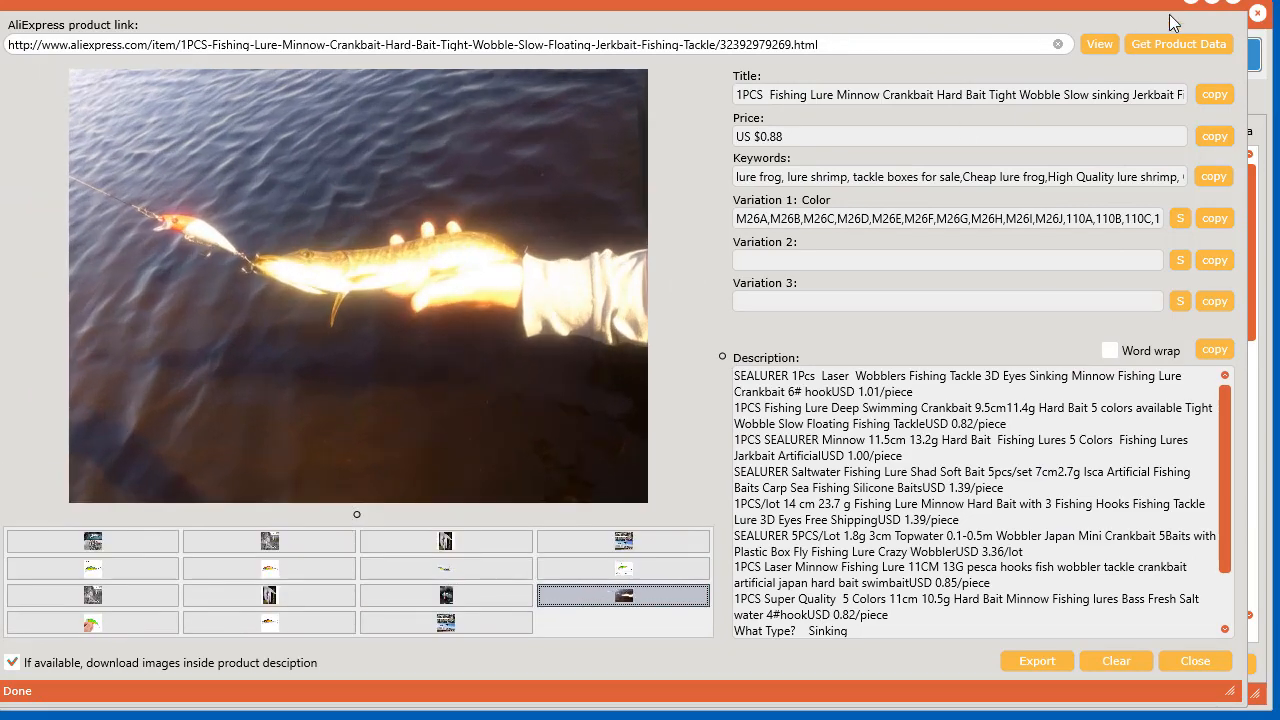
pyautogui.rightClick(340, 182)
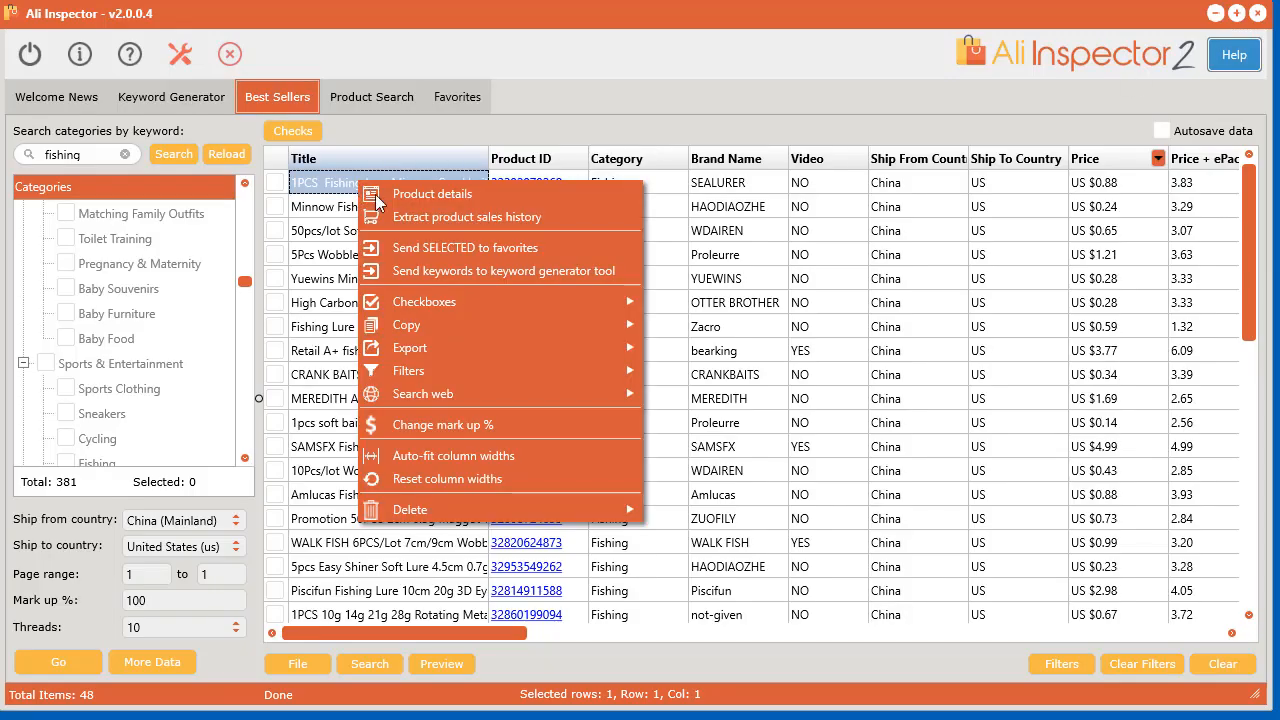
pyautogui.click(467, 217)
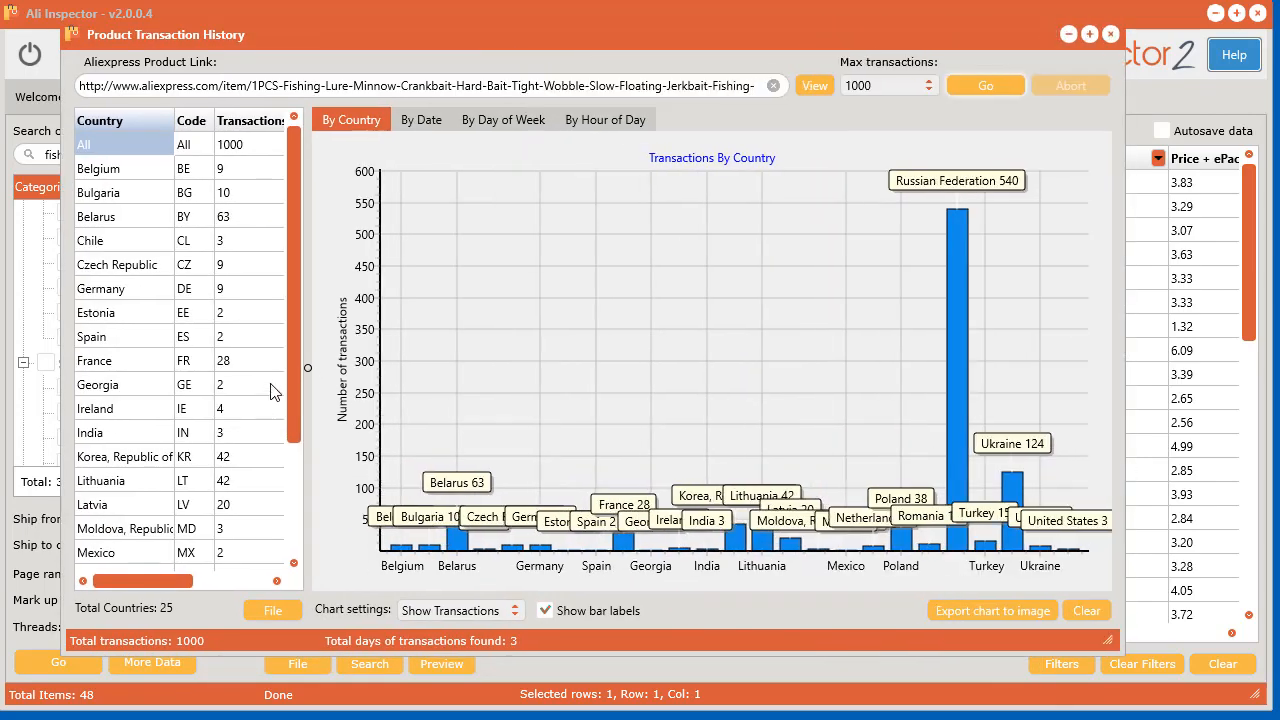
# Widen the country grid and chart the lure's sales by date, weekday and hour.
pyautogui.moveTo(308, 368); pyautogui.dragTo(452, 368)
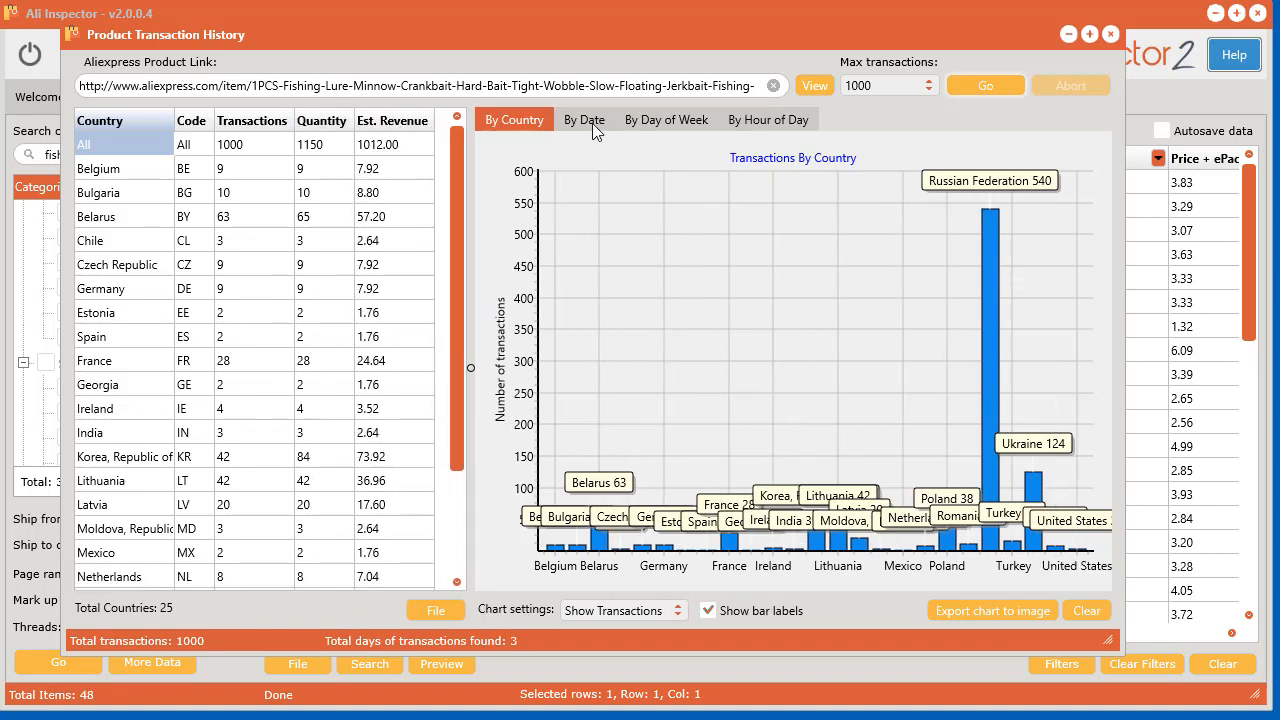
pyautogui.click(584, 120)
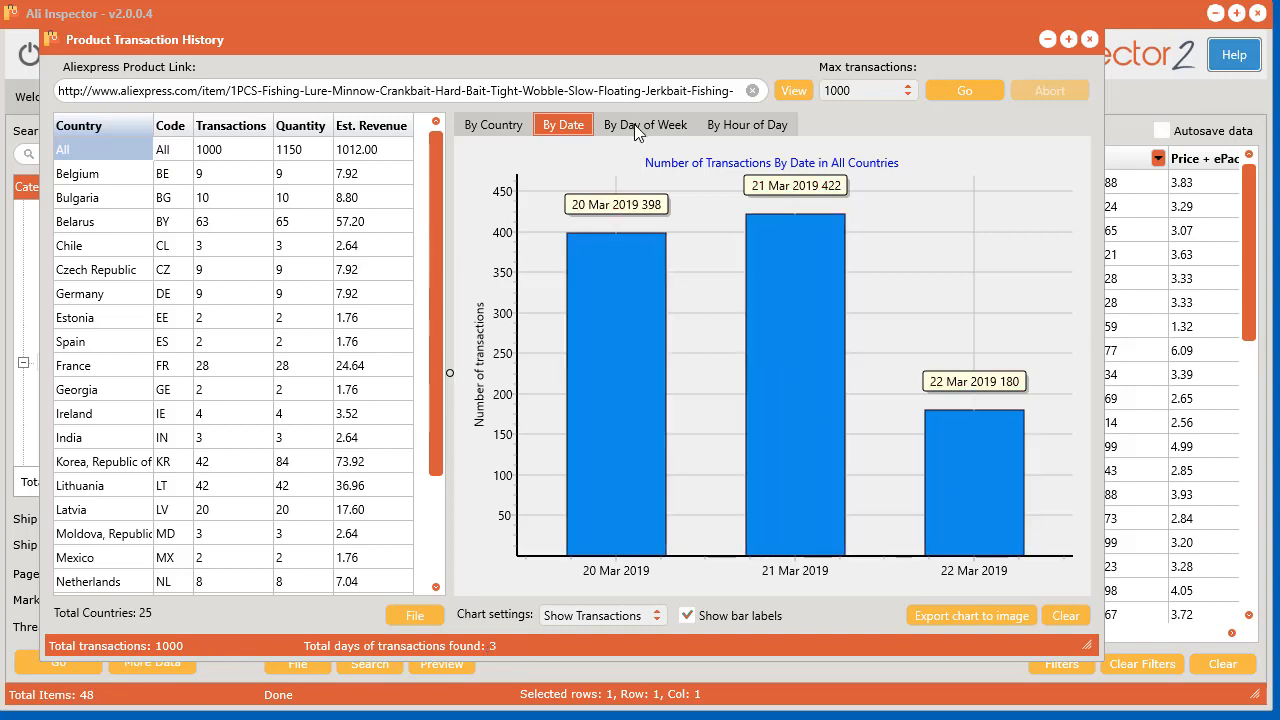
pyautogui.click(645, 124)
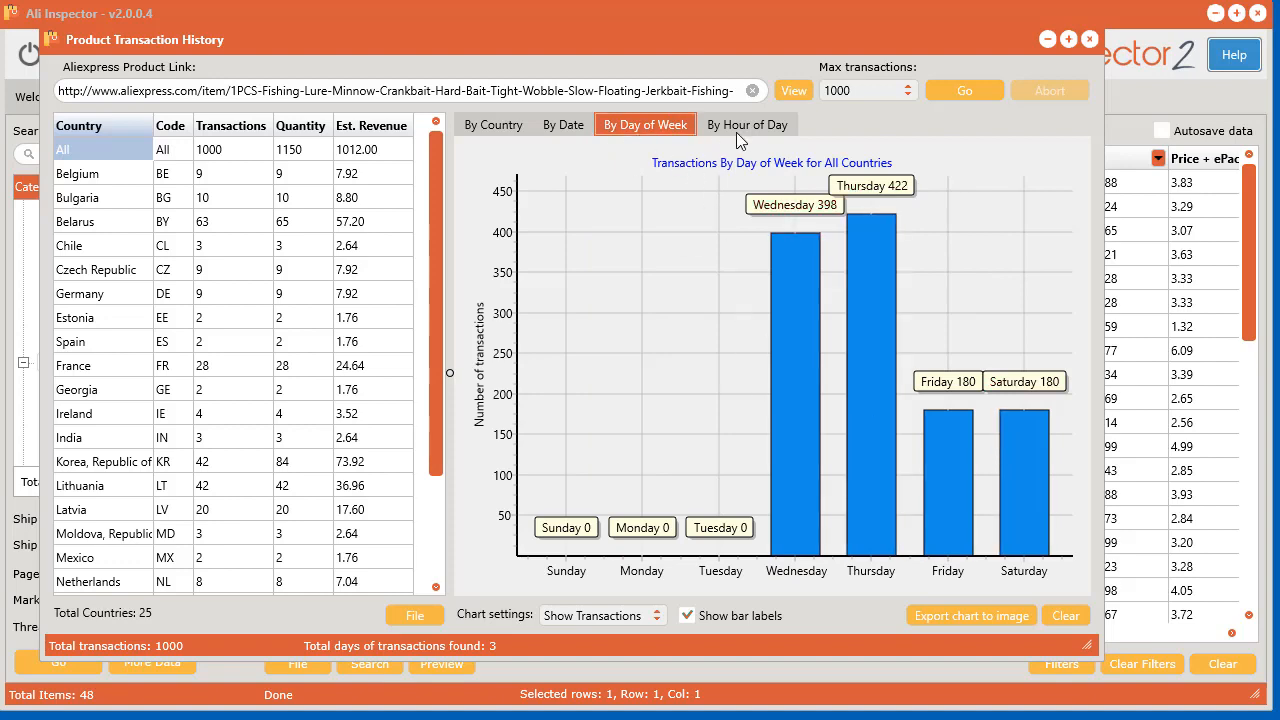
pyautogui.click(746, 124)
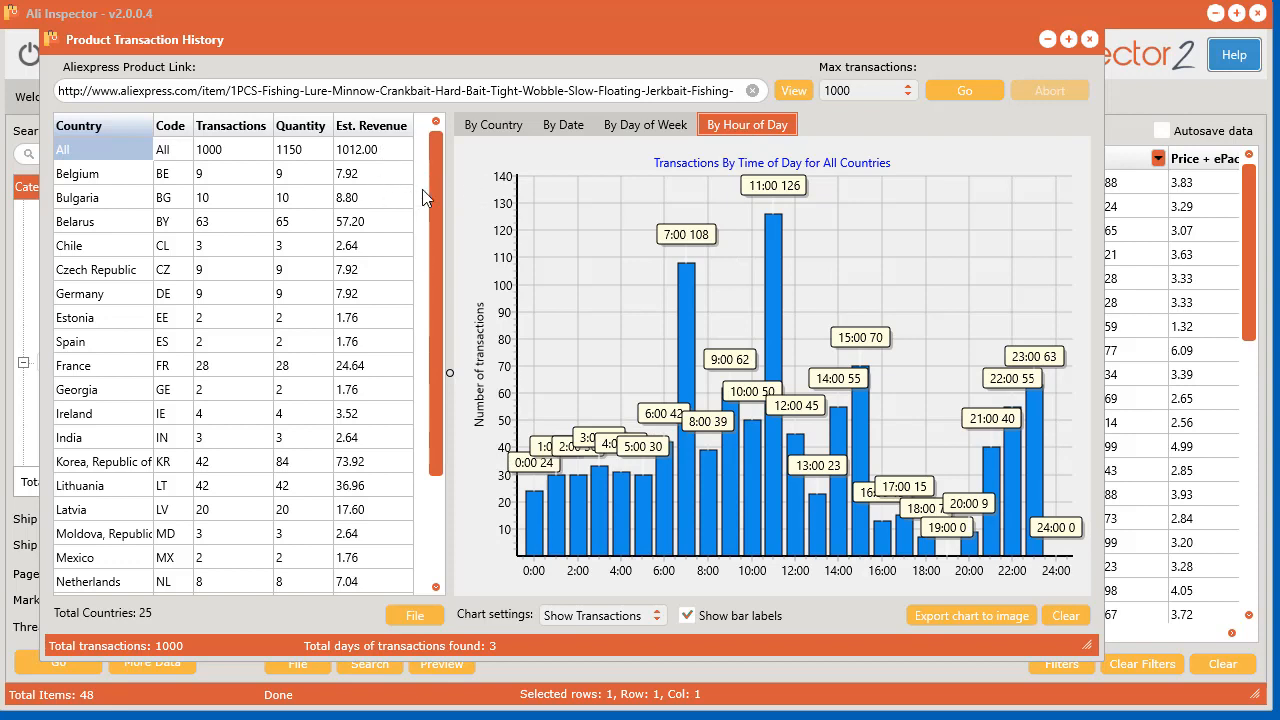
pyautogui.moveTo(386, 229)
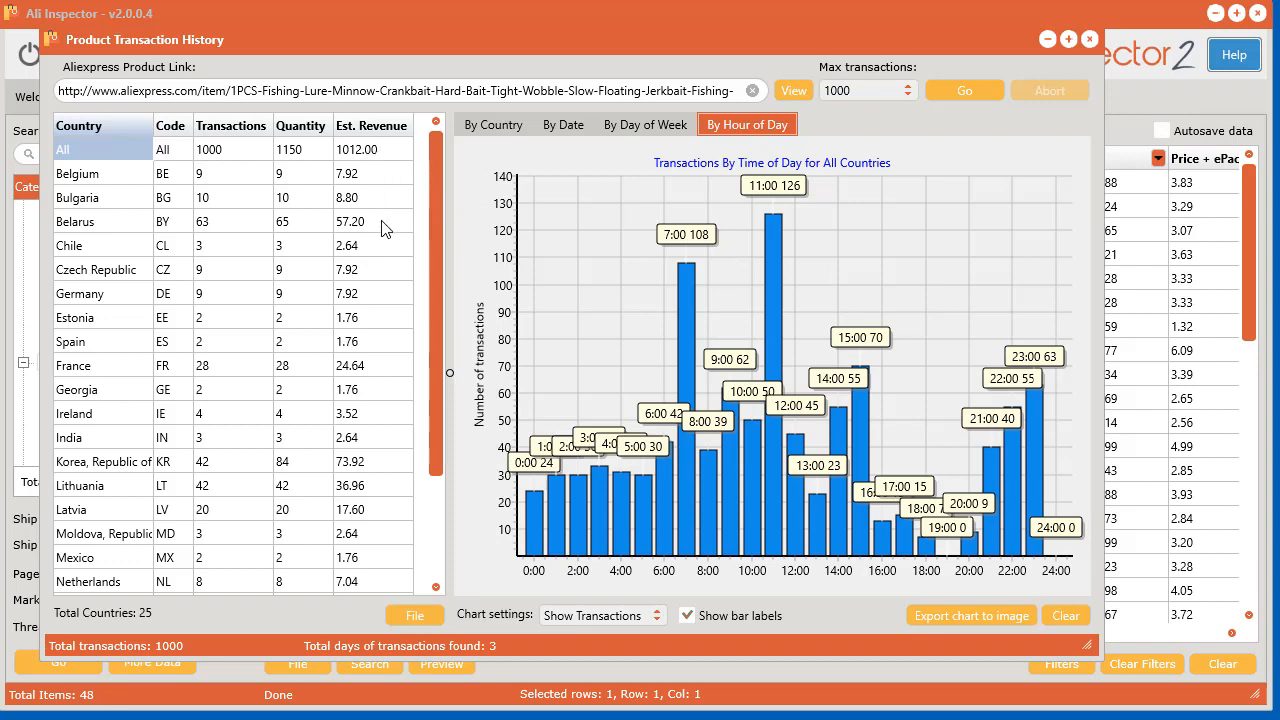
pyautogui.moveTo(392, 143)
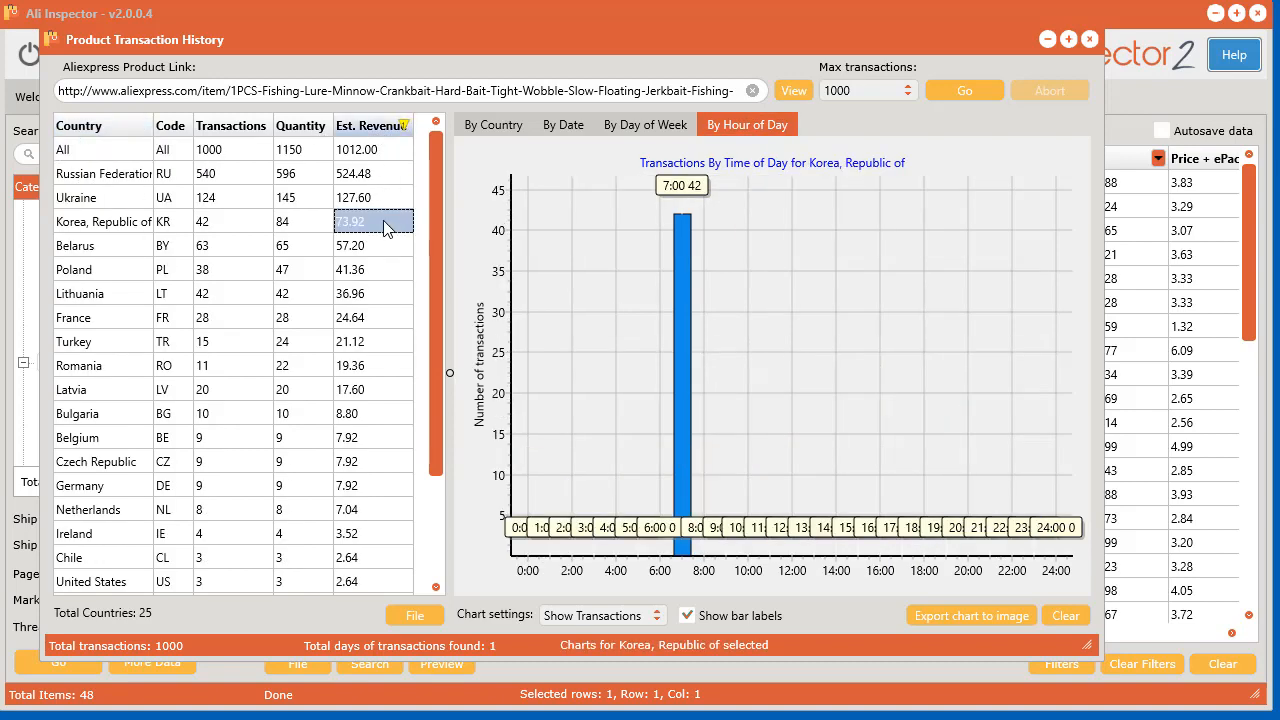
# Chart Belarus's transactions by hour and date, then switch back to By Country.
pyautogui.click(350, 245)
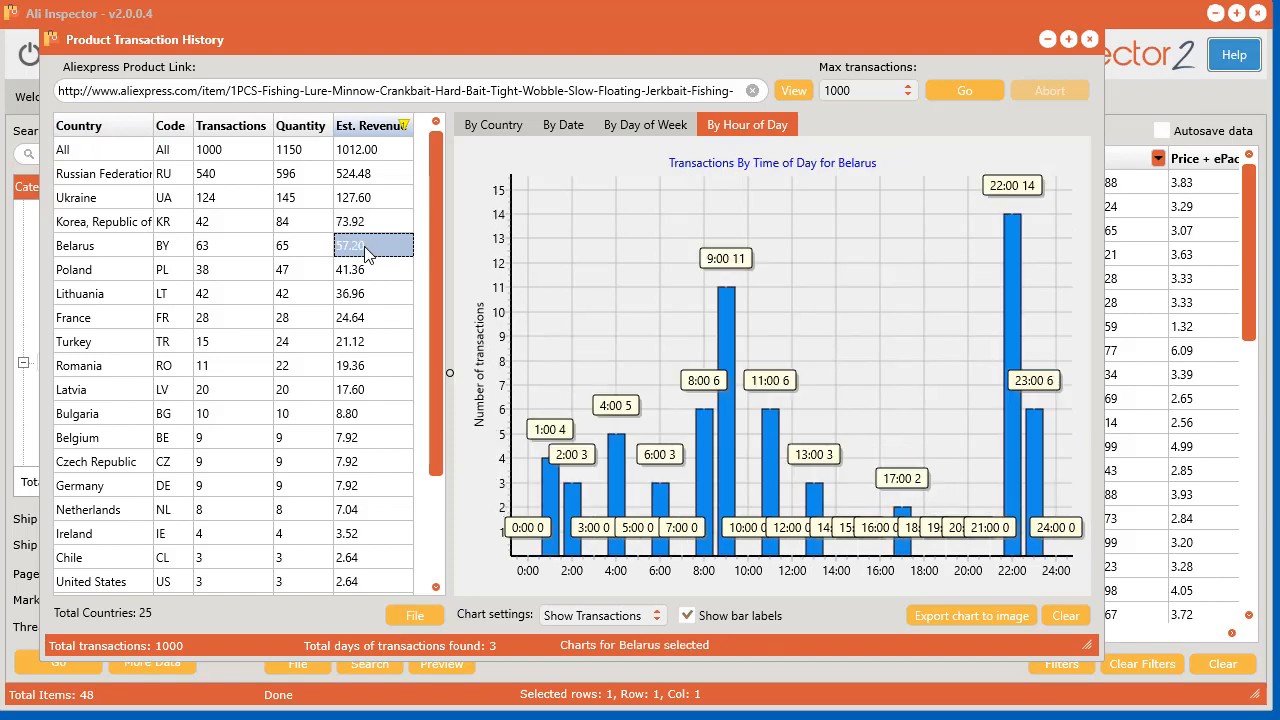
pyautogui.click(562, 124)
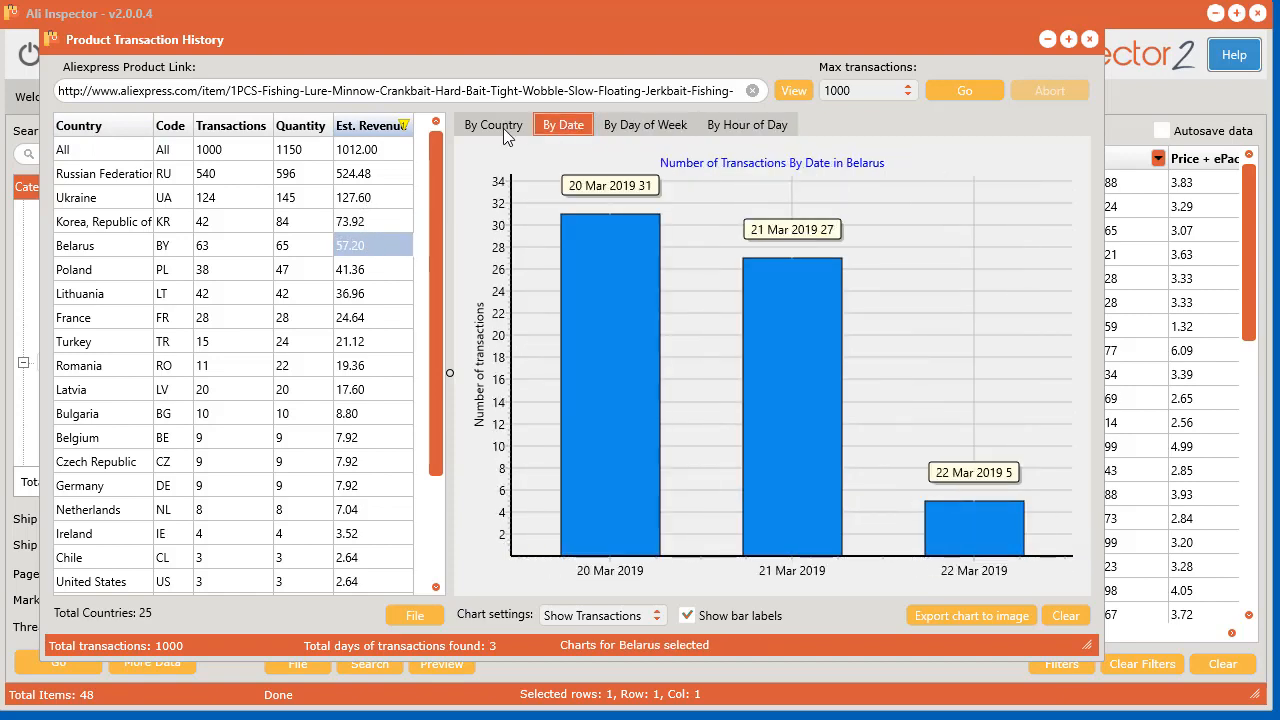
pyautogui.click(492, 124)
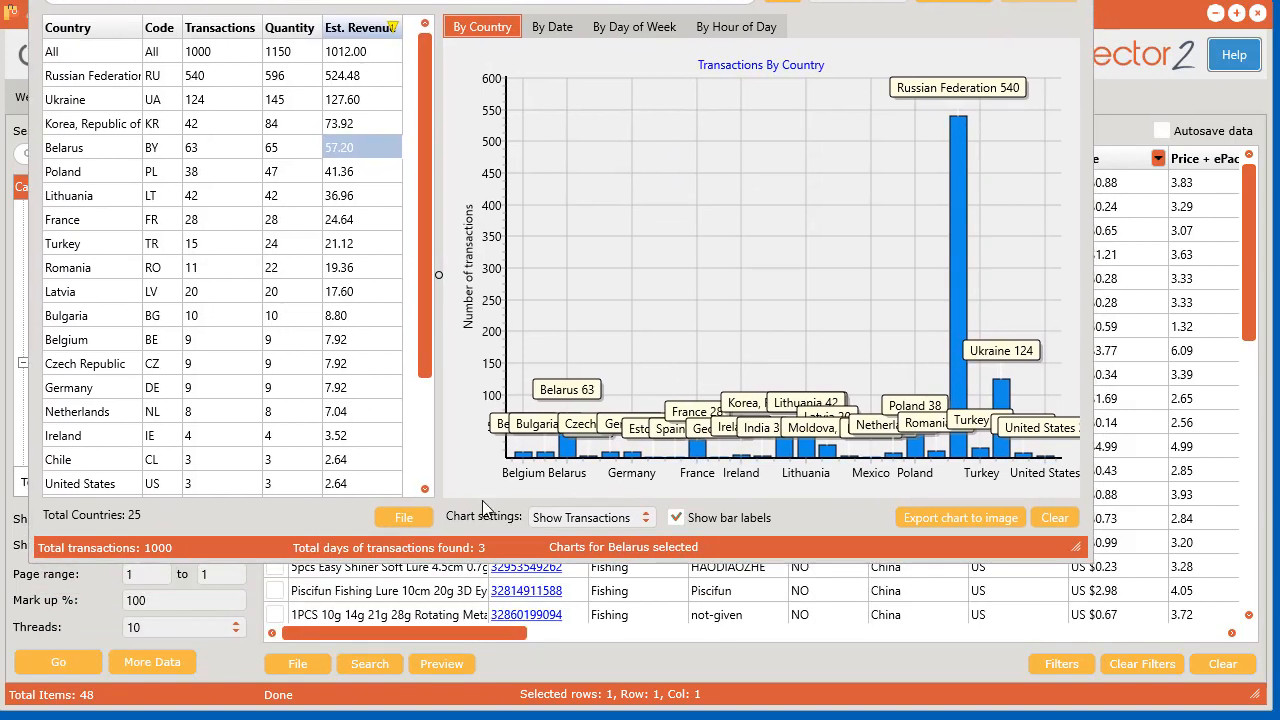
pyautogui.click(403, 517)
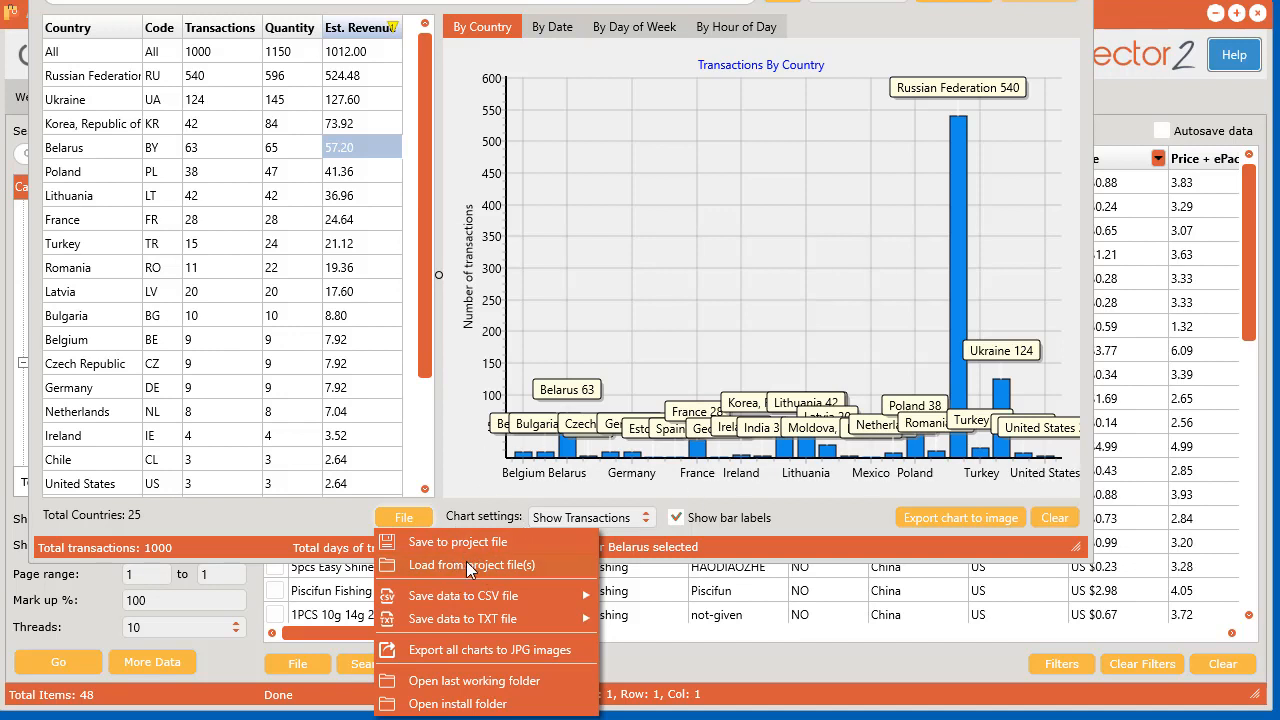
pyautogui.moveTo(454, 618)
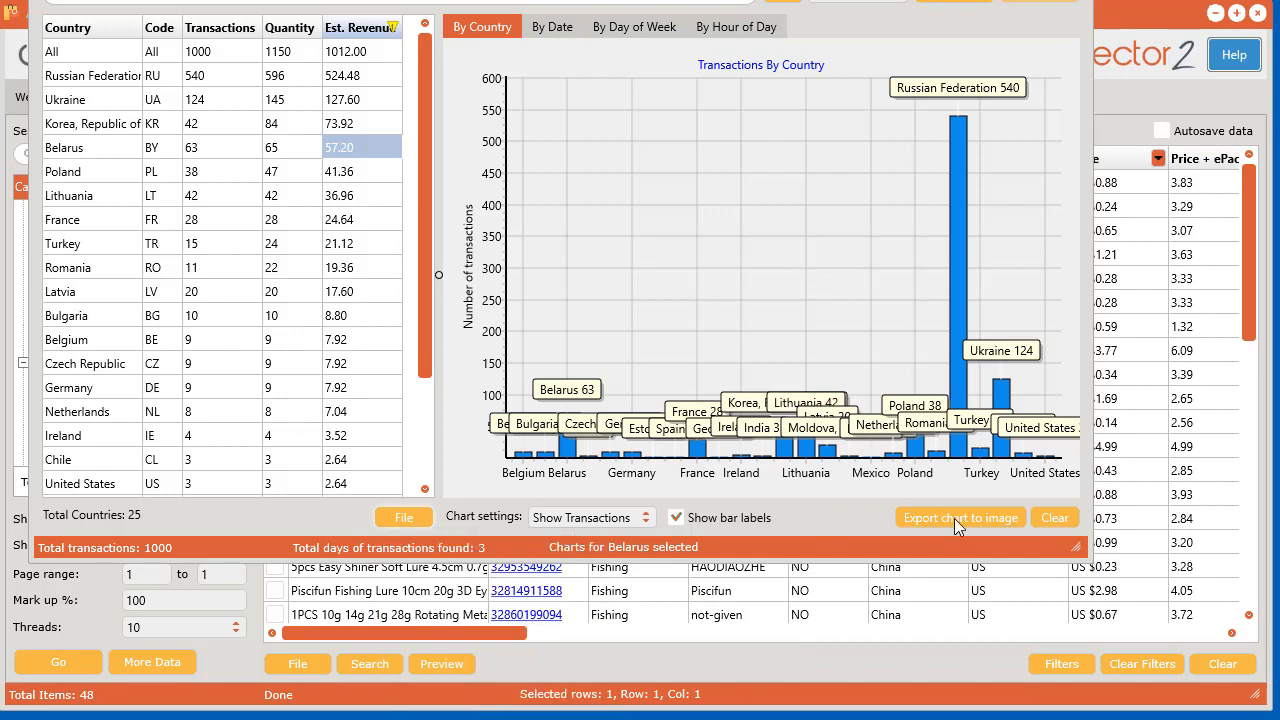
# Dismiss the File menu's save and export options.
pyautogui.click(959, 517)
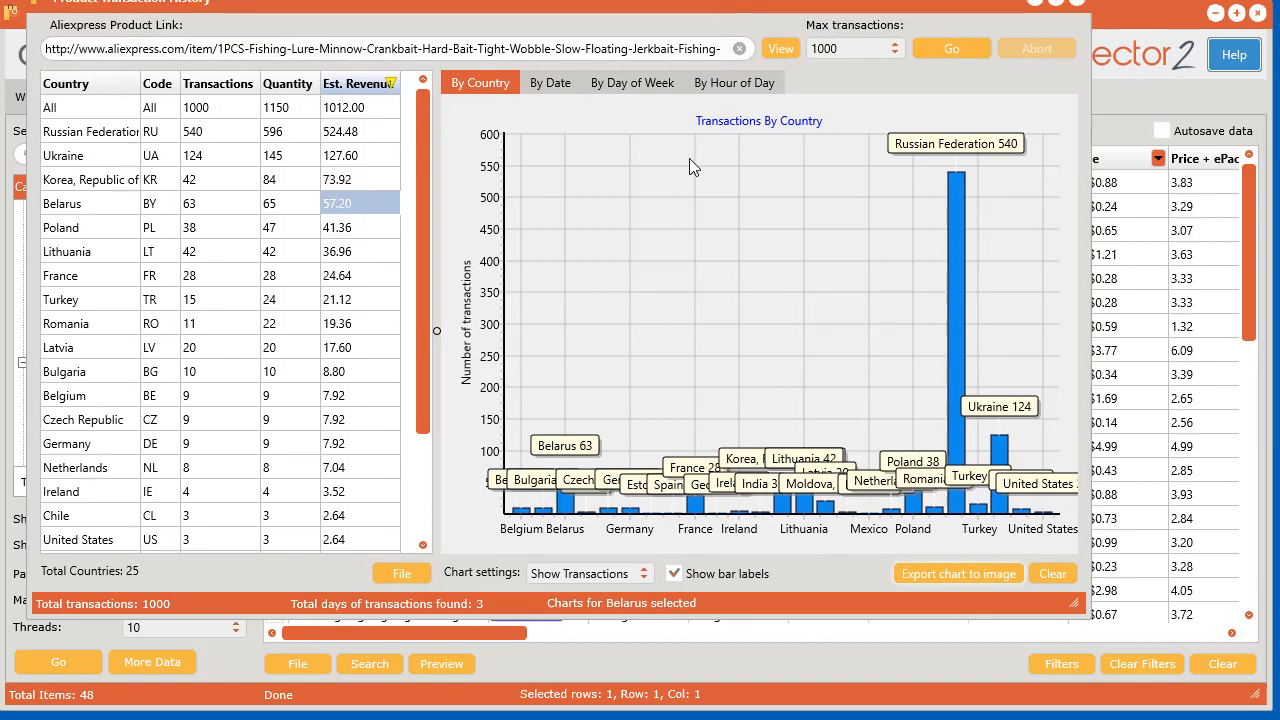
pyautogui.moveTo(869, 8)
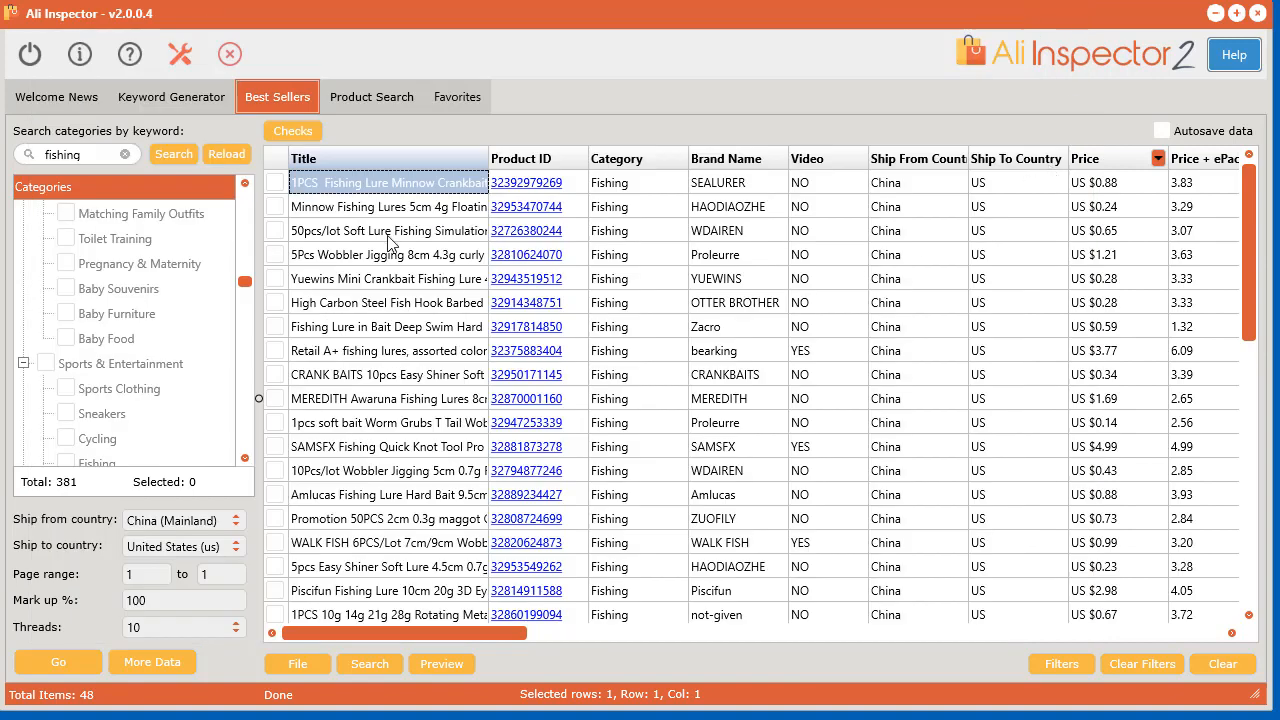
pyautogui.rightClick(388, 182)
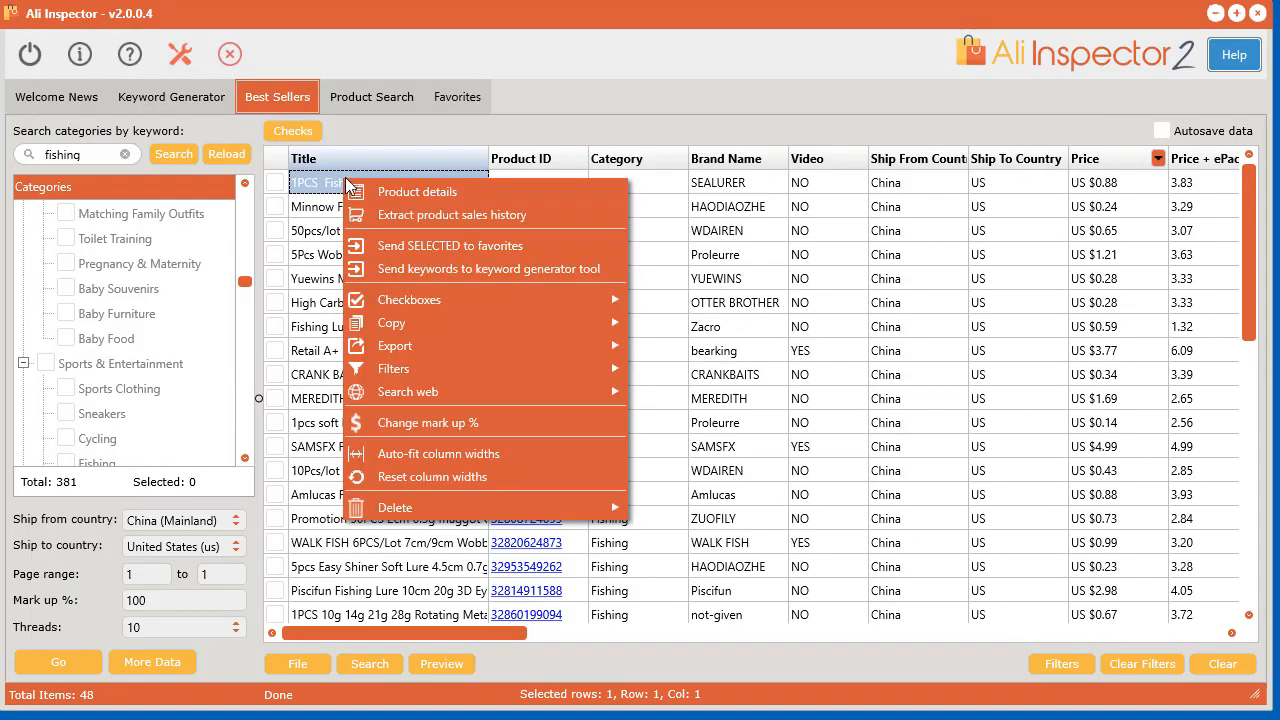
pyautogui.moveTo(640, 462)
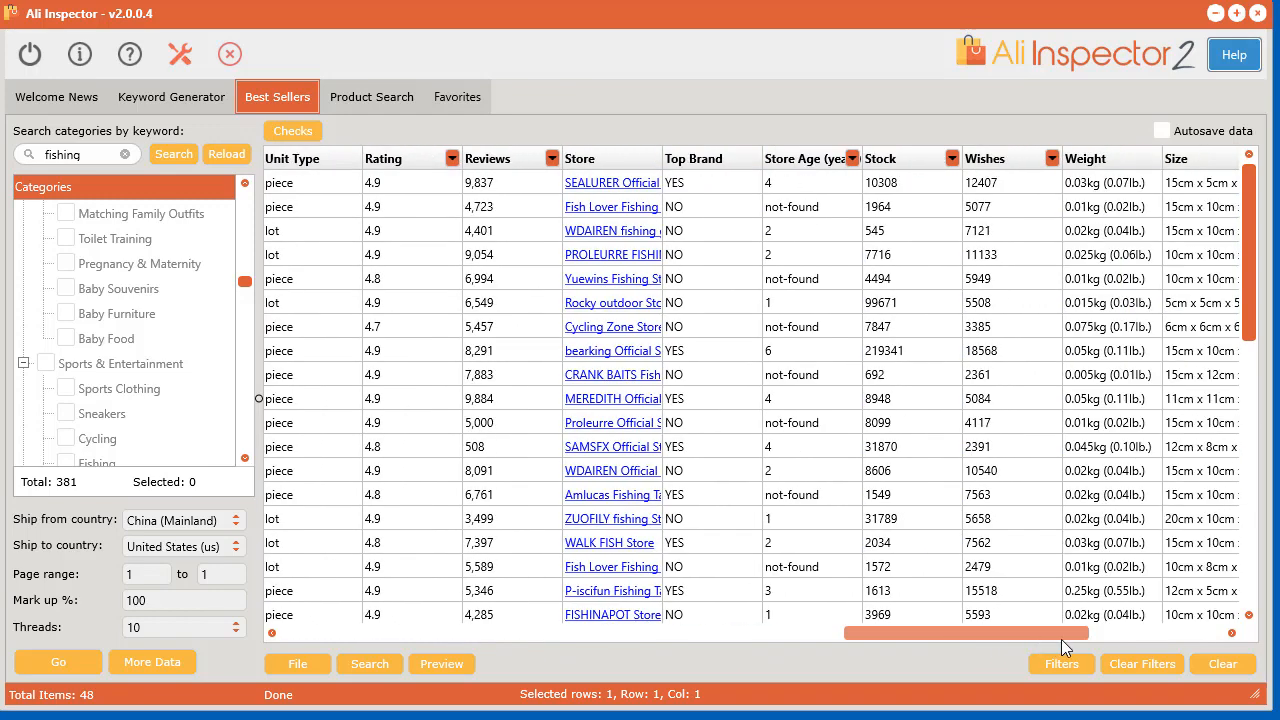
pyautogui.hscroll(3)
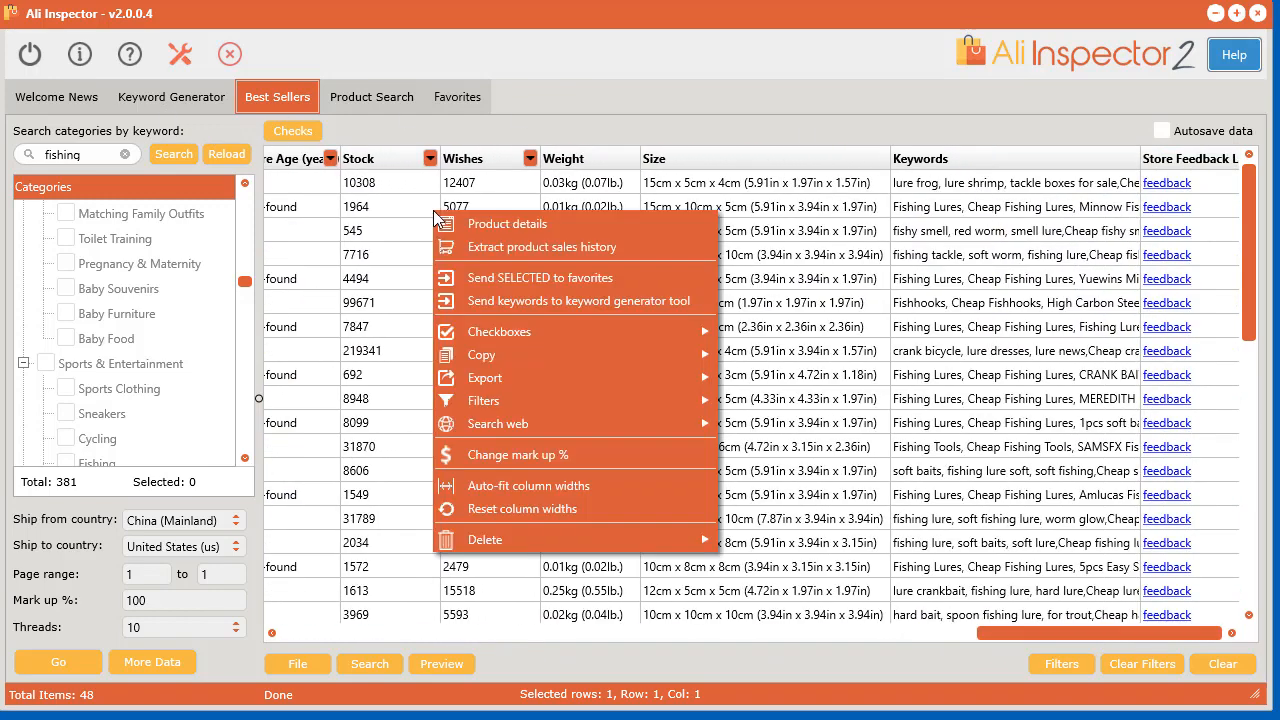
pyautogui.moveTo(540, 278)
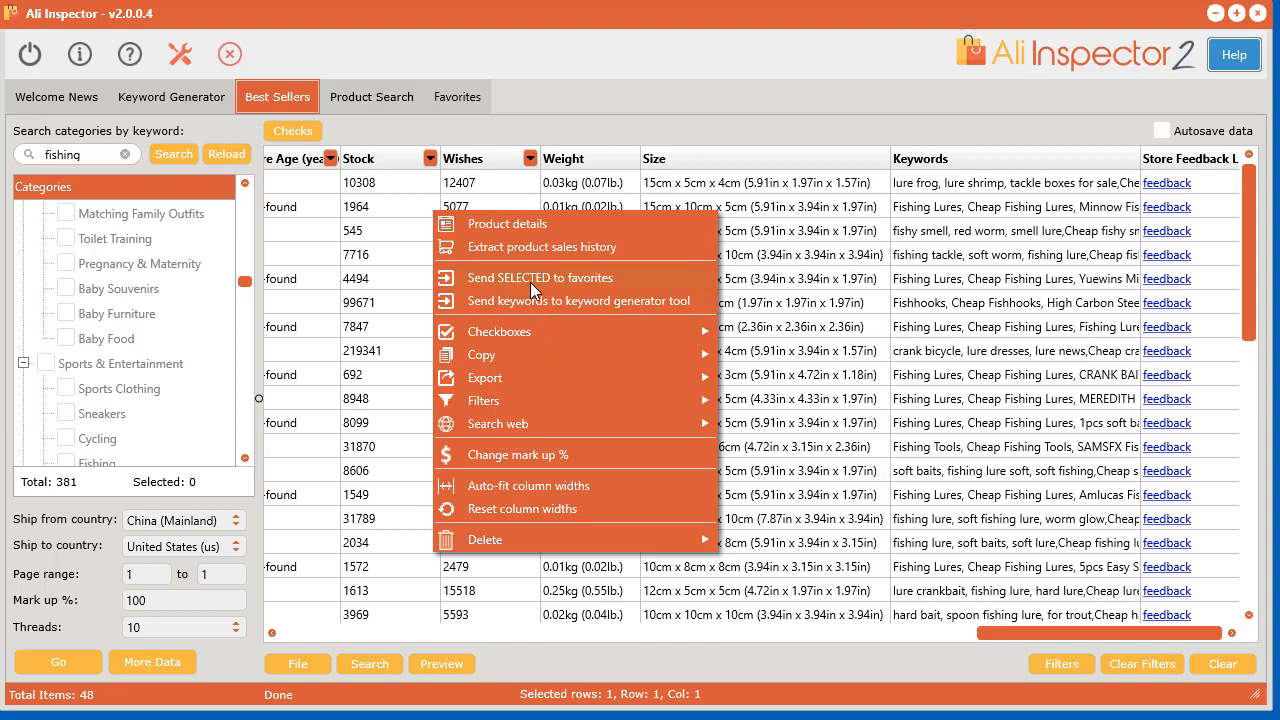
pyautogui.moveTo(650, 228)
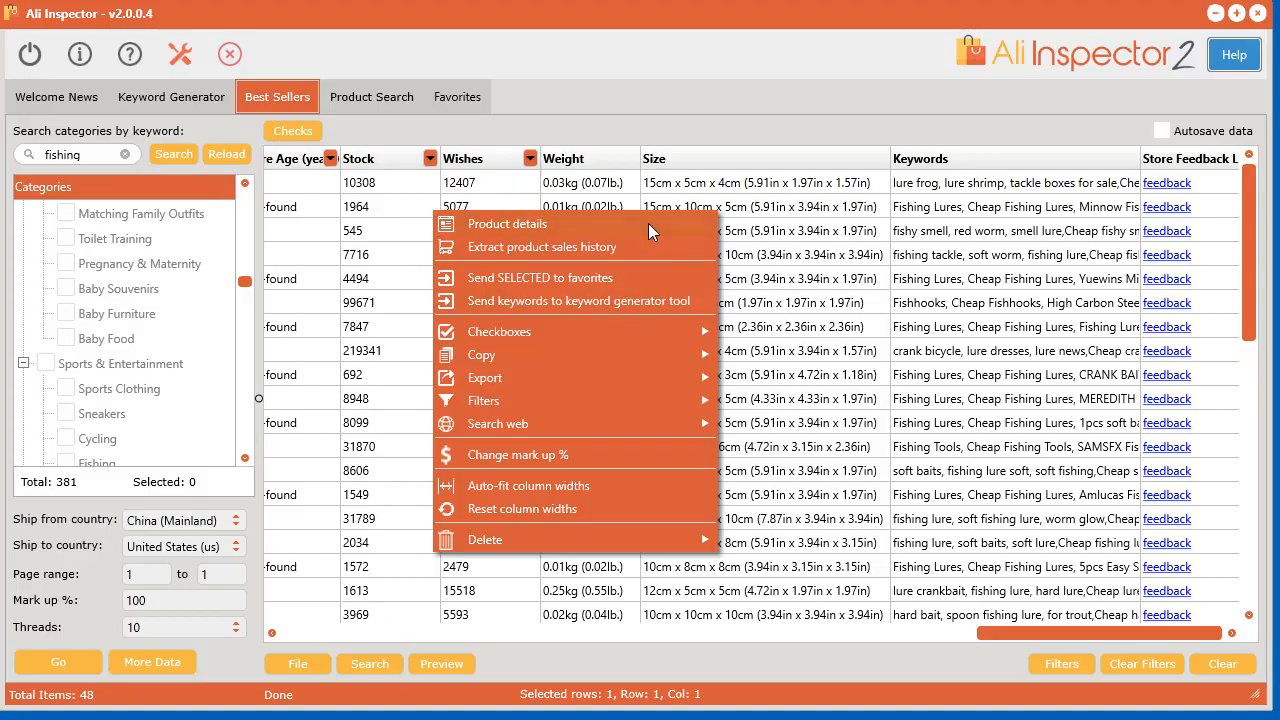
pyautogui.click(507, 223)
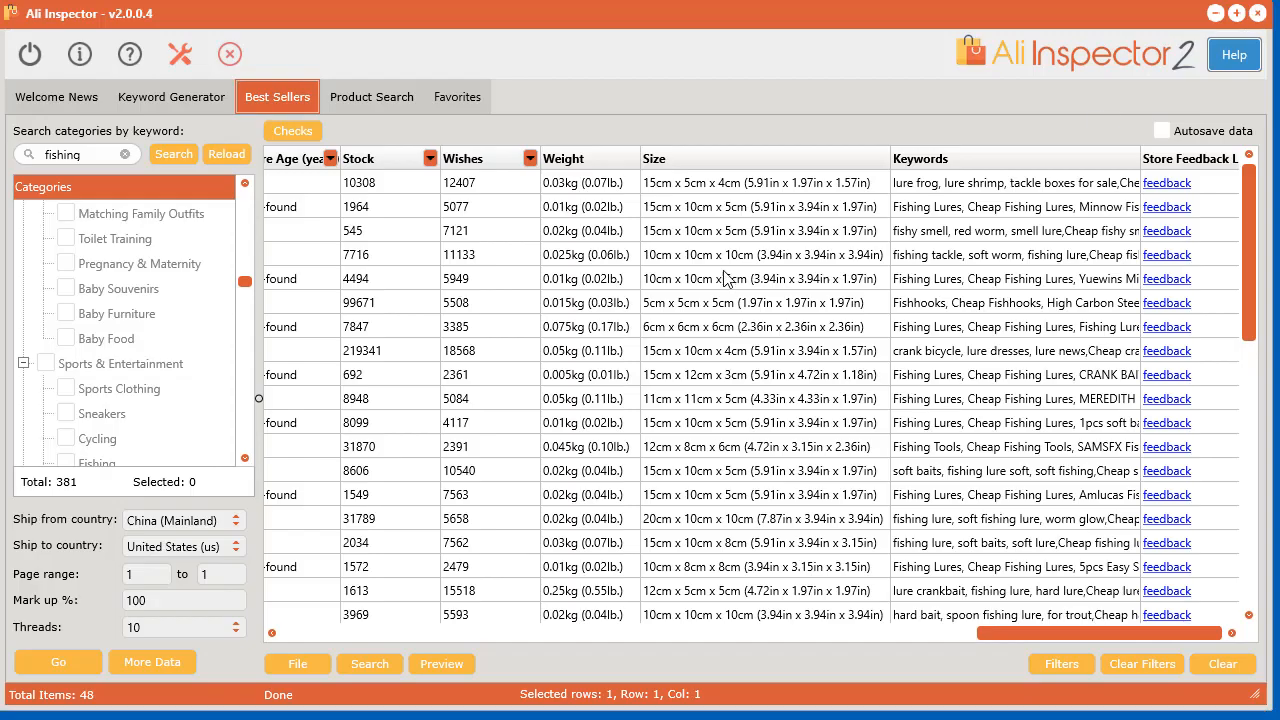
pyautogui.click(488, 278)
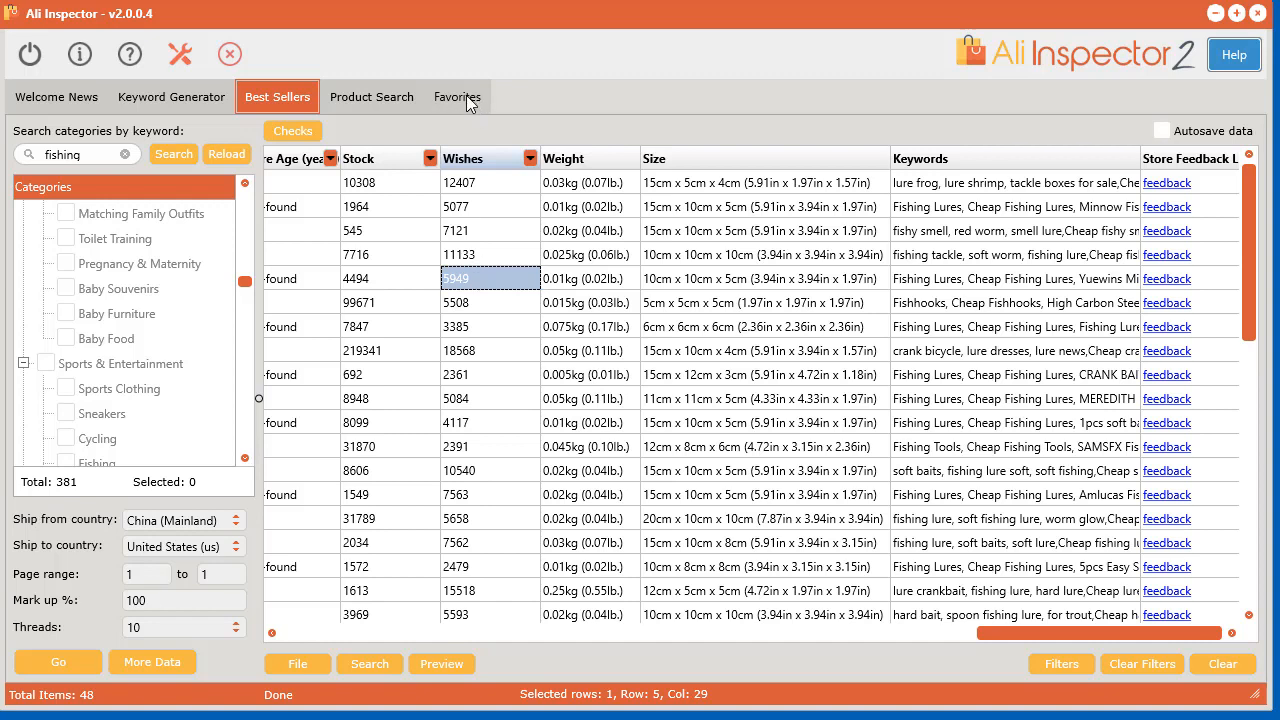
pyautogui.click(457, 96)
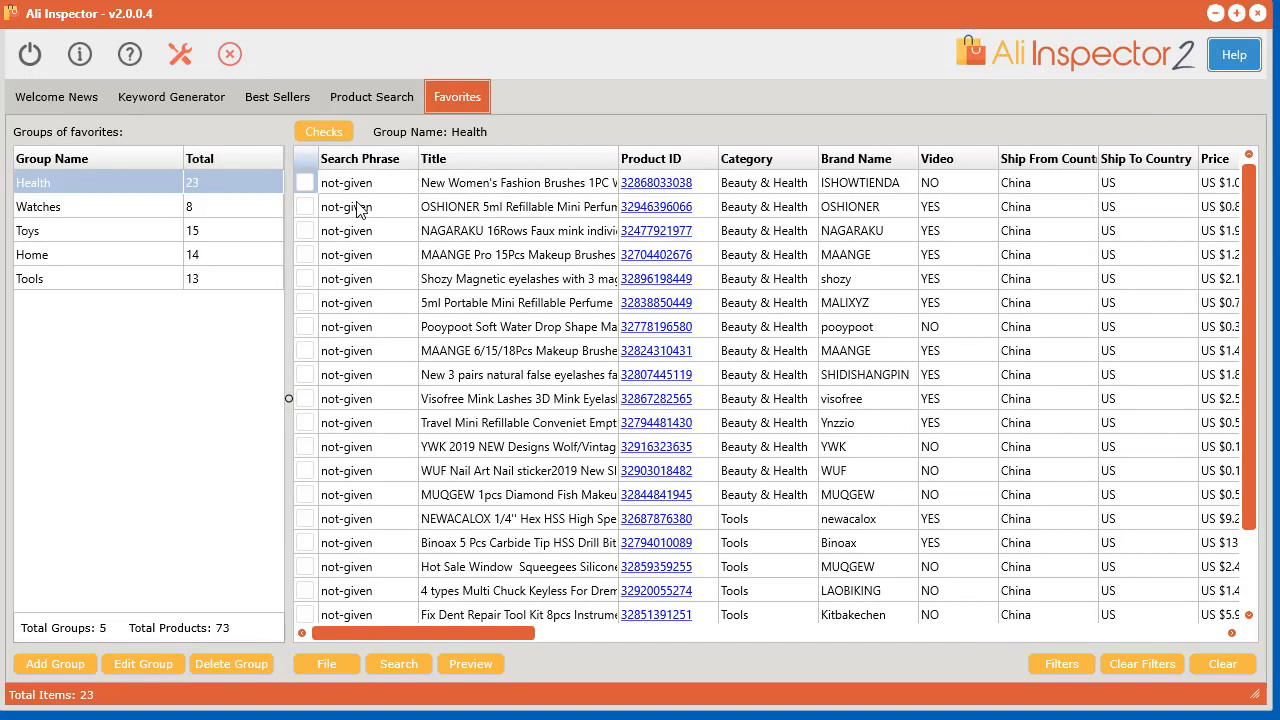
pyautogui.click(95, 230)
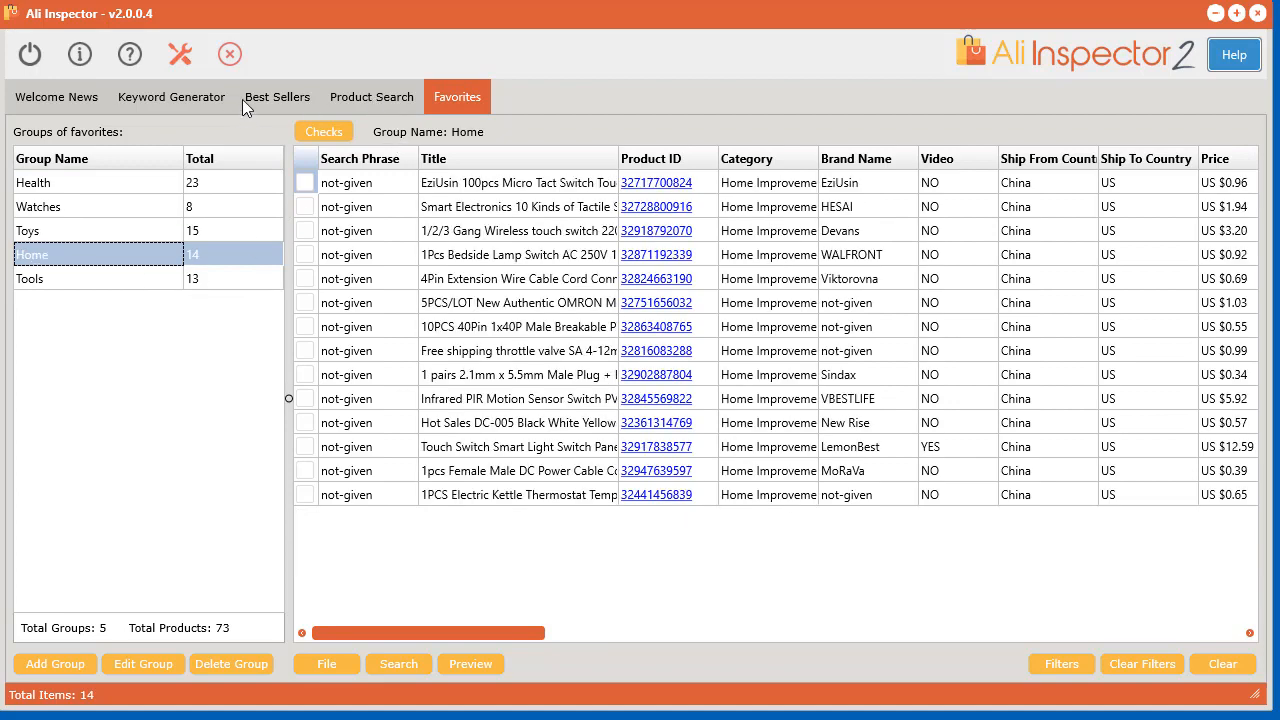
pyautogui.click(277, 96)
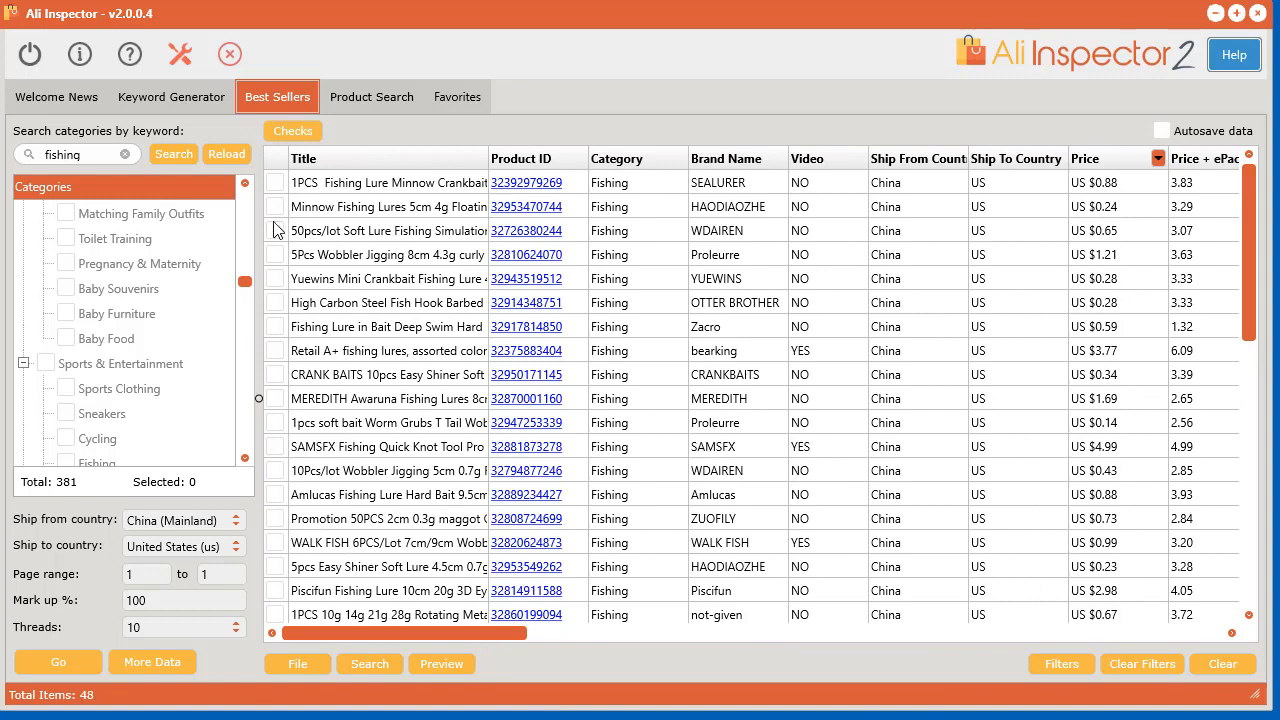
# Send the three checked lures to favorites under a new group named 'fishing'.
pyautogui.rightClick(385, 230)
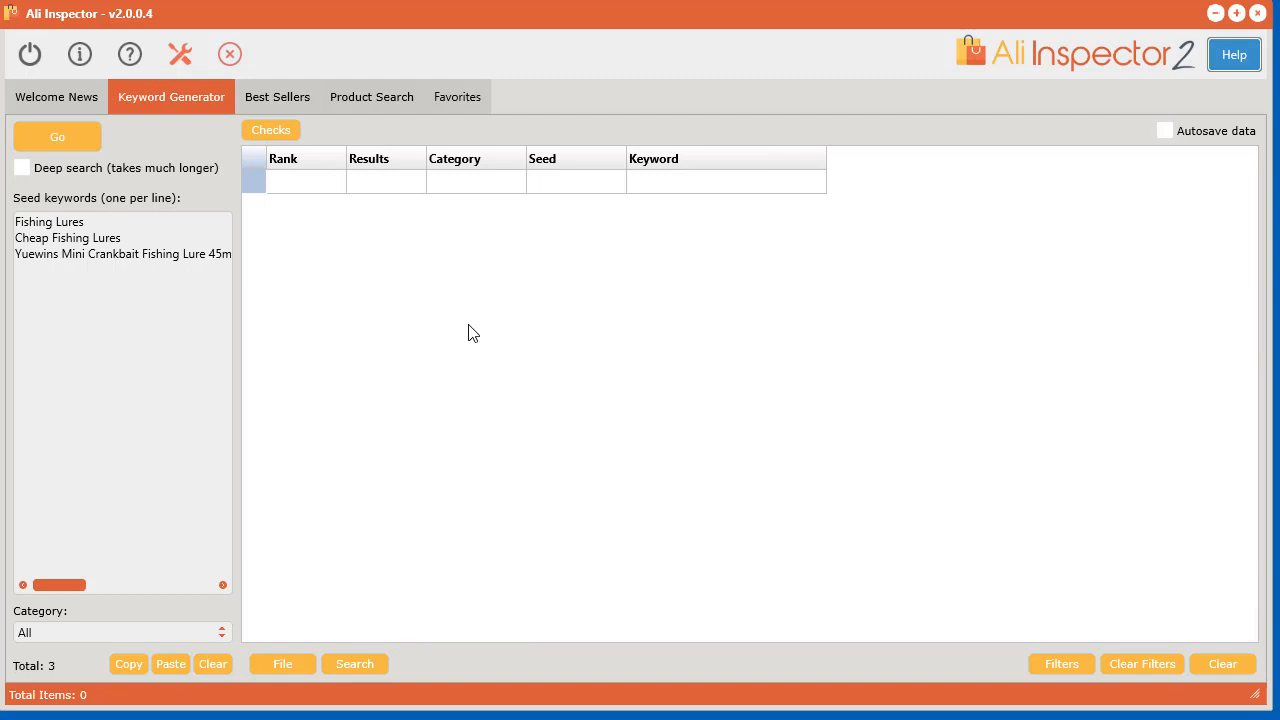
pyautogui.moveTo(264, 100)
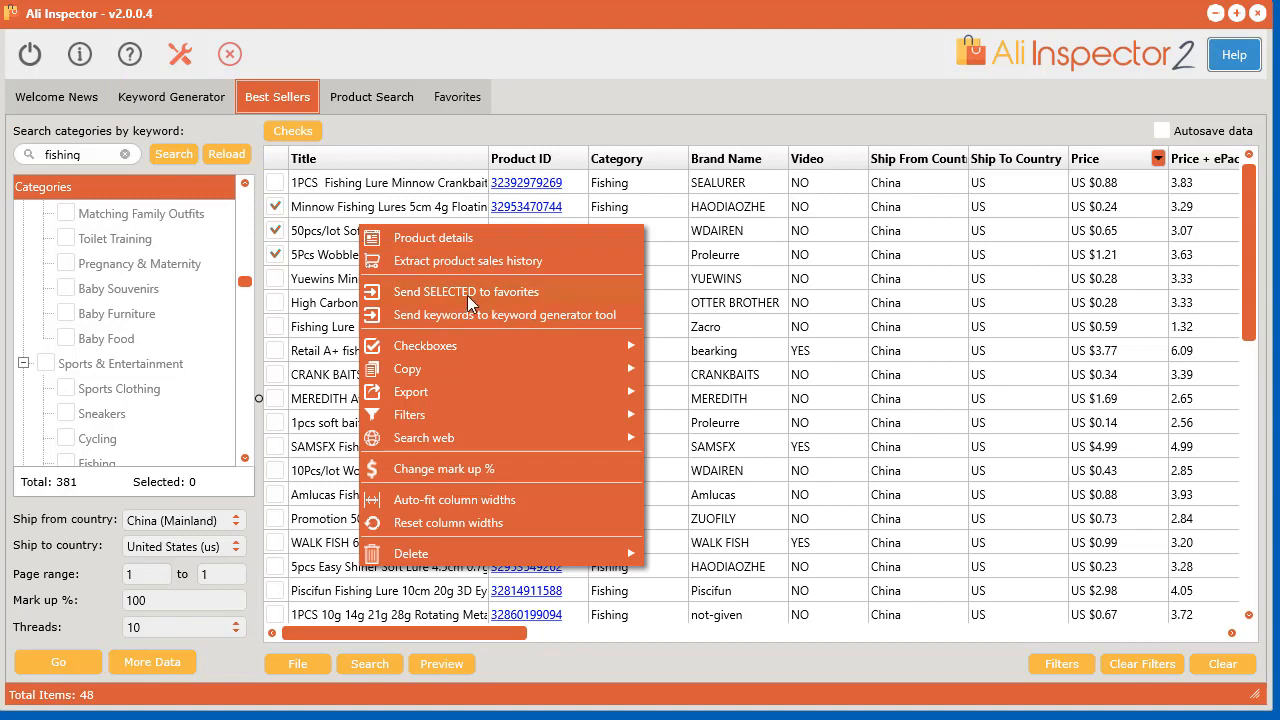
pyautogui.click(466, 291)
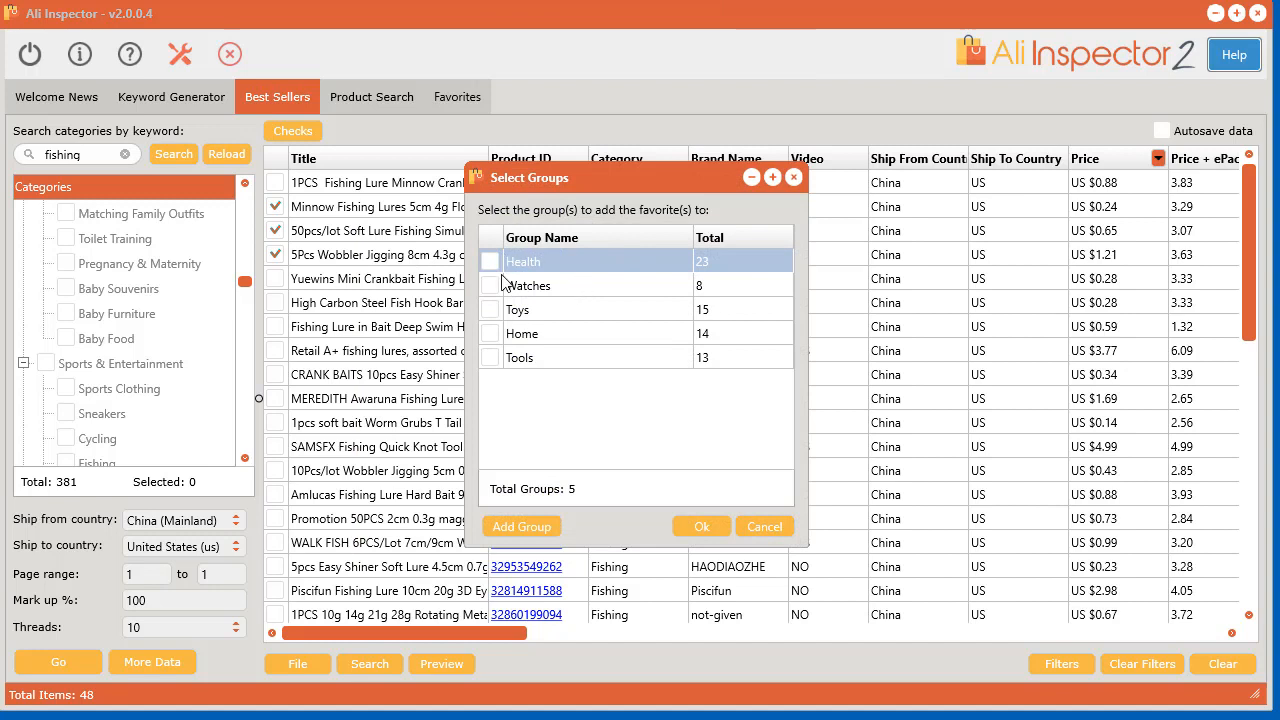
pyautogui.moveTo(492, 374)
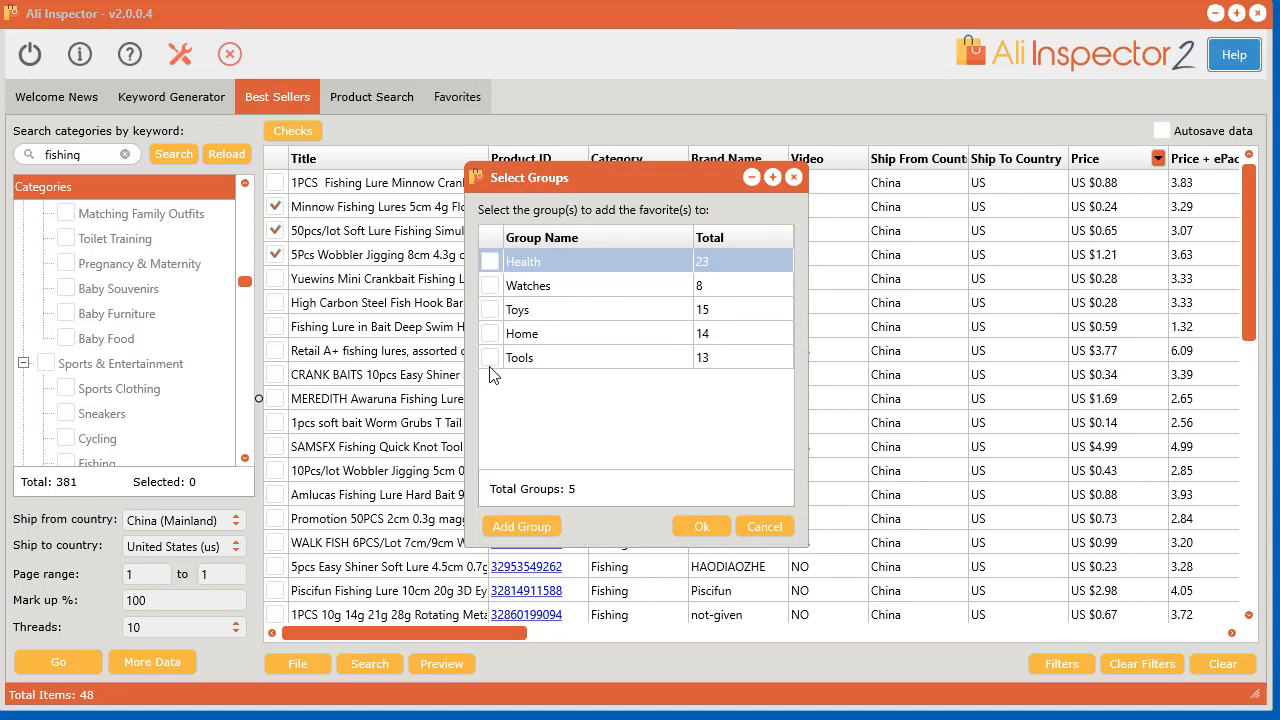
pyautogui.moveTo(510, 387)
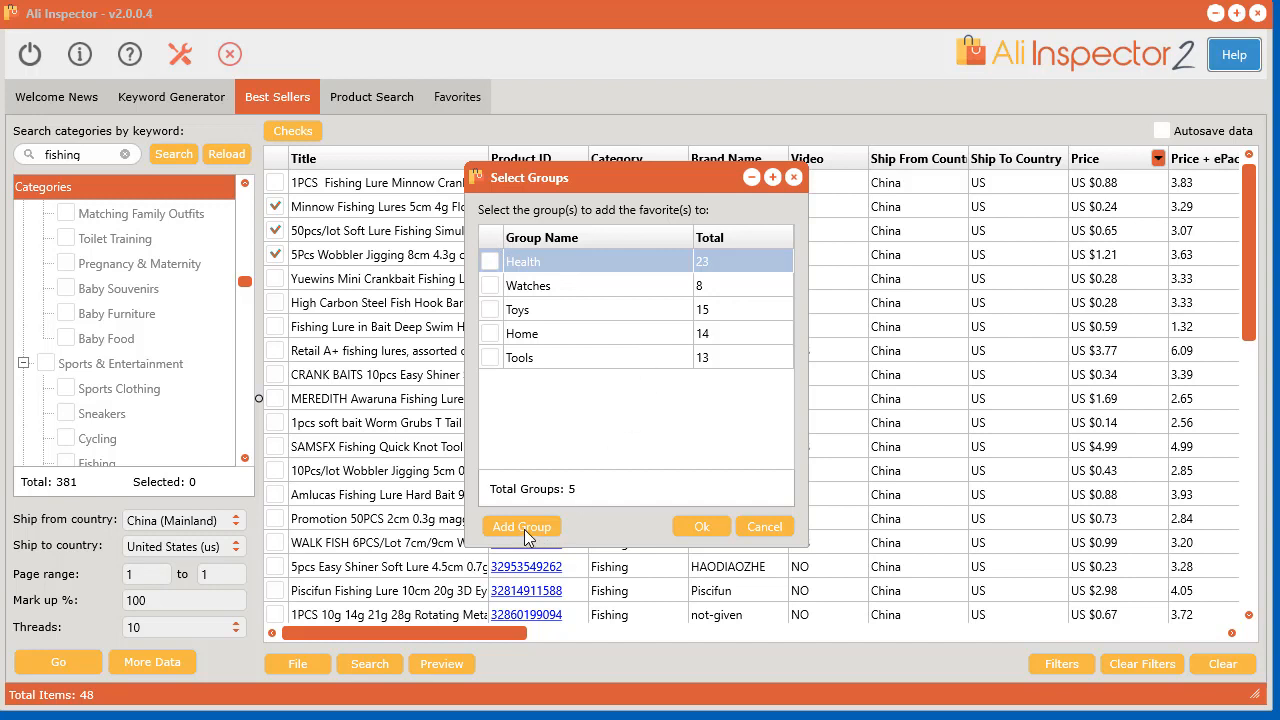
pyautogui.click(521, 526)
pyautogui.write('fishing')
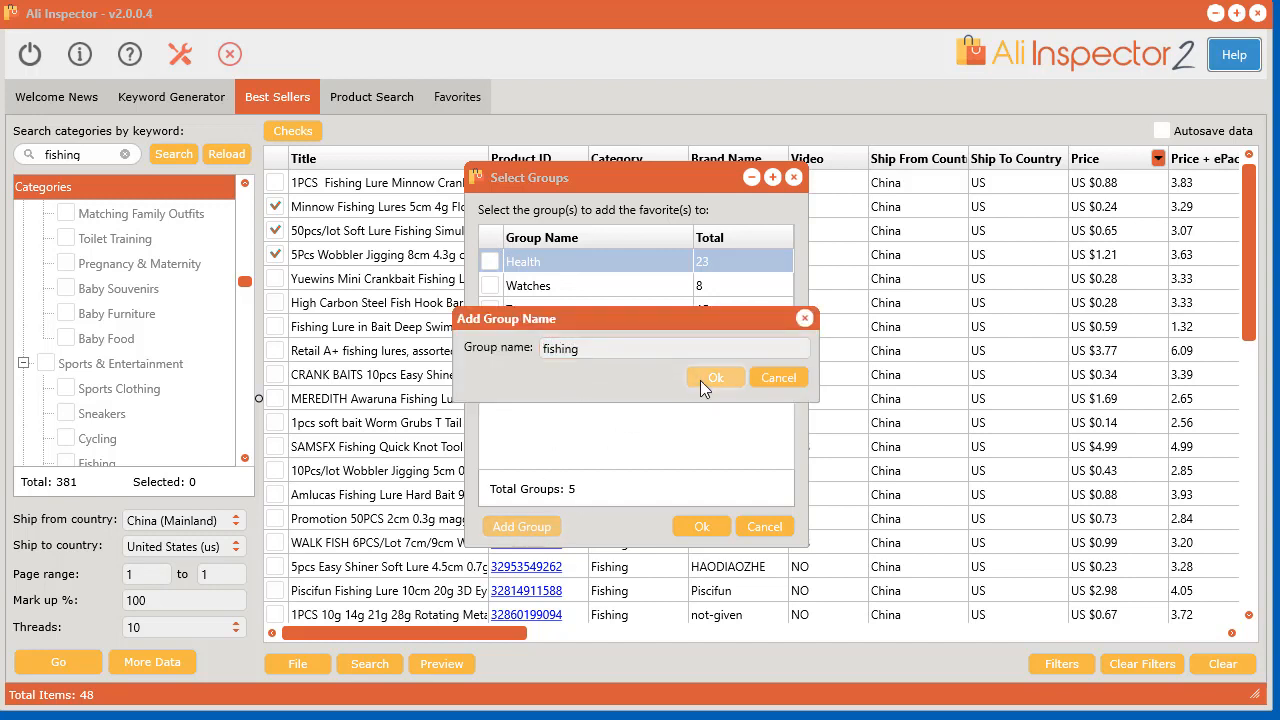
pyautogui.click(715, 377)
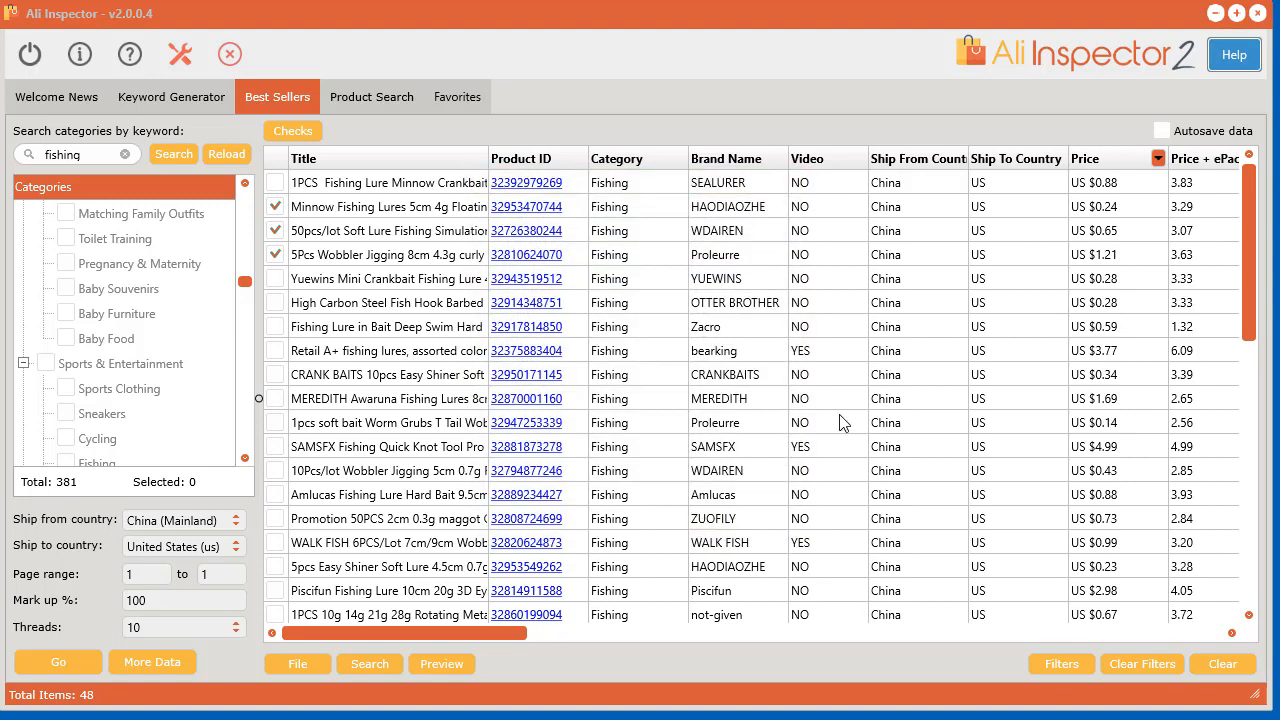
pyautogui.click(457, 97)
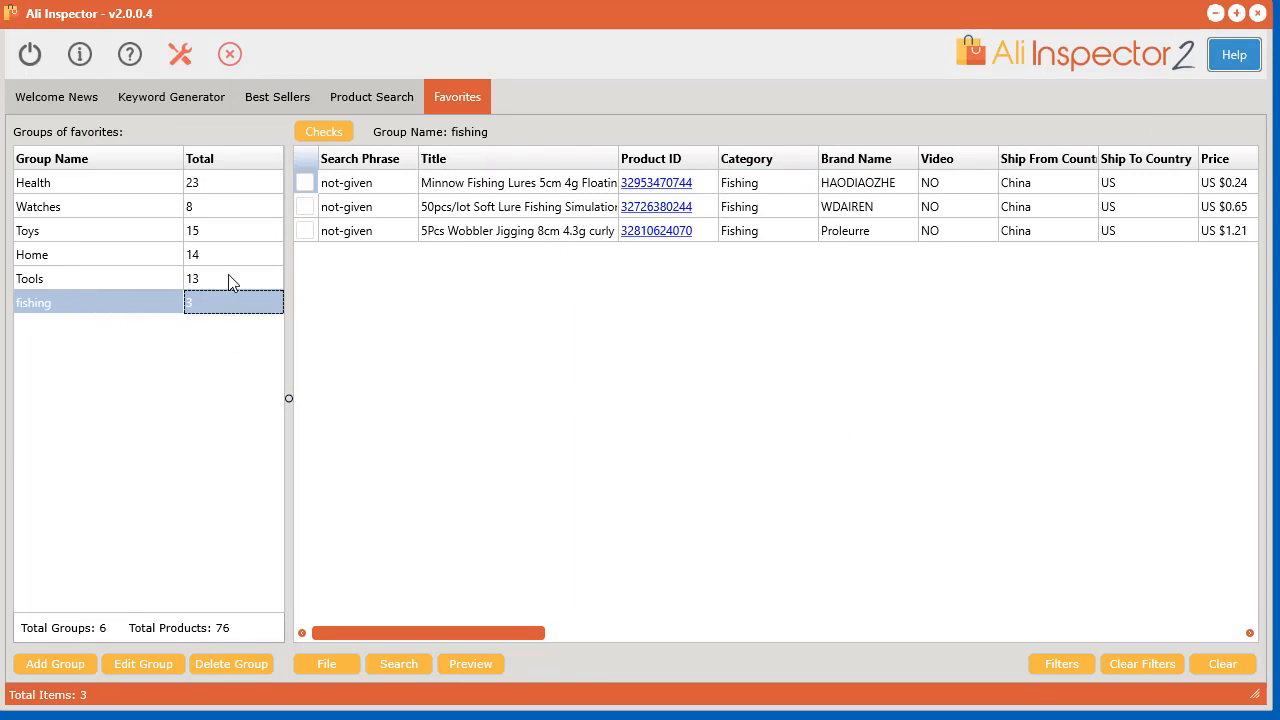
pyautogui.click(33, 254)
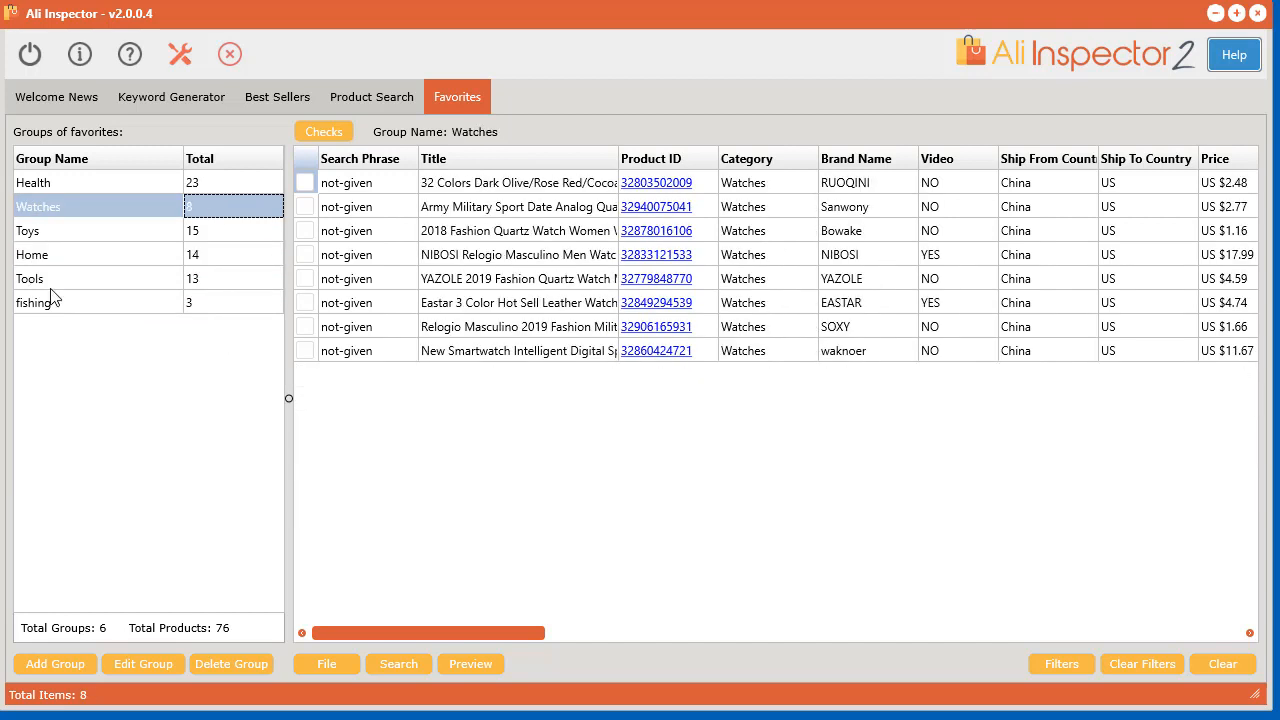
pyautogui.click(40, 302)
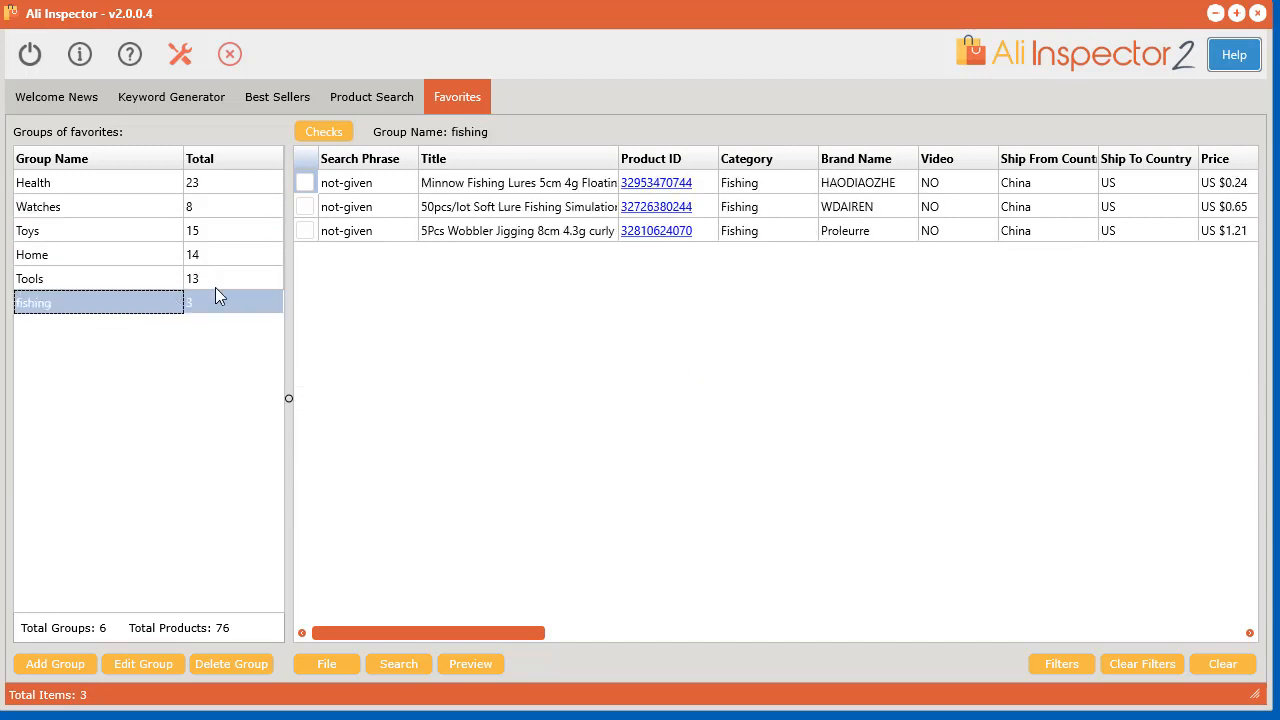
pyautogui.click(277, 96)
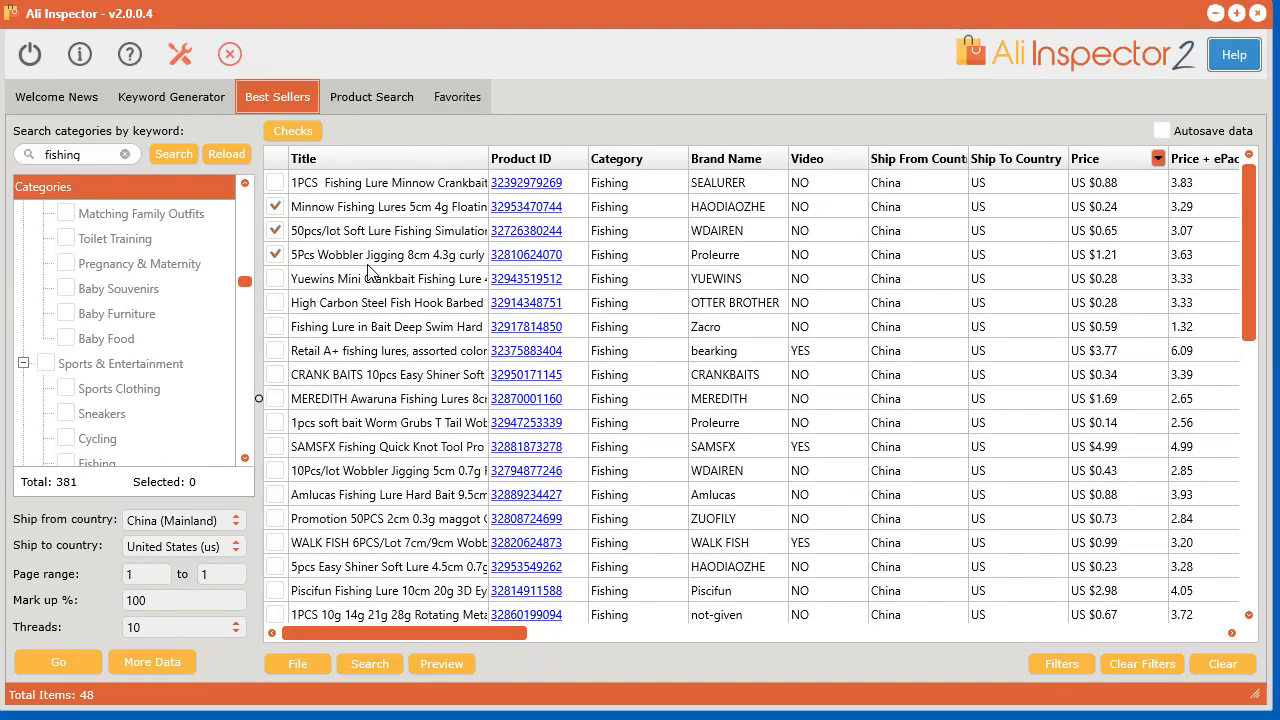
pyautogui.rightClick(370, 278)
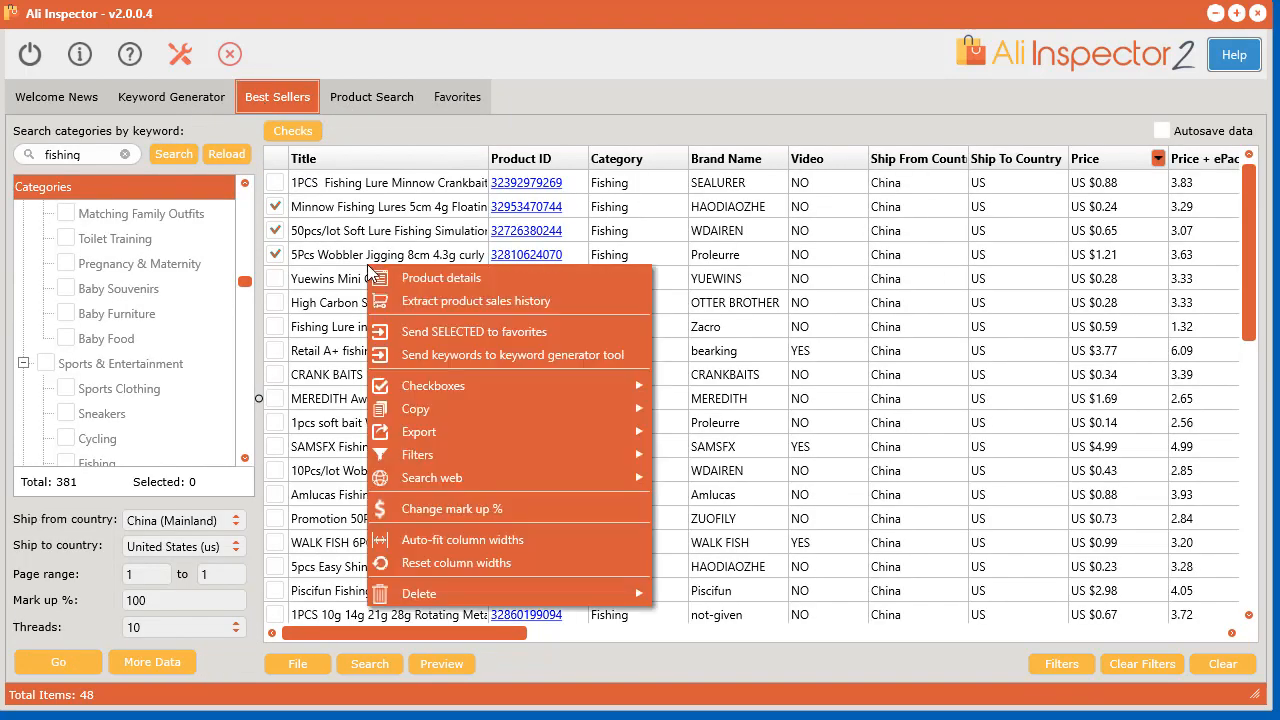
pyautogui.moveTo(433, 385)
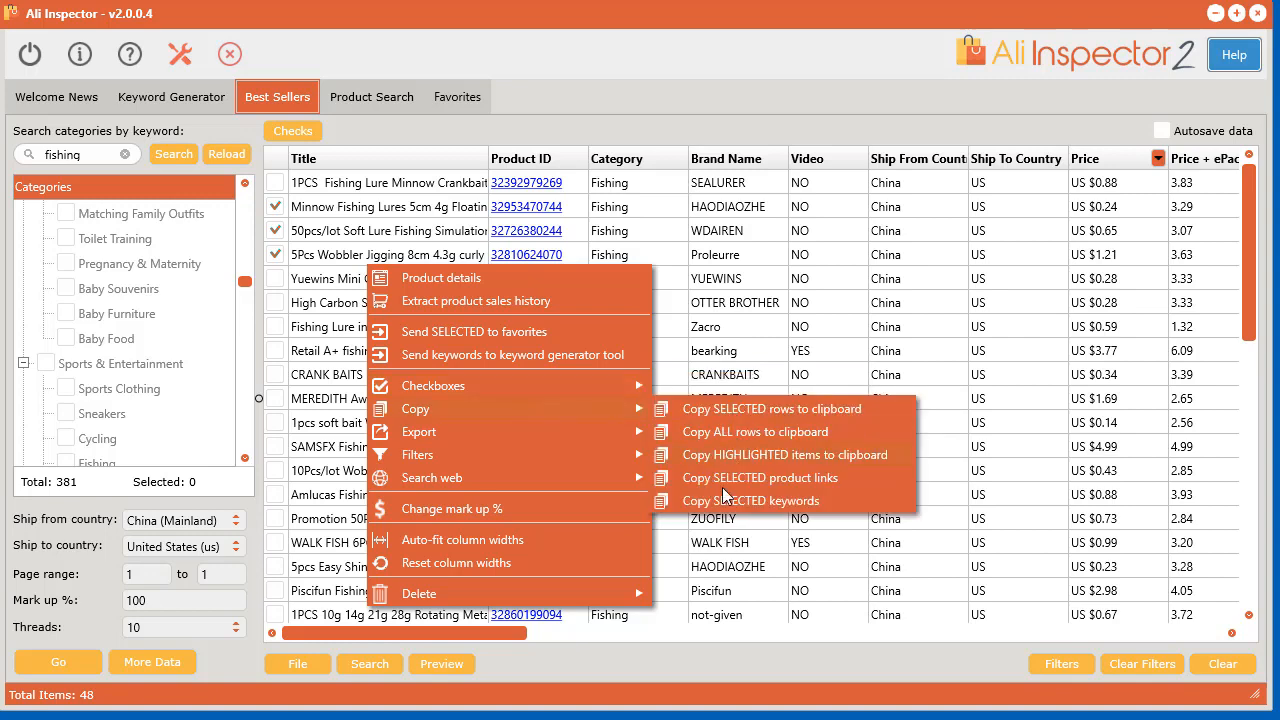
pyautogui.moveTo(418, 431)
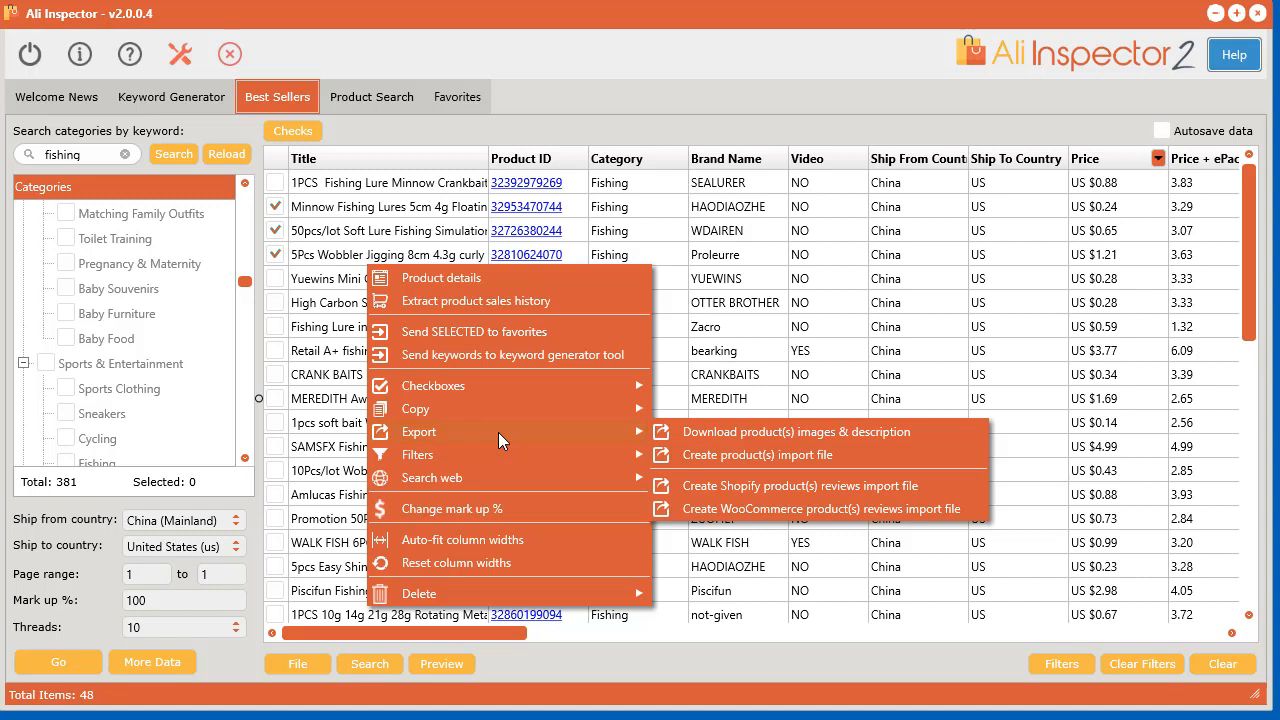
pyautogui.moveTo(825, 445)
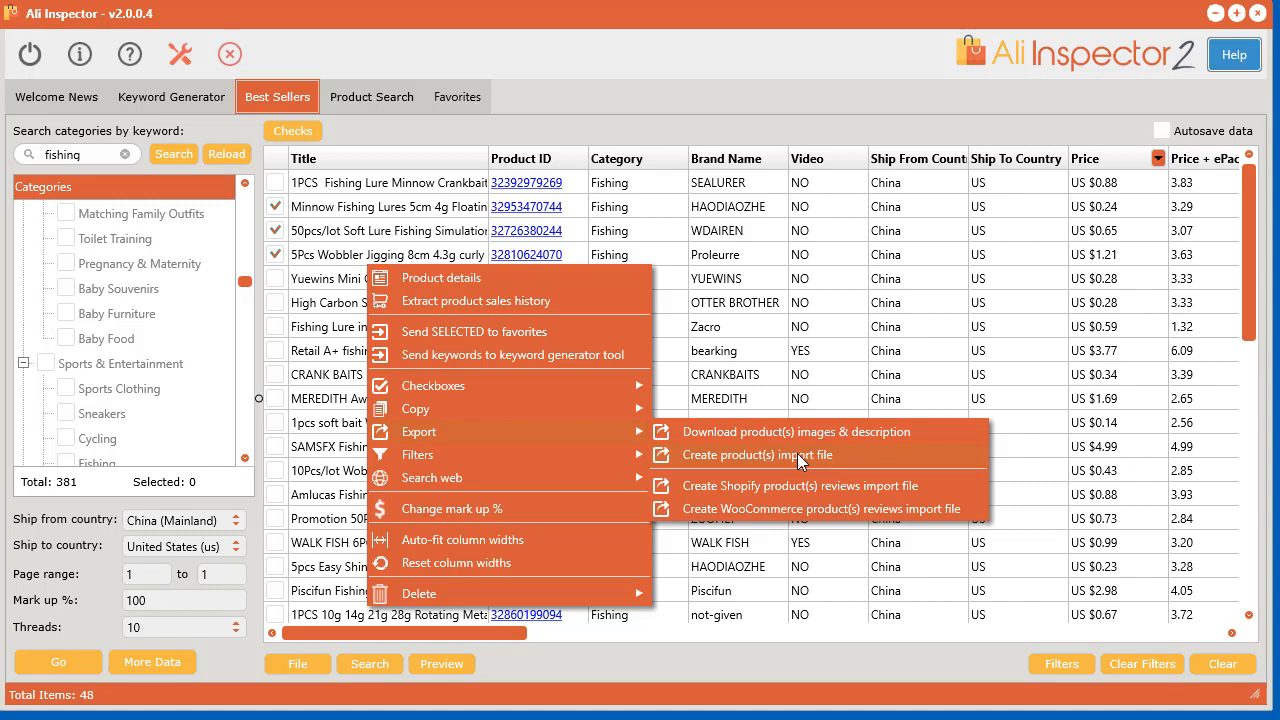
pyautogui.moveTo(855, 503)
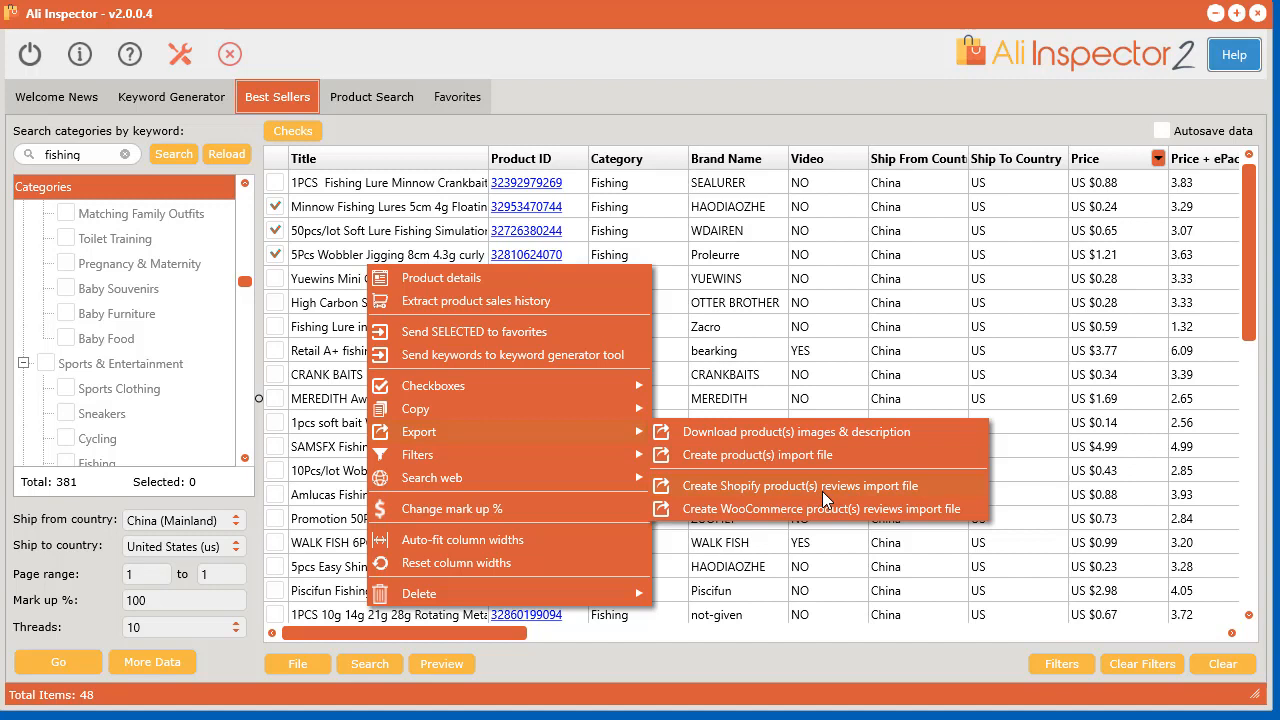
pyautogui.moveTo(920, 513)
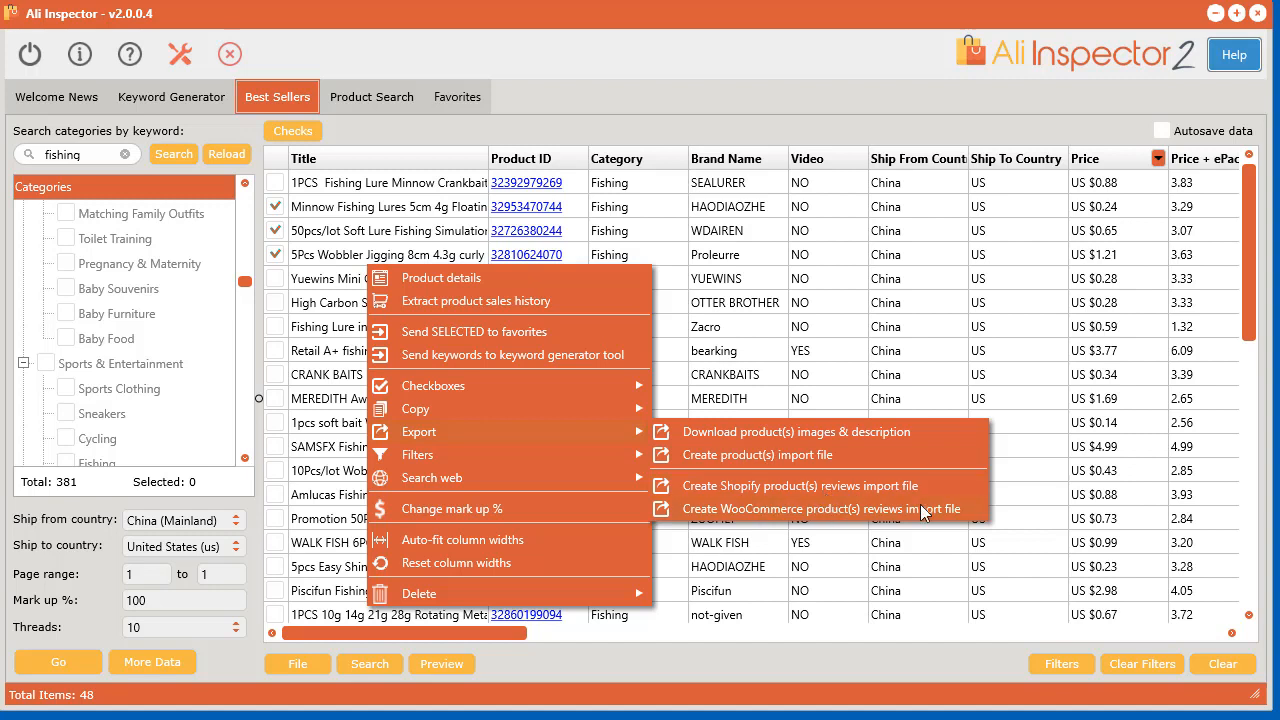
pyautogui.moveTo(785, 505)
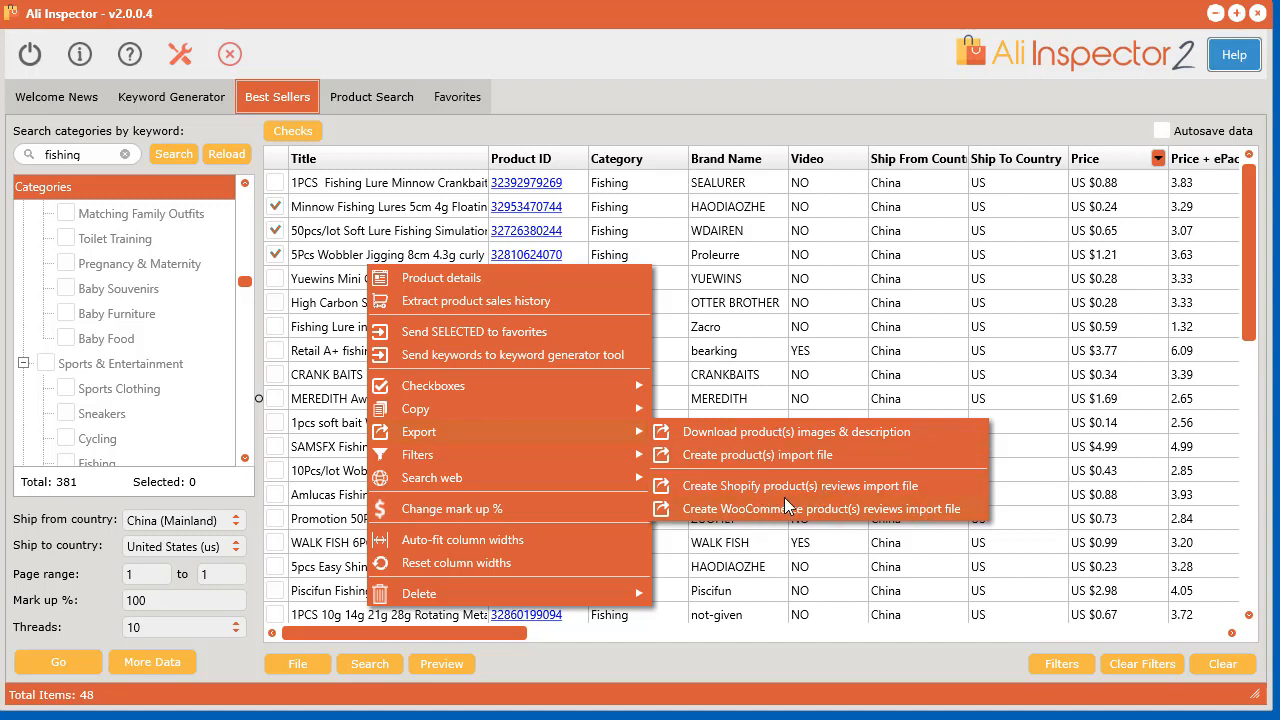
pyautogui.moveTo(418, 454)
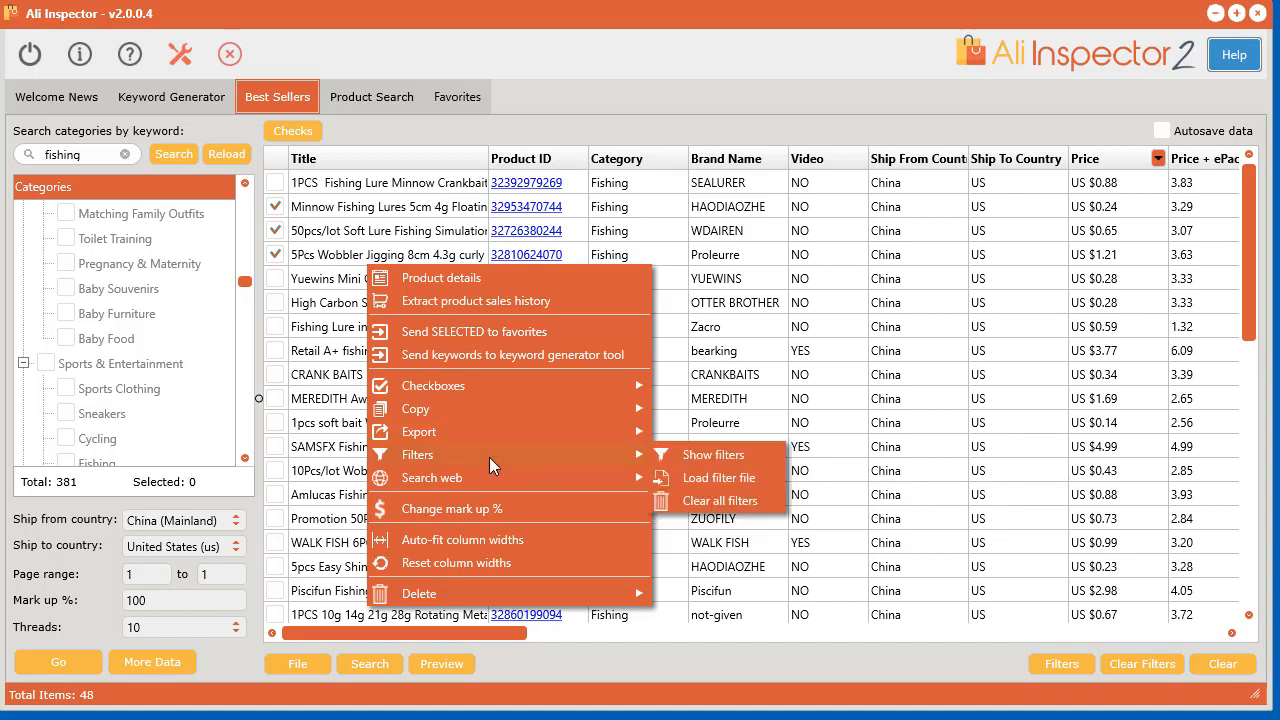
pyautogui.moveTo(535, 462)
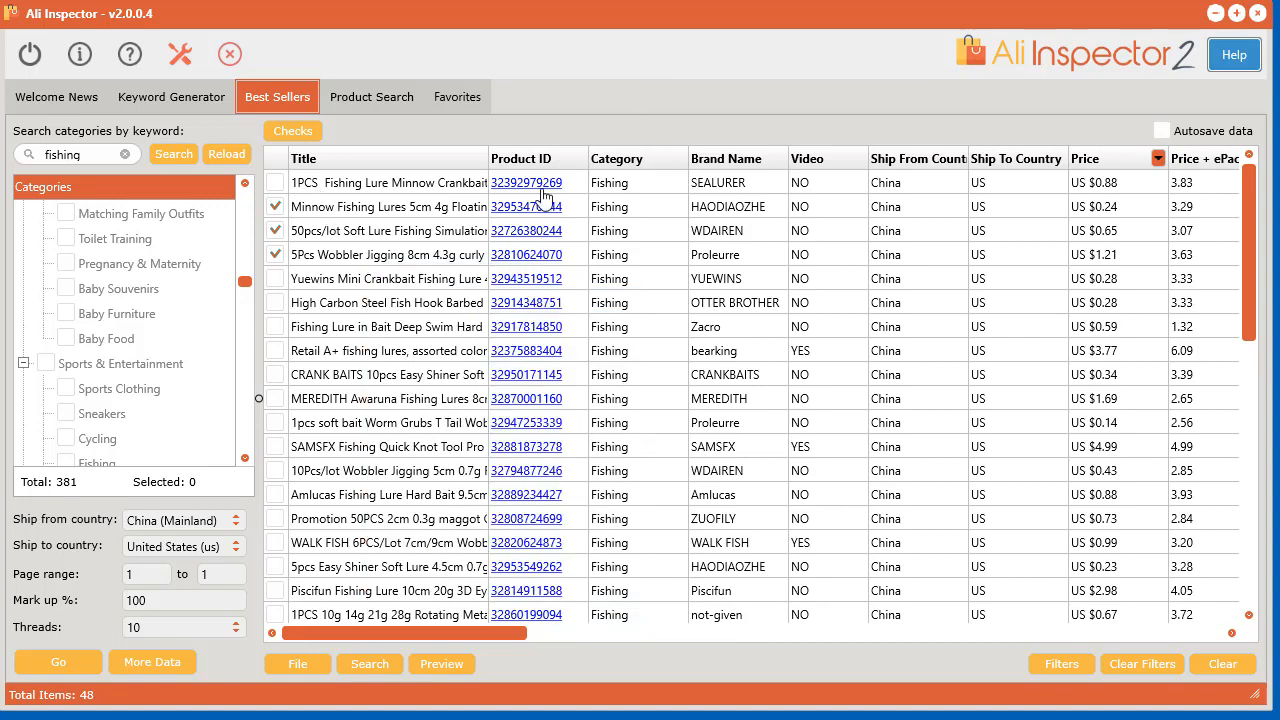
# Apply quick Price and Profit filters (7 results), then clear all filters.
pyautogui.click(1158, 158)
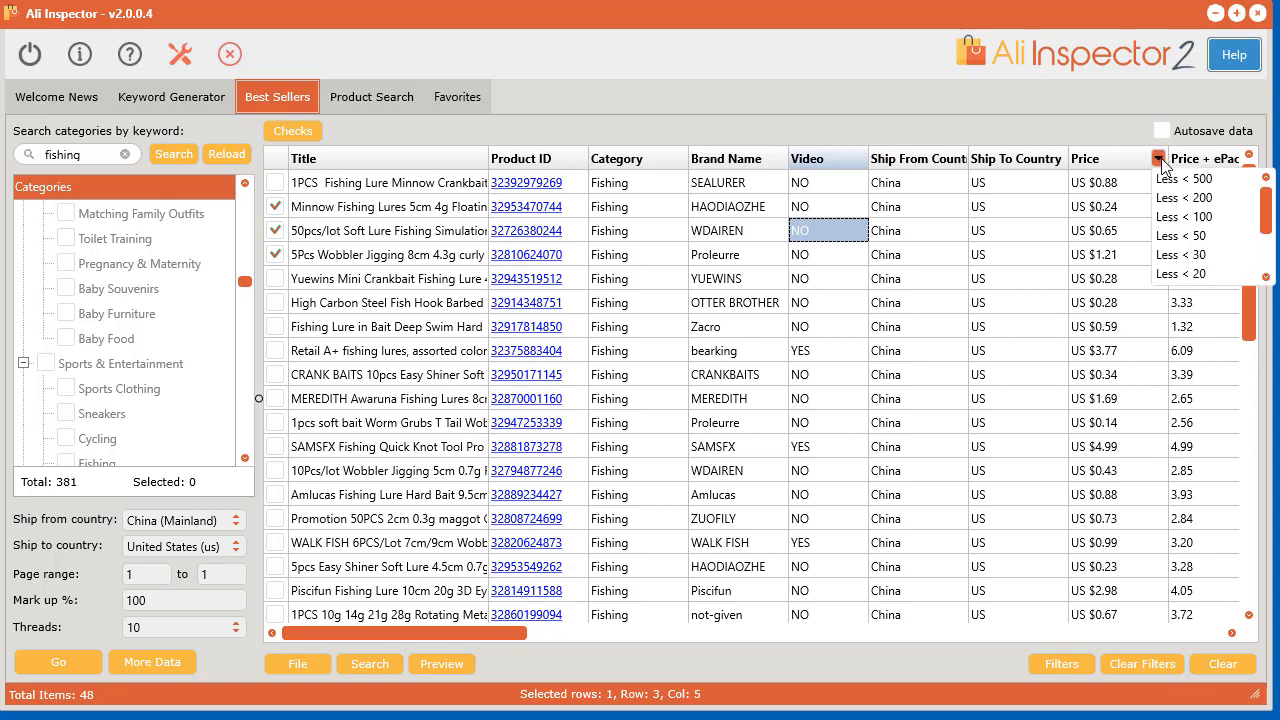
pyautogui.click(1158, 158)
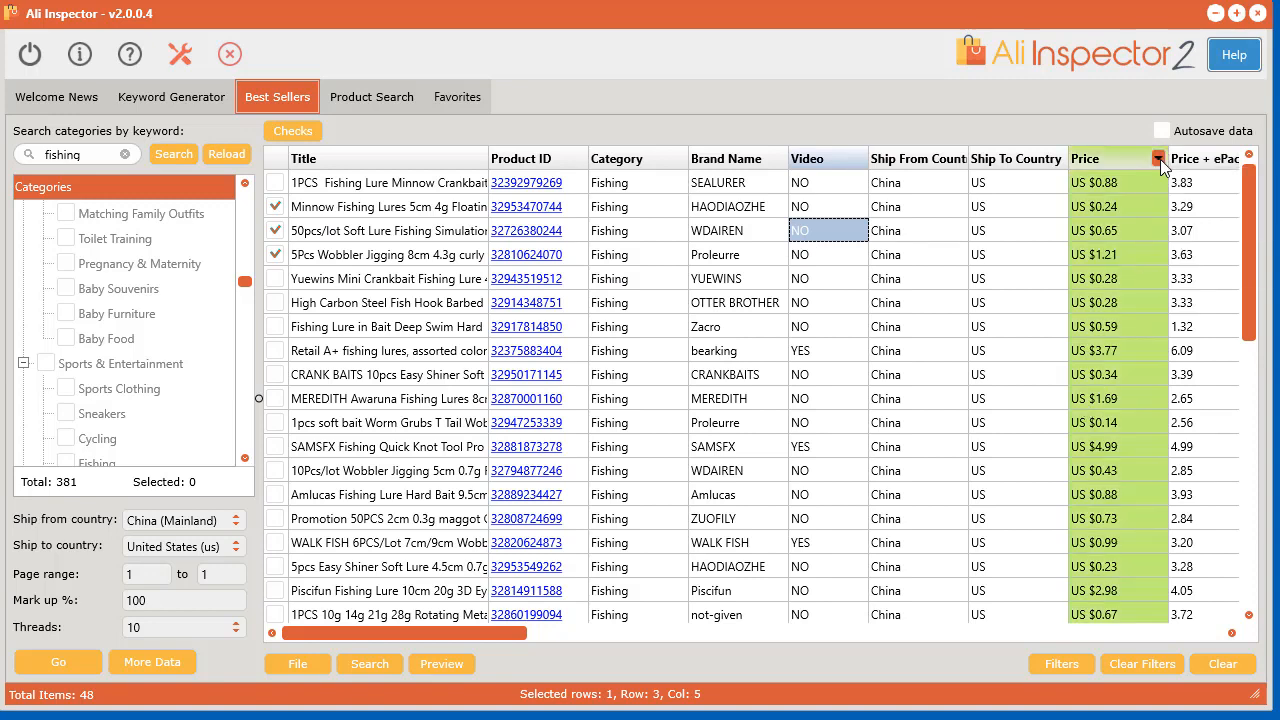
pyautogui.hscroll(3)
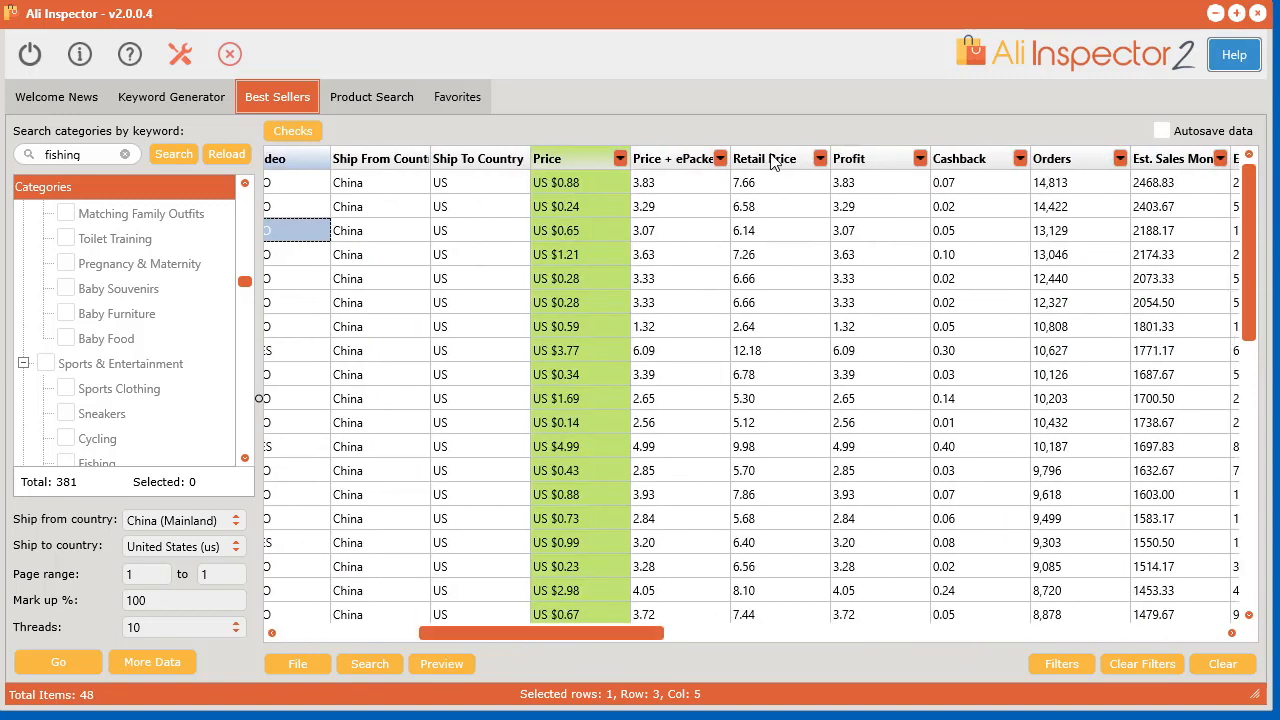
pyautogui.moveTo(958, 390)
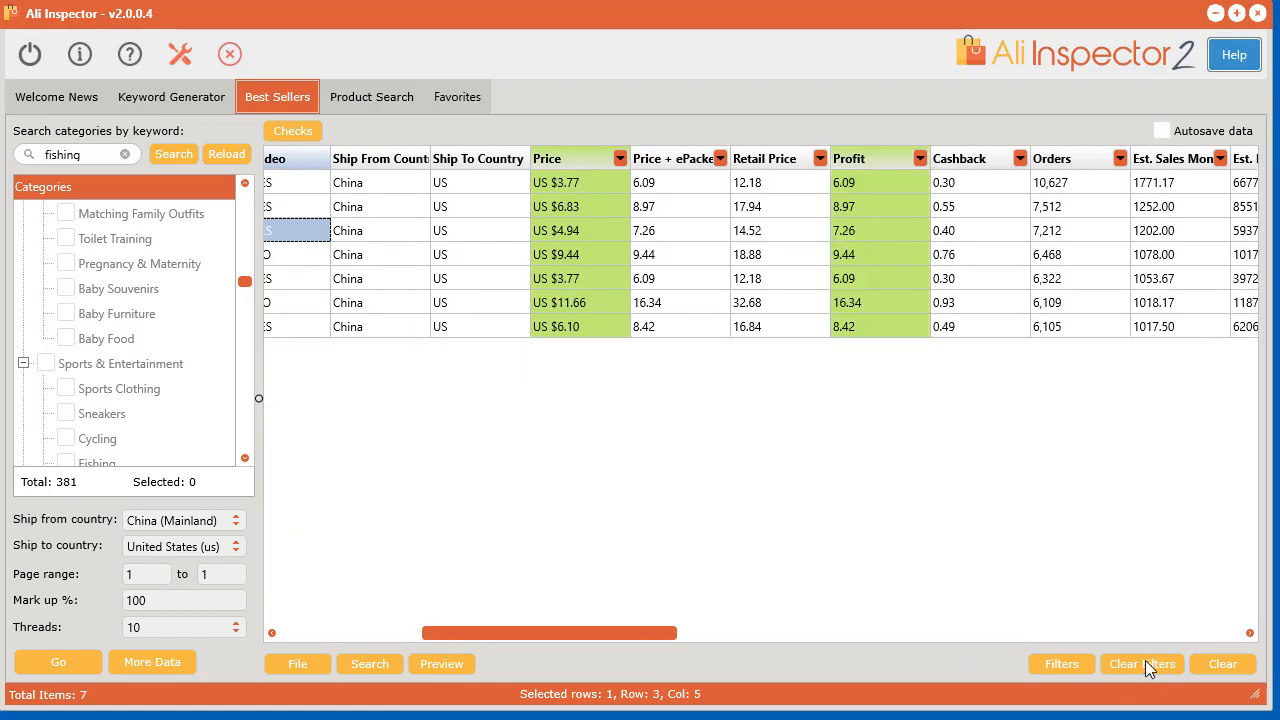
pyautogui.click(1141, 663)
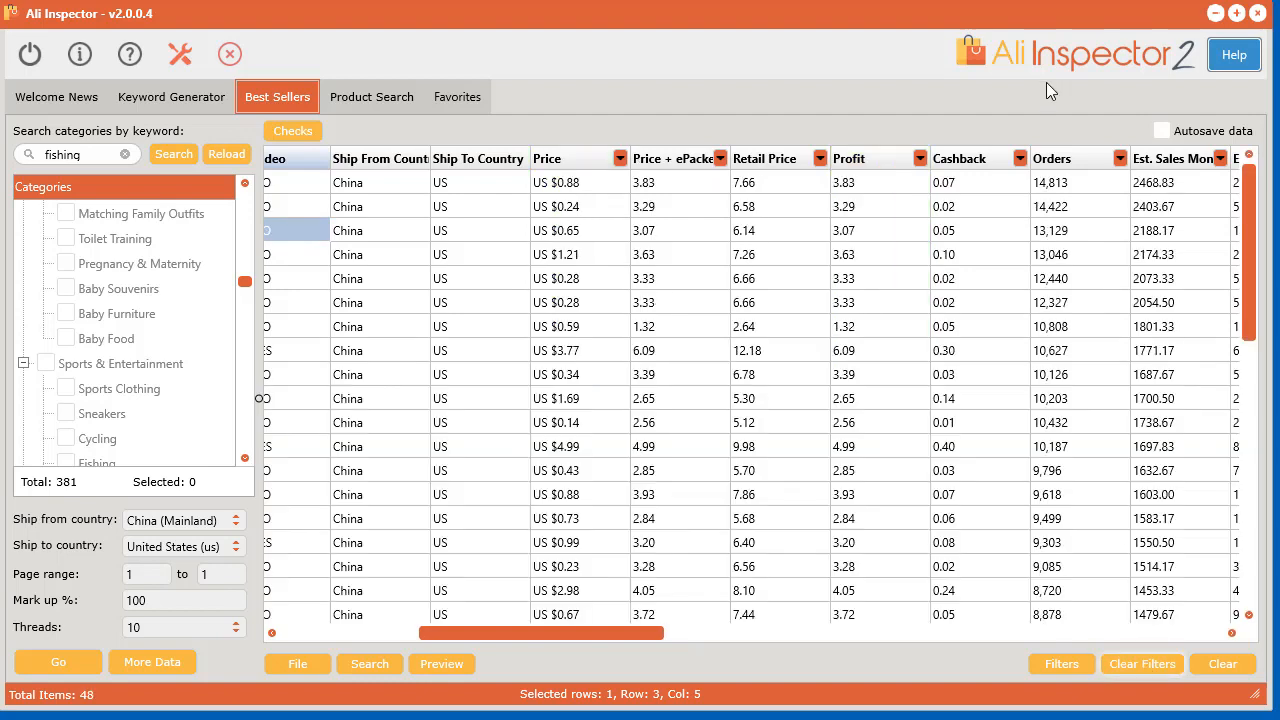
pyautogui.click(1061, 663)
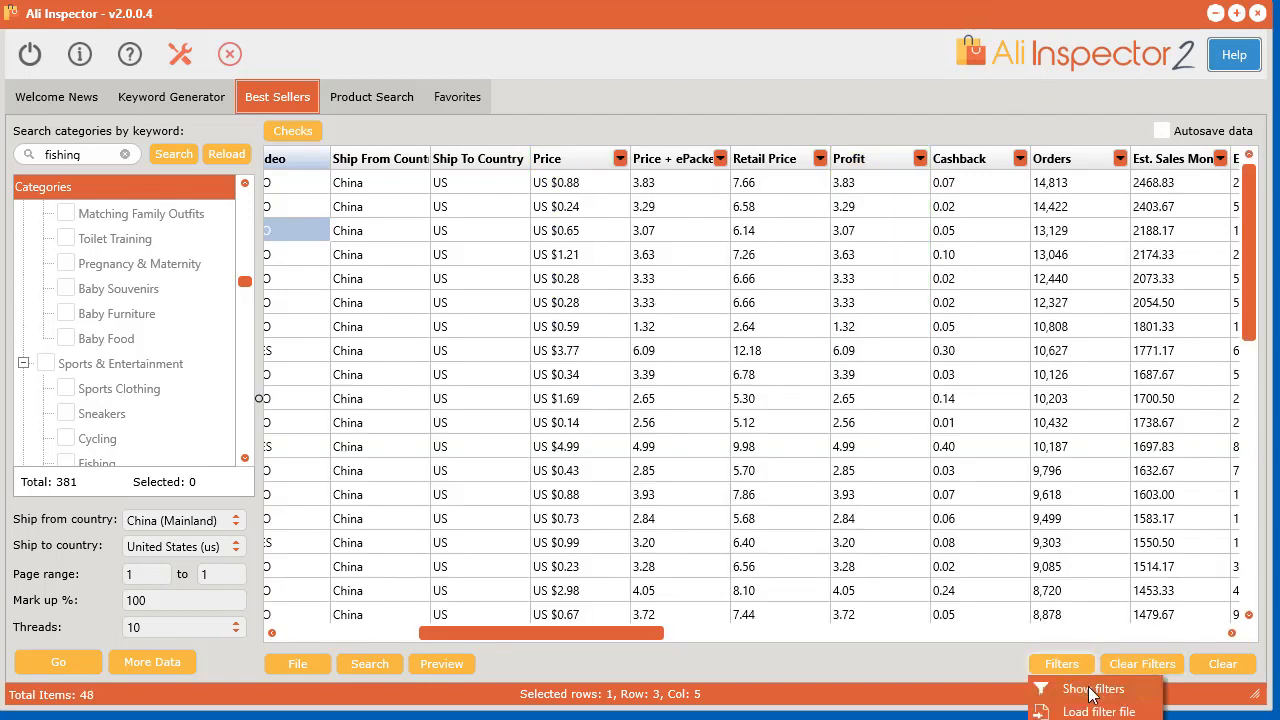
# Choose Show filters from the Filters menu.
pyautogui.click(1092, 689)
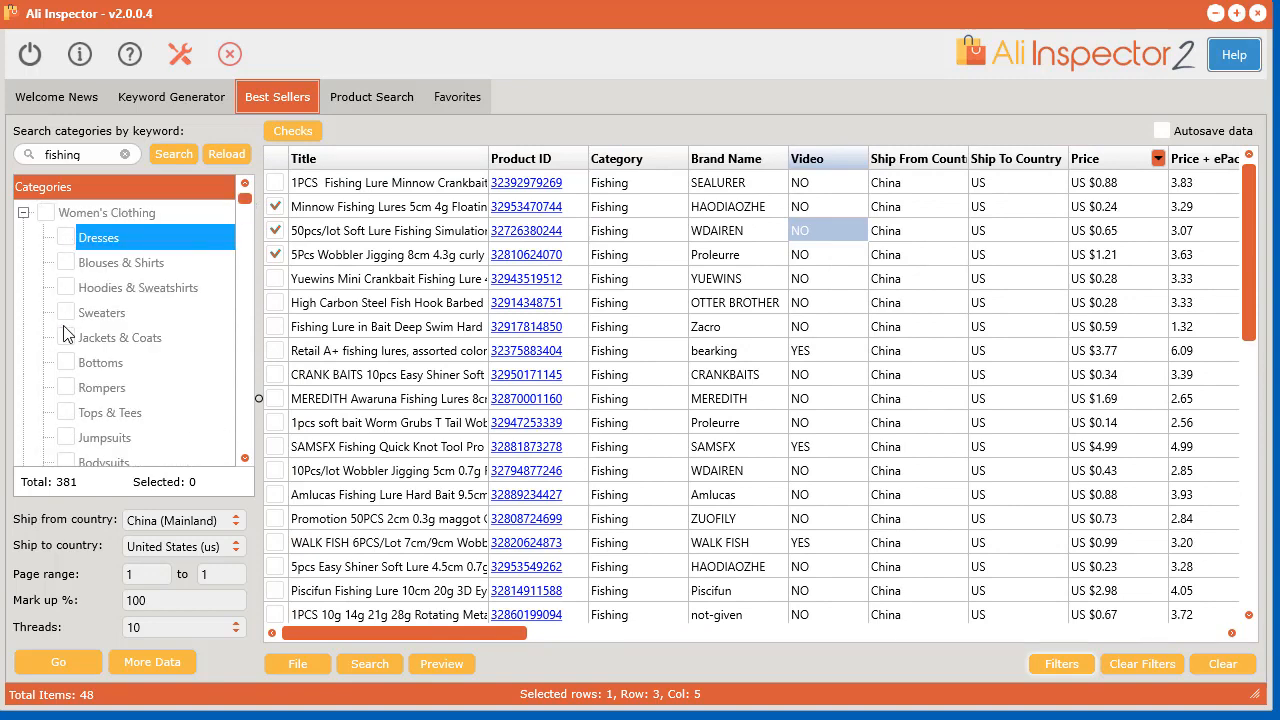
pyautogui.moveTo(475, 340)
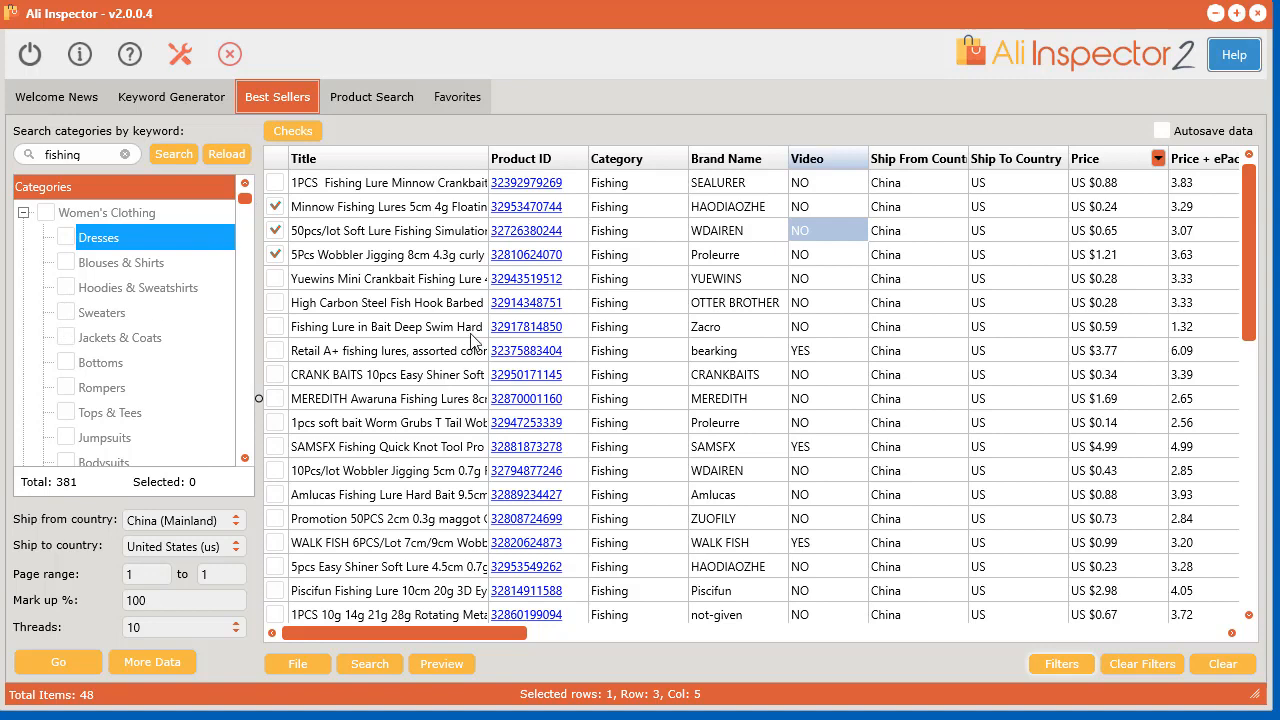
pyautogui.moveTo(398, 398)
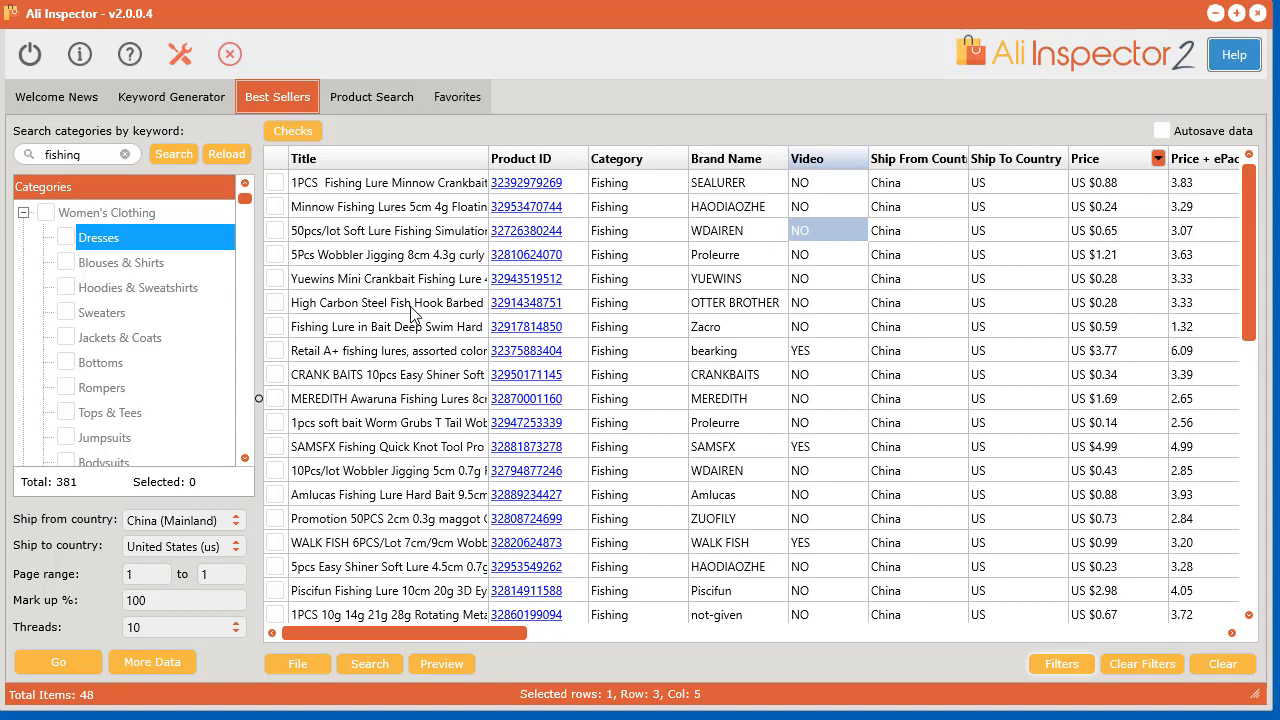
pyautogui.moveTo(418, 393)
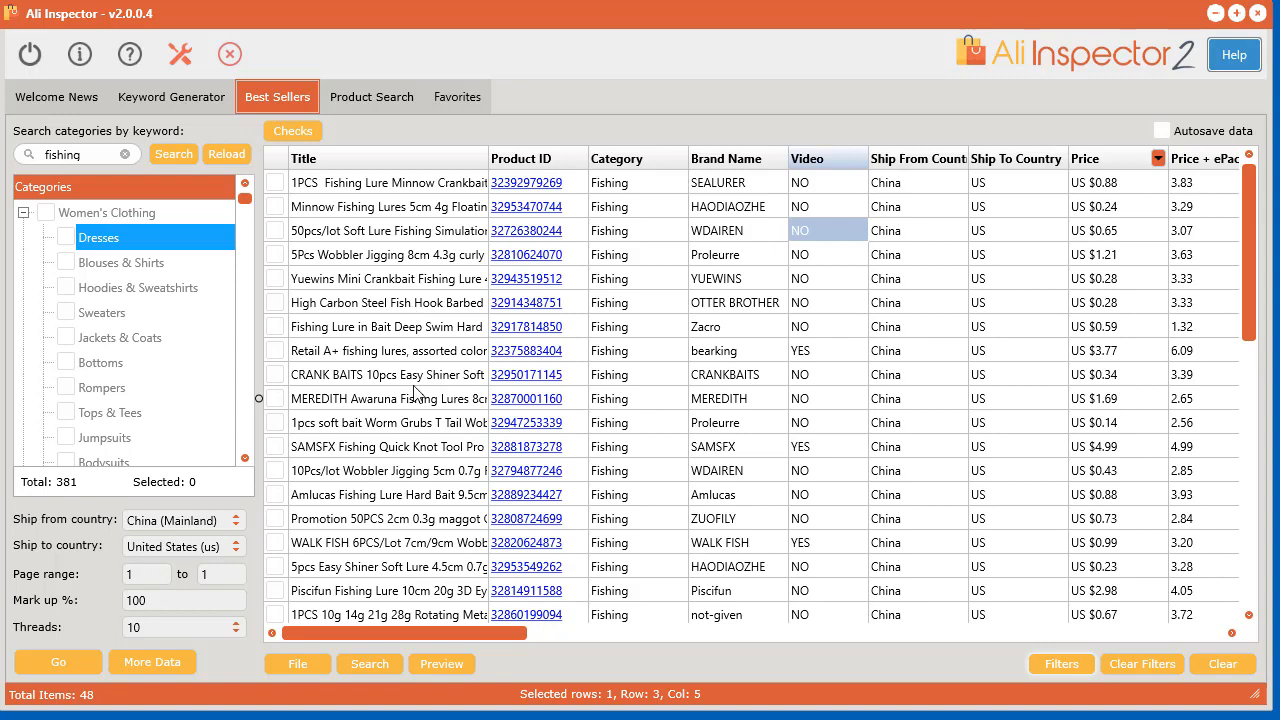
pyautogui.moveTo(400, 644)
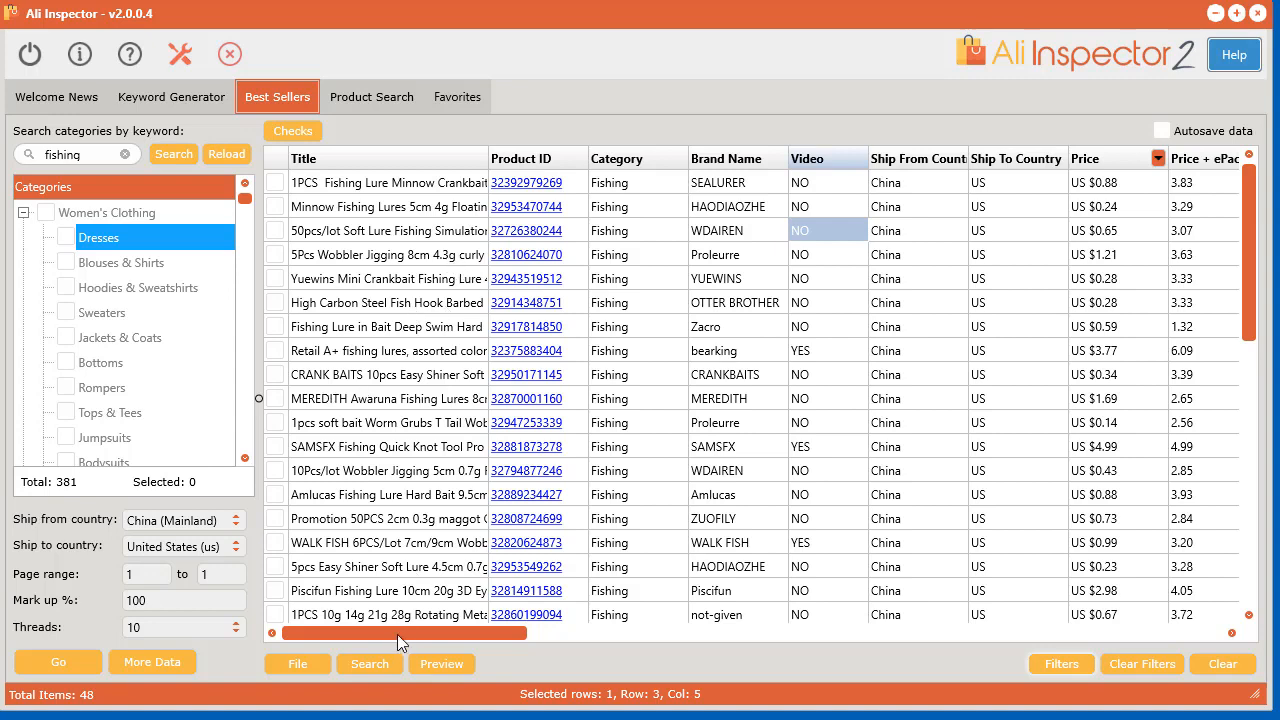